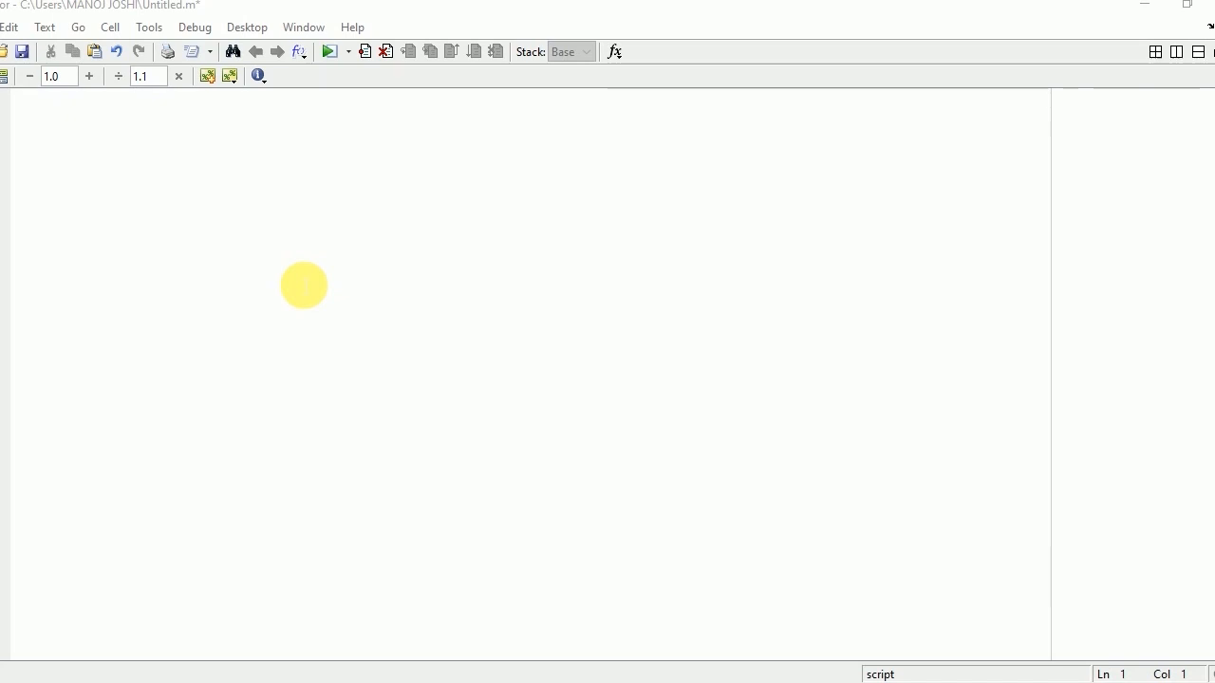
- Begin the script with clc, clear all, close all and r=input('enter the radius');
type("C")
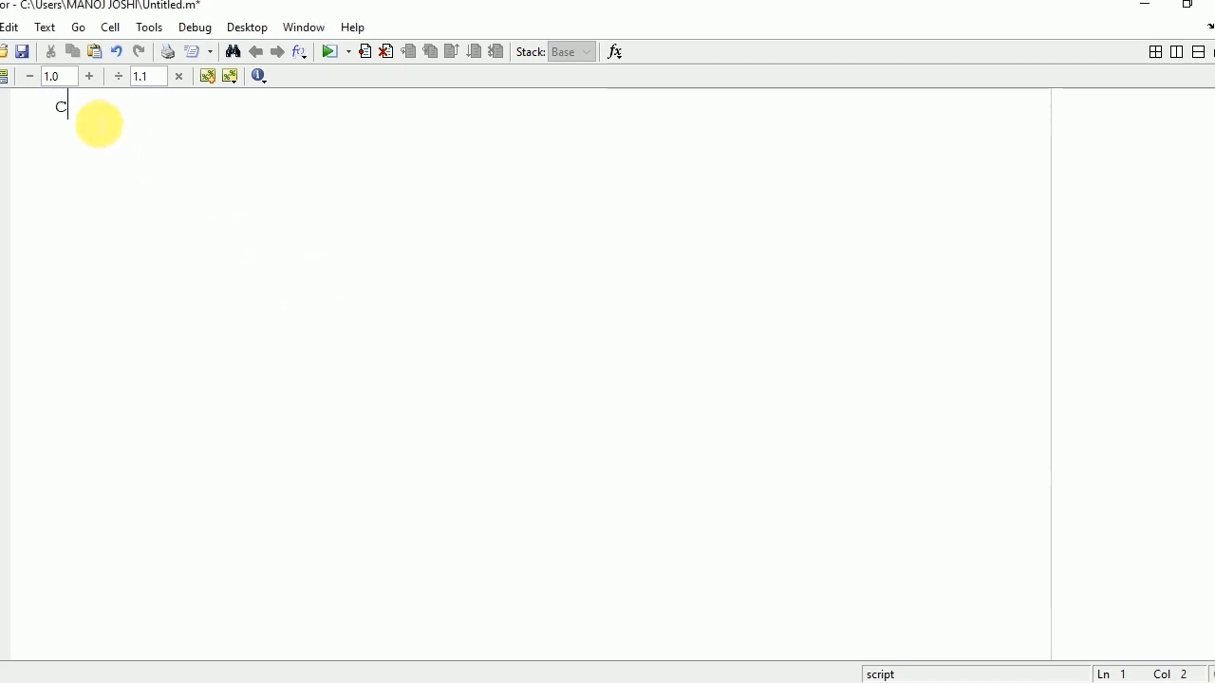
type("lc")
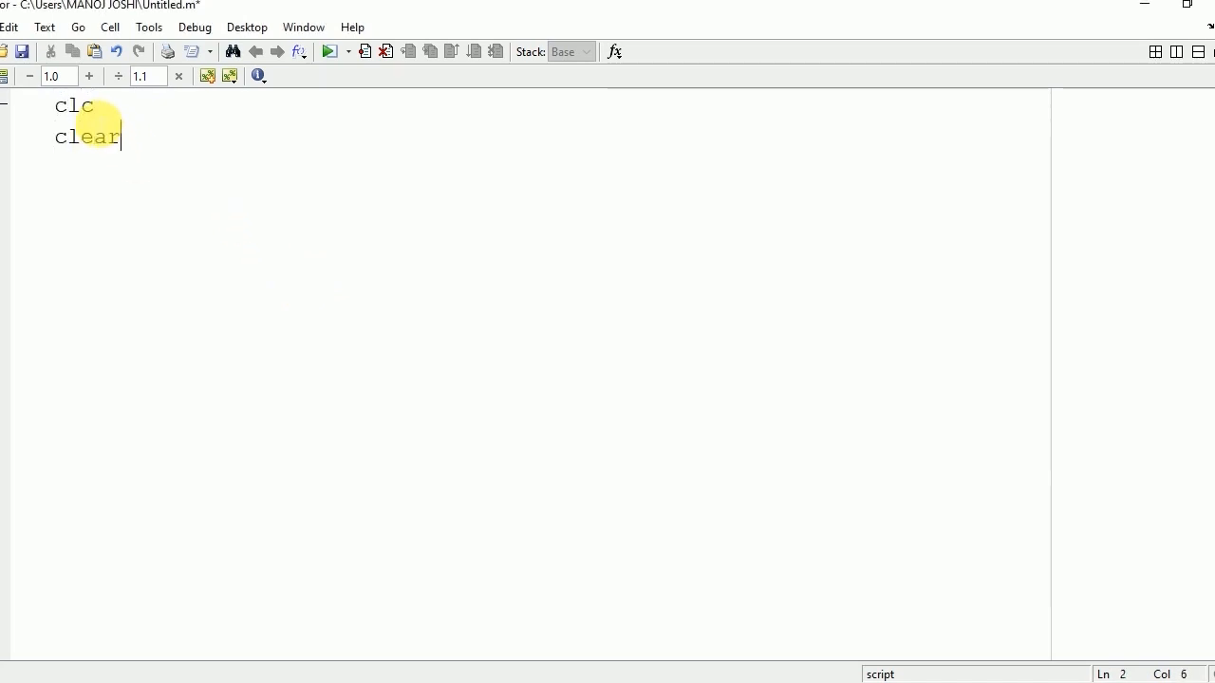
type("all")
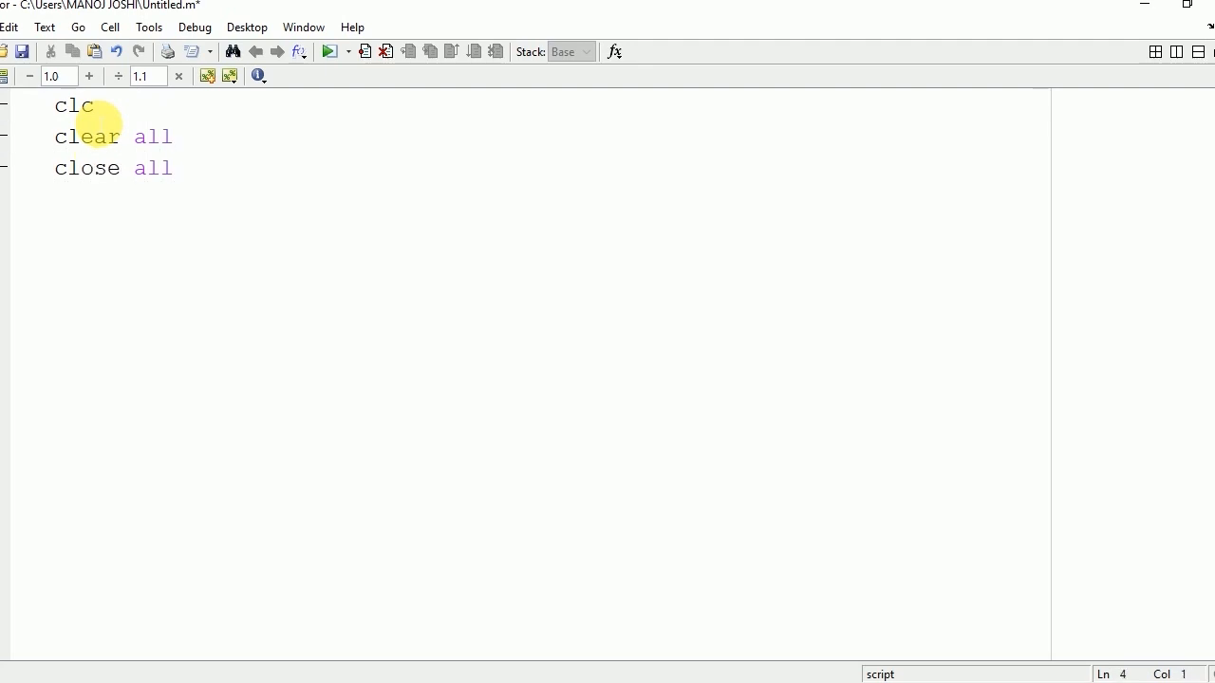
type("r=")
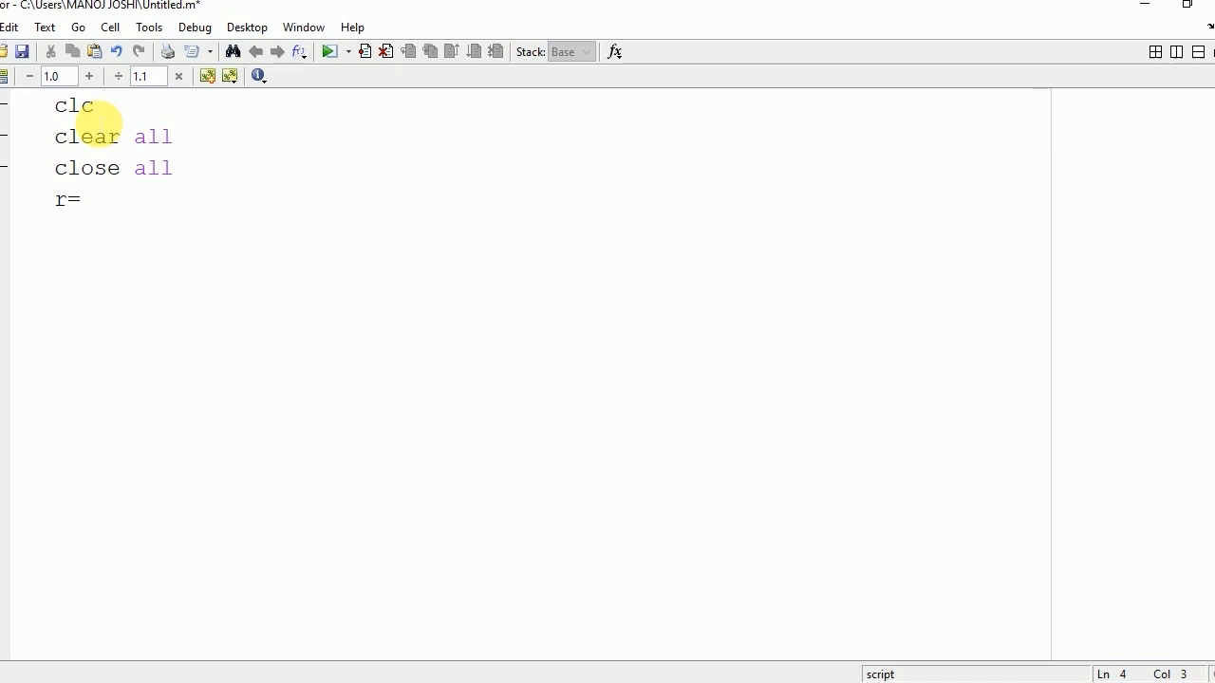
type("input")
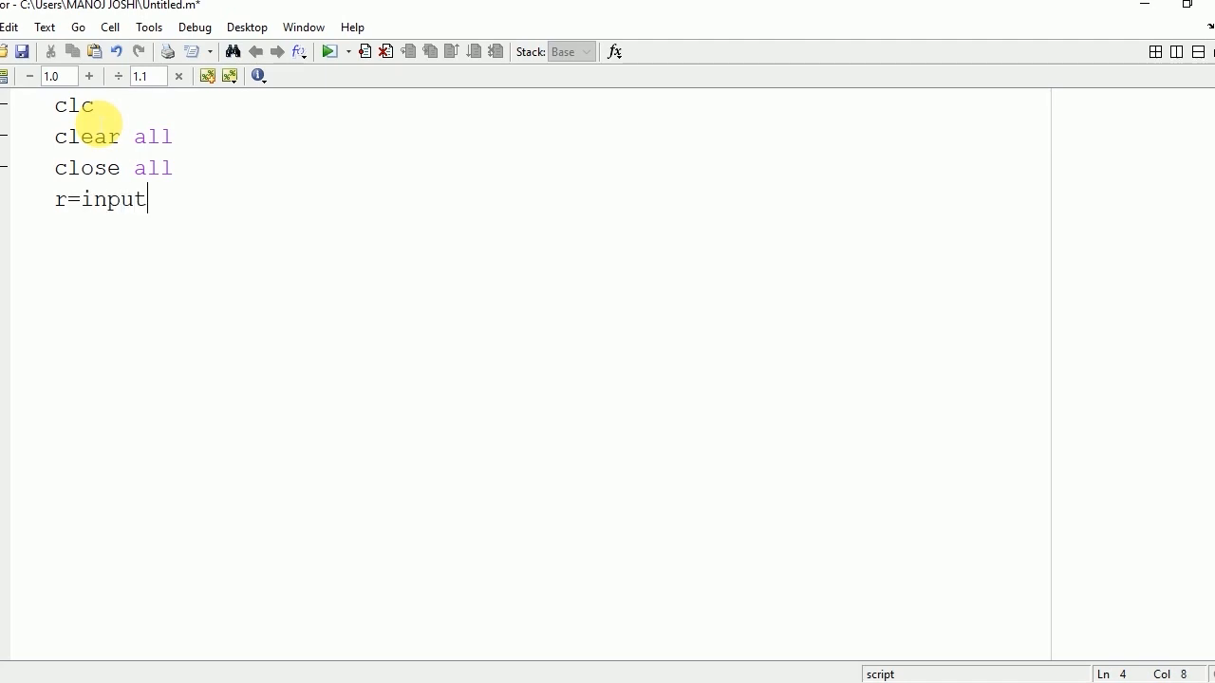
type("('enter the r")
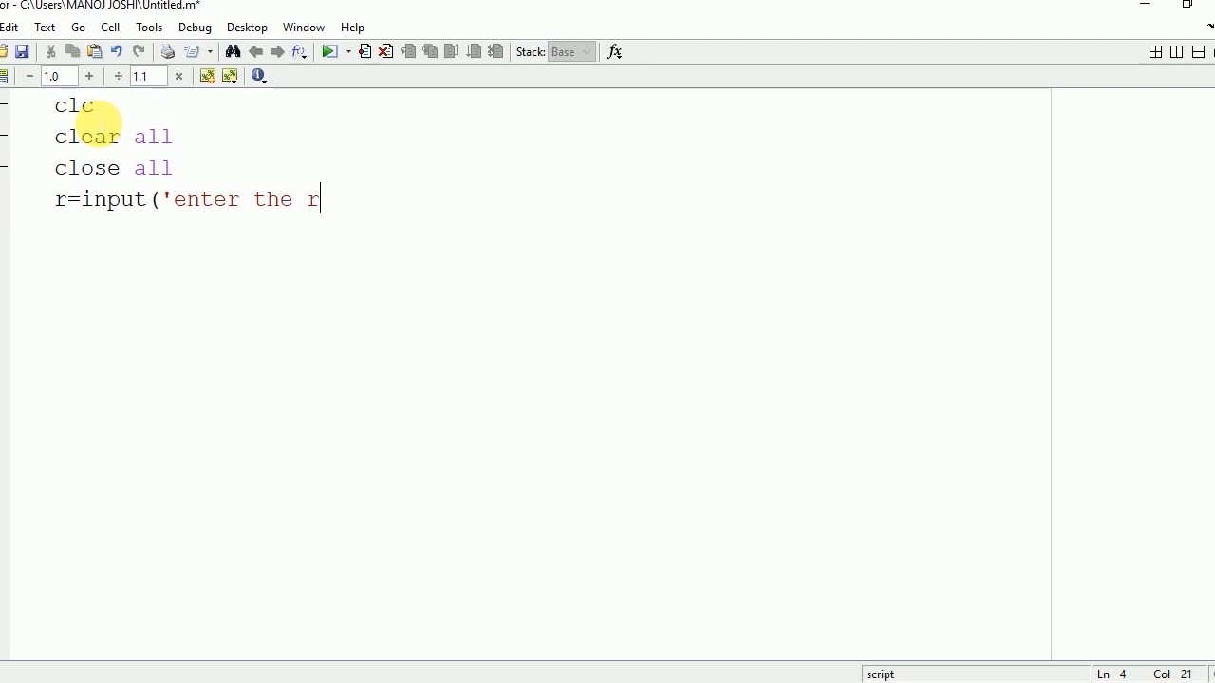
type("adius")
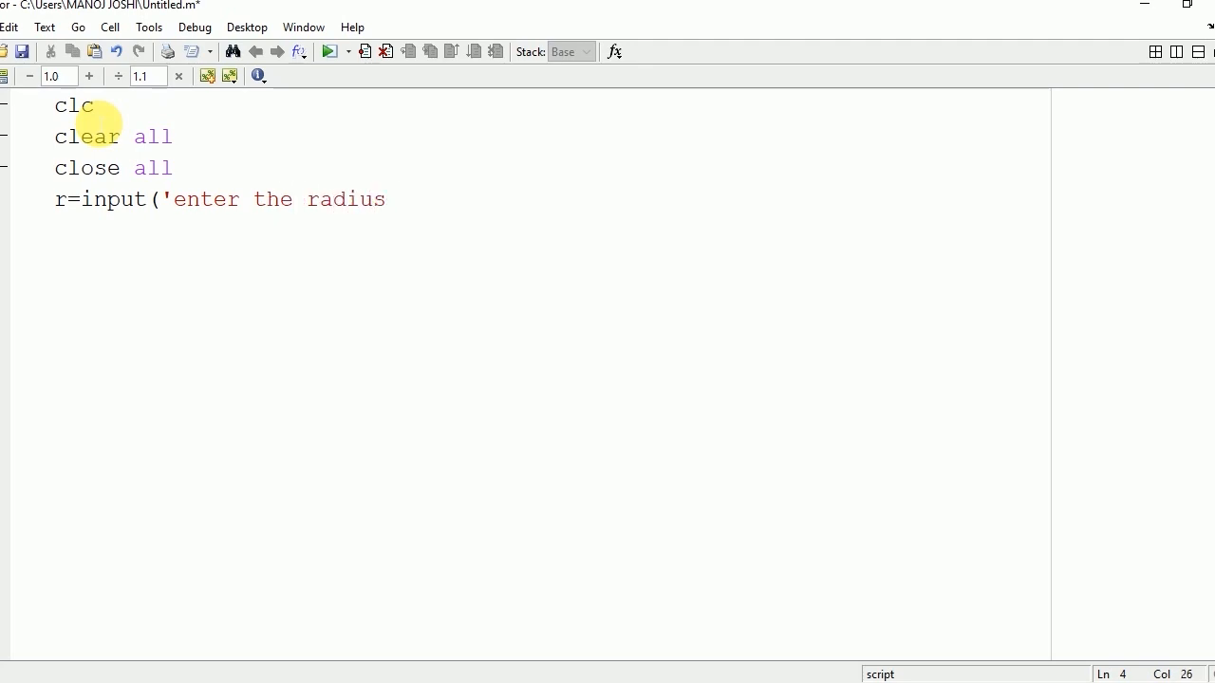
type("');")
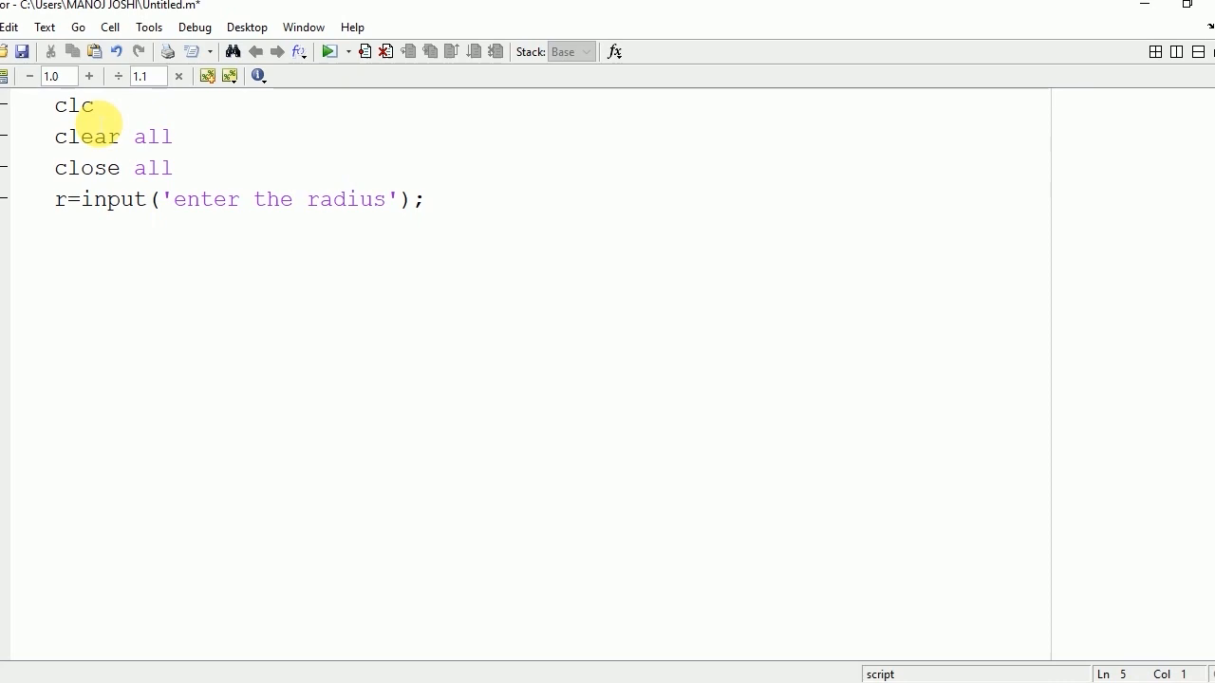
- Add [x y z]=cylinder(r); and mesh(x,y,z); to build and plot the cylinder
type("[")
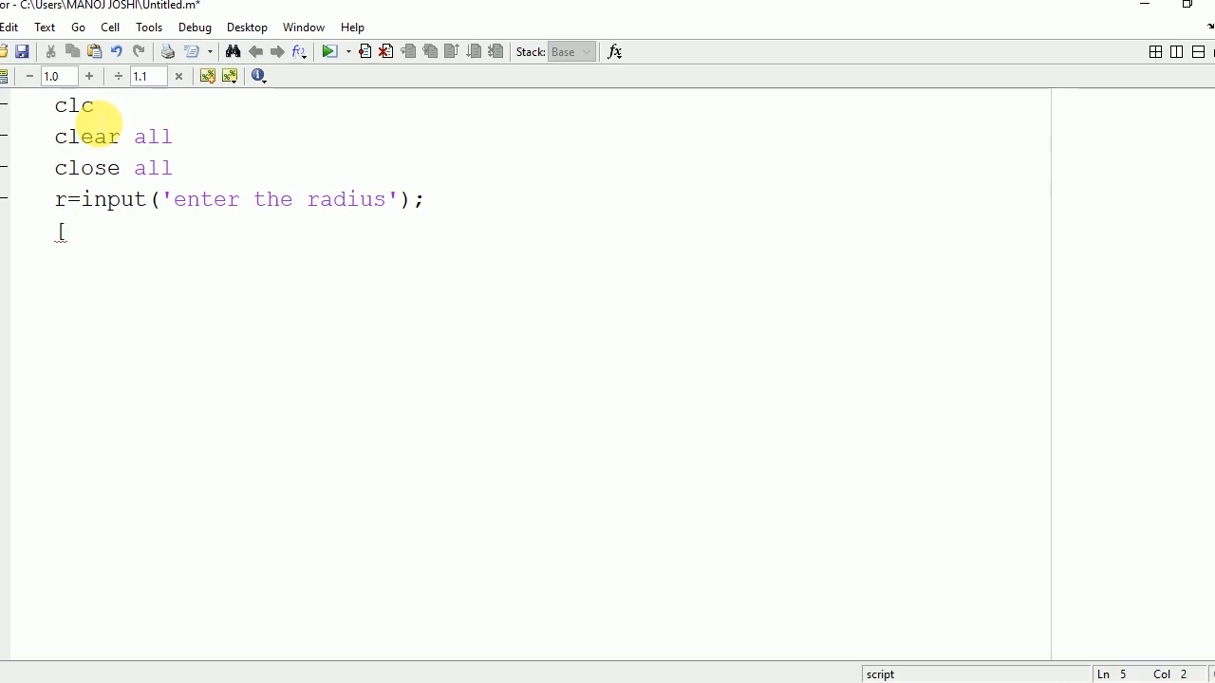
type("x y")
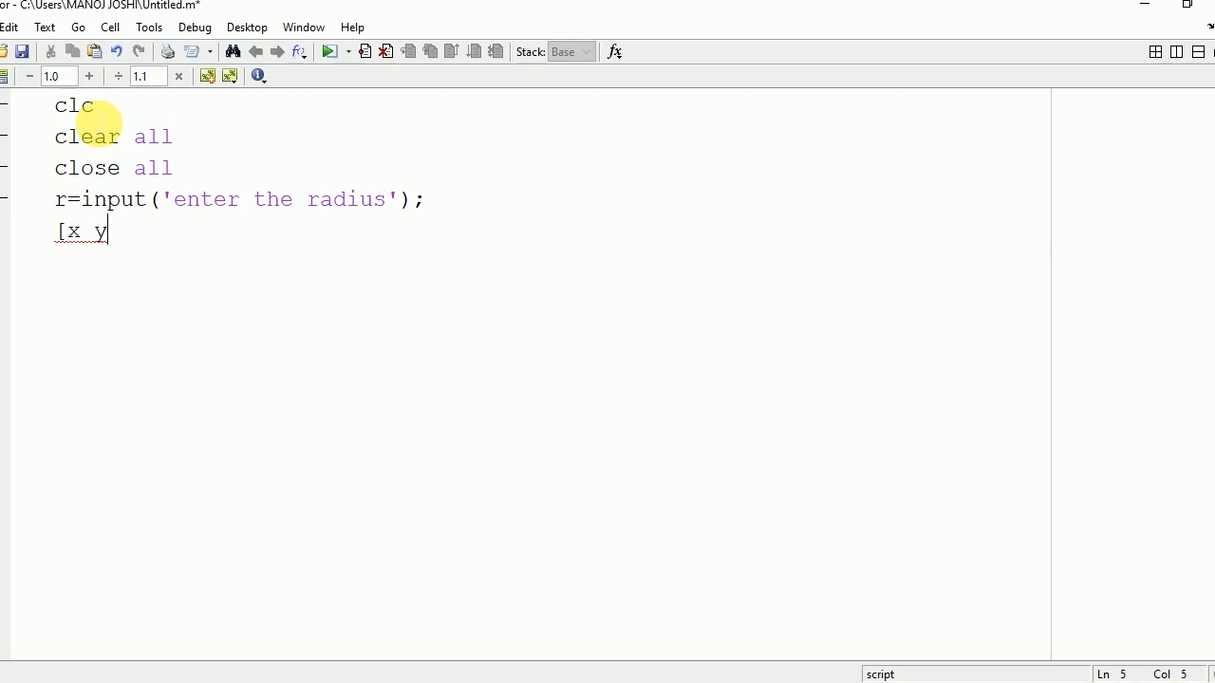
type("z")
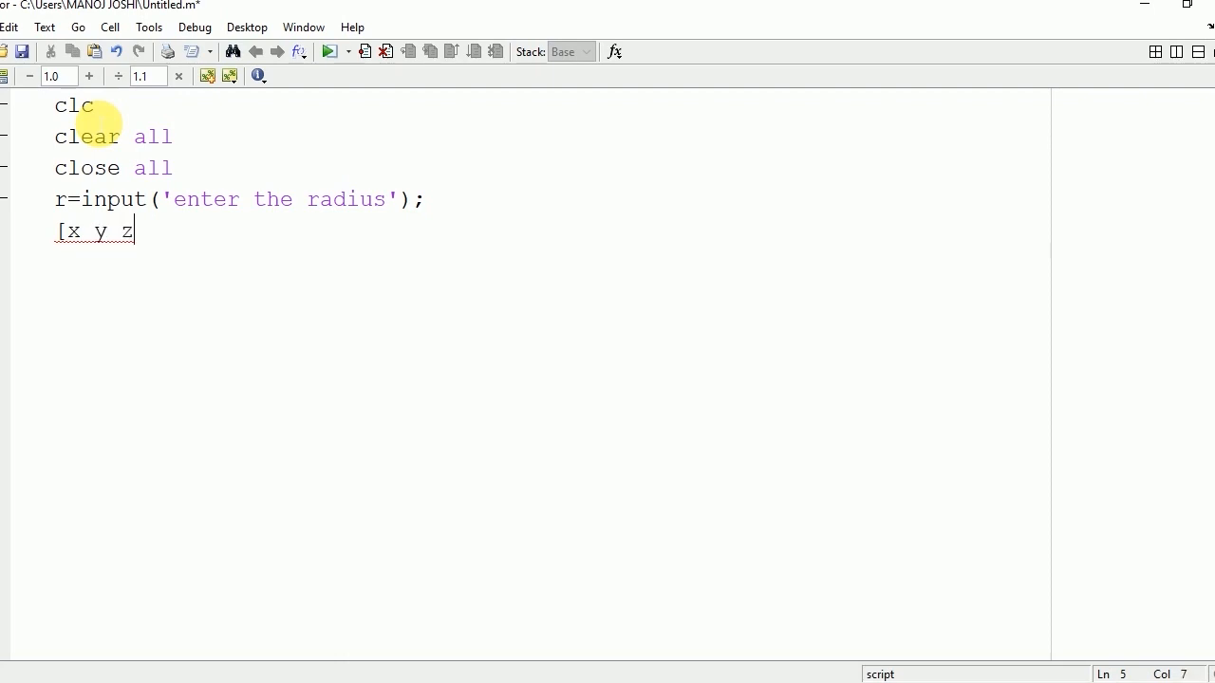
type("]")
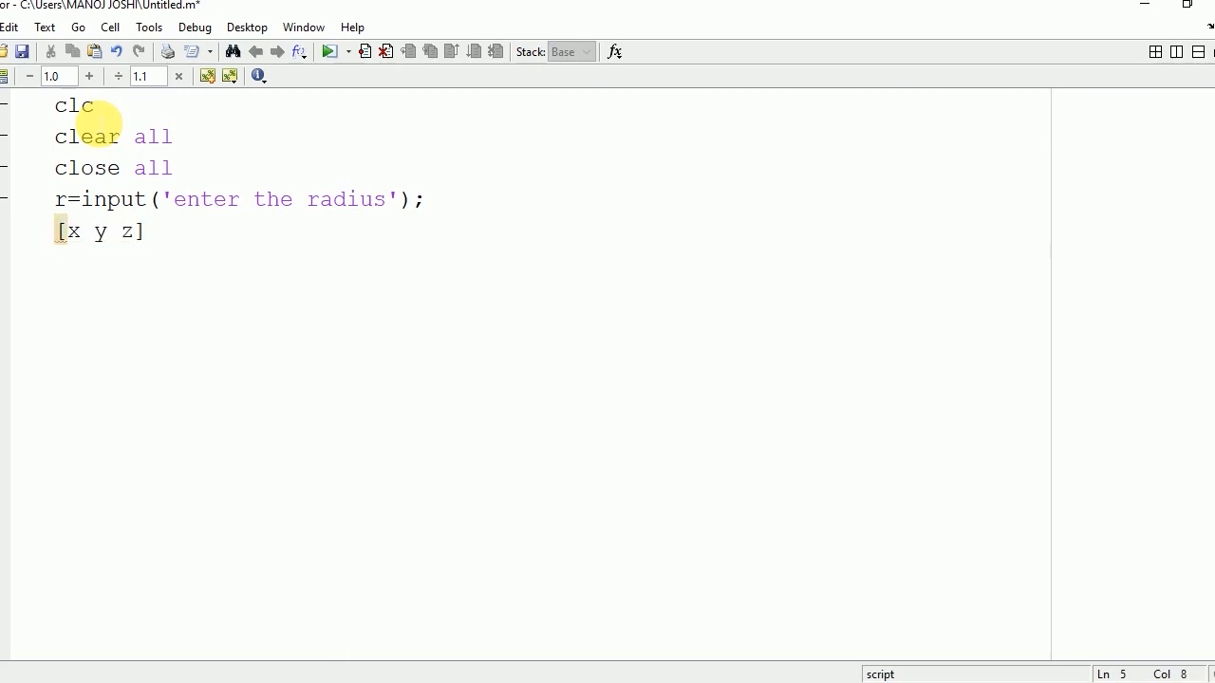
type("=cy")
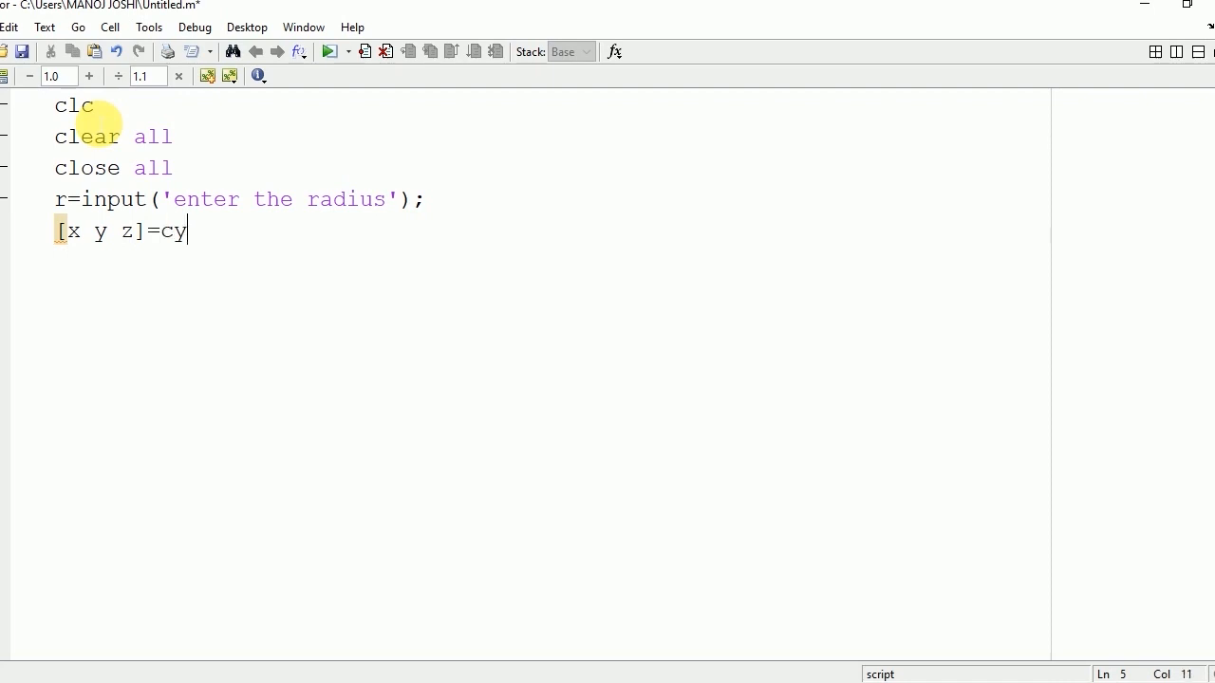
type("linder(")
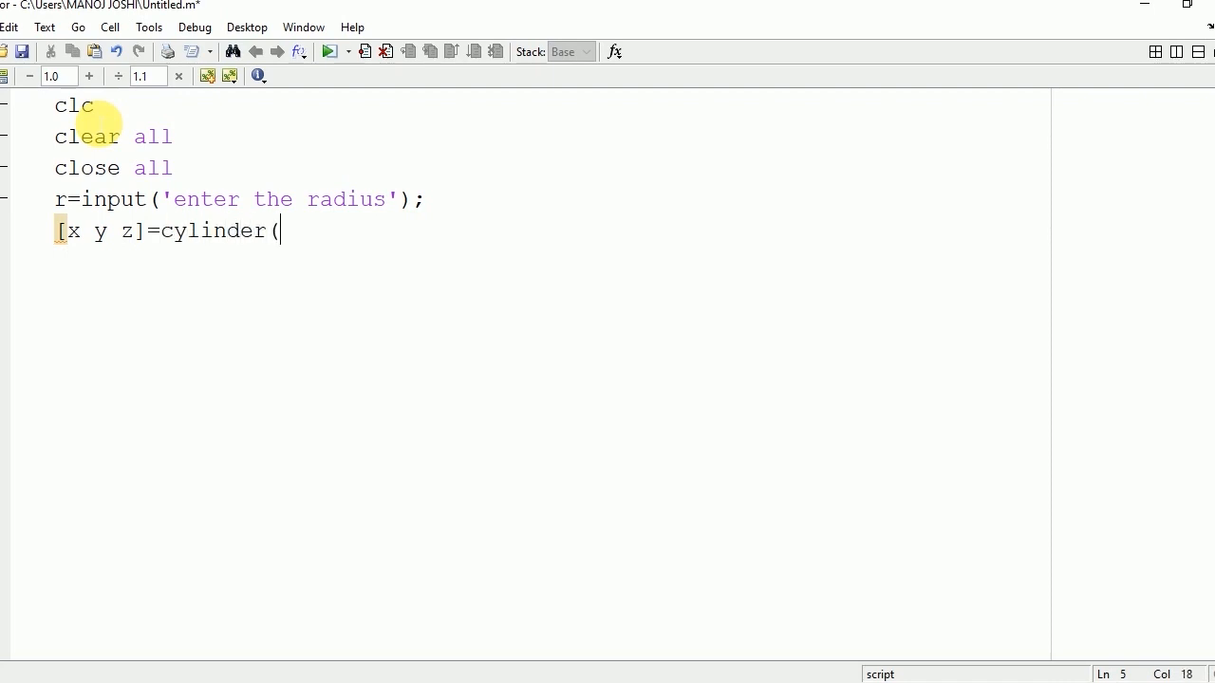
type("r)")
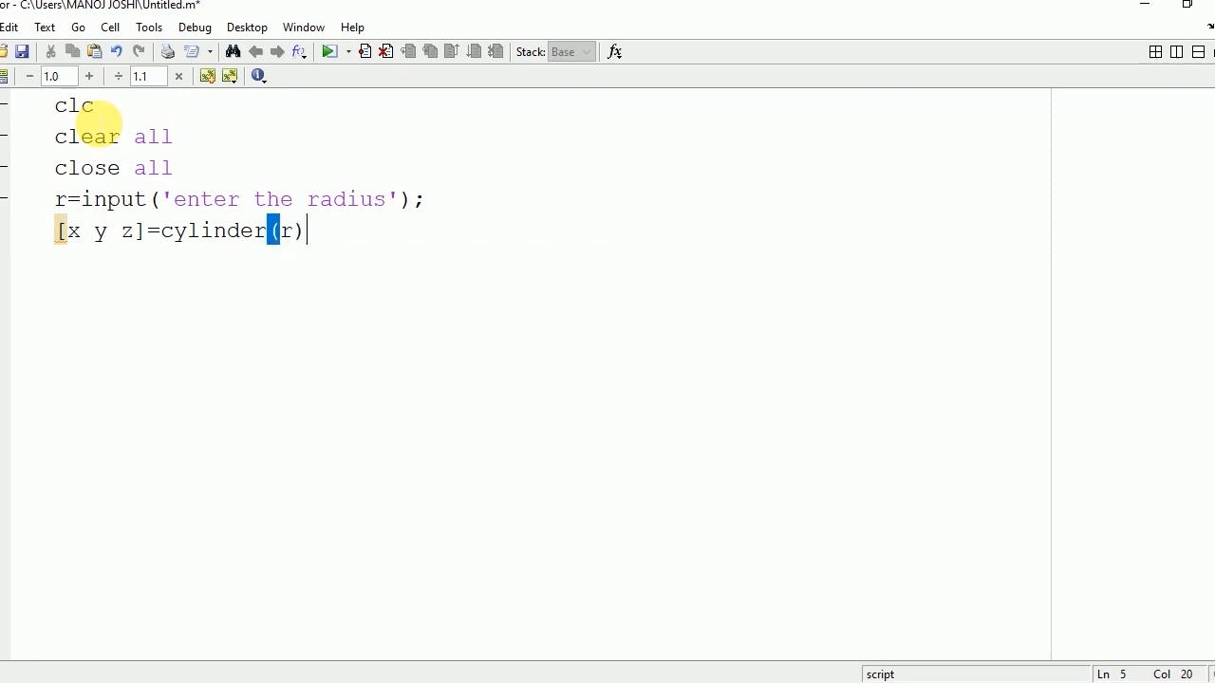
type(";")
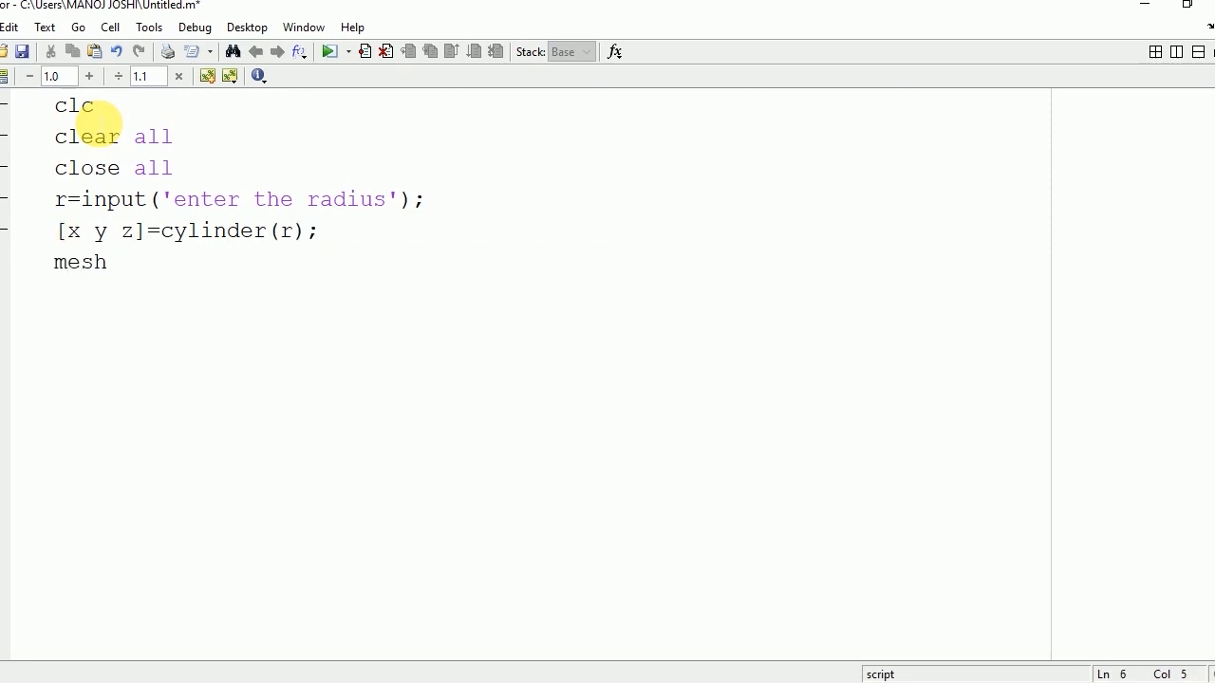
type("(x,y")
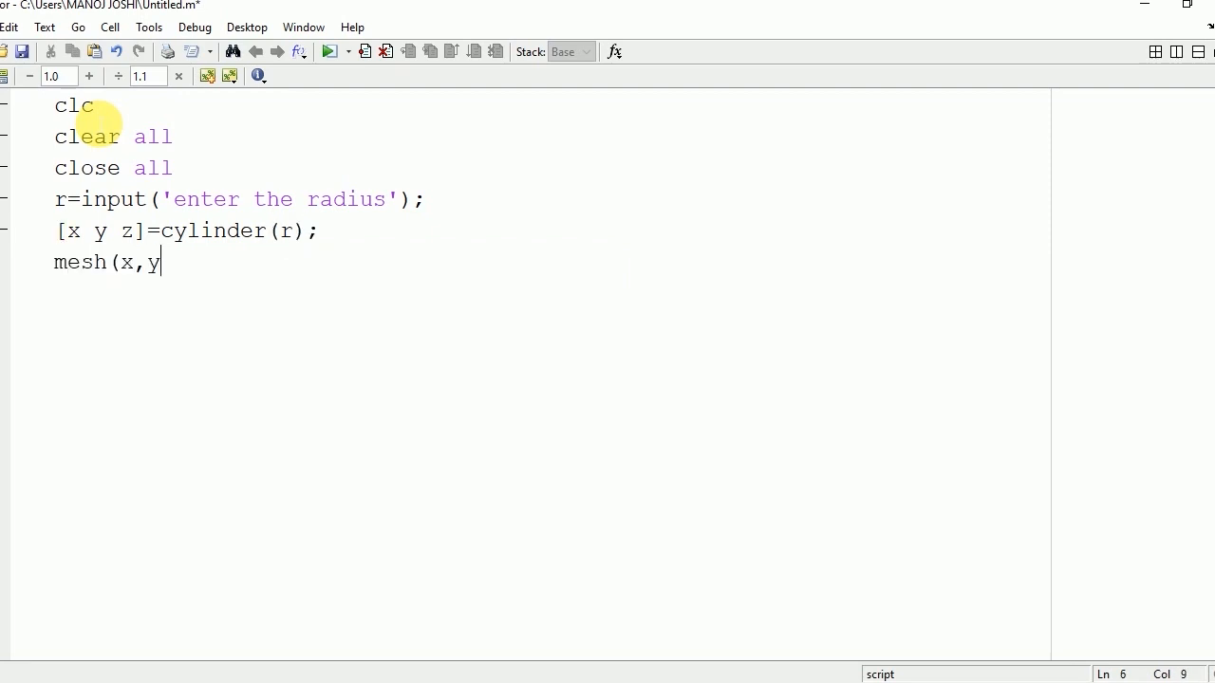
type(",z)")
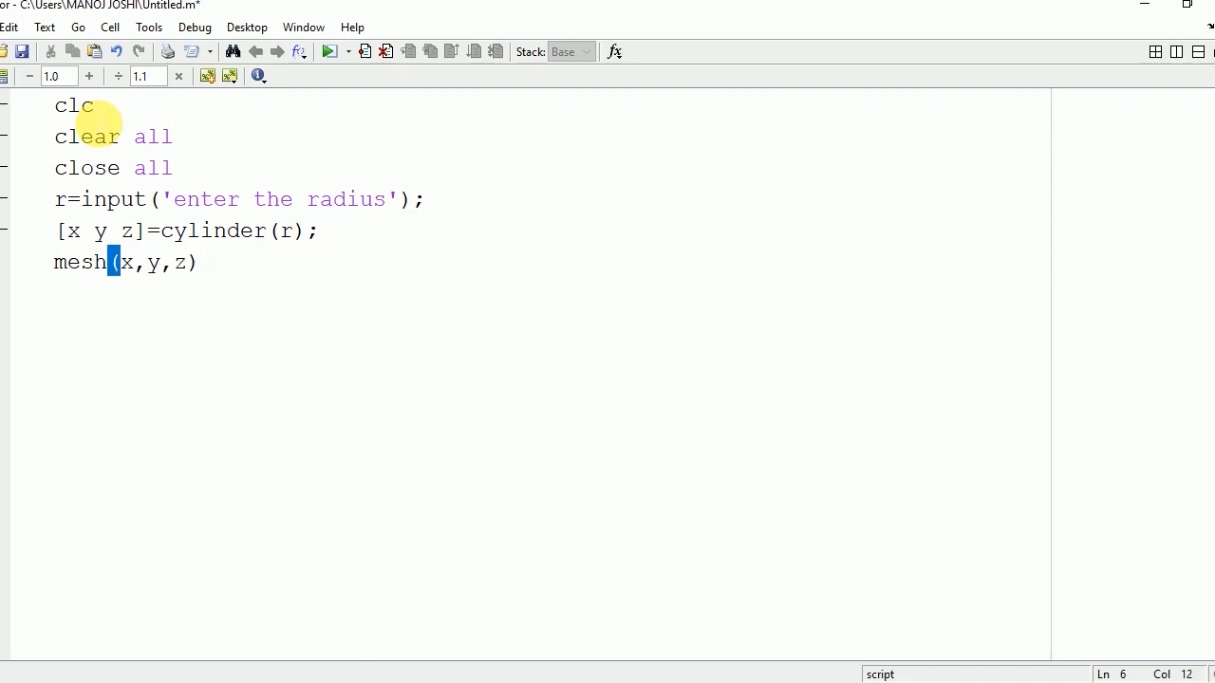
type(";")
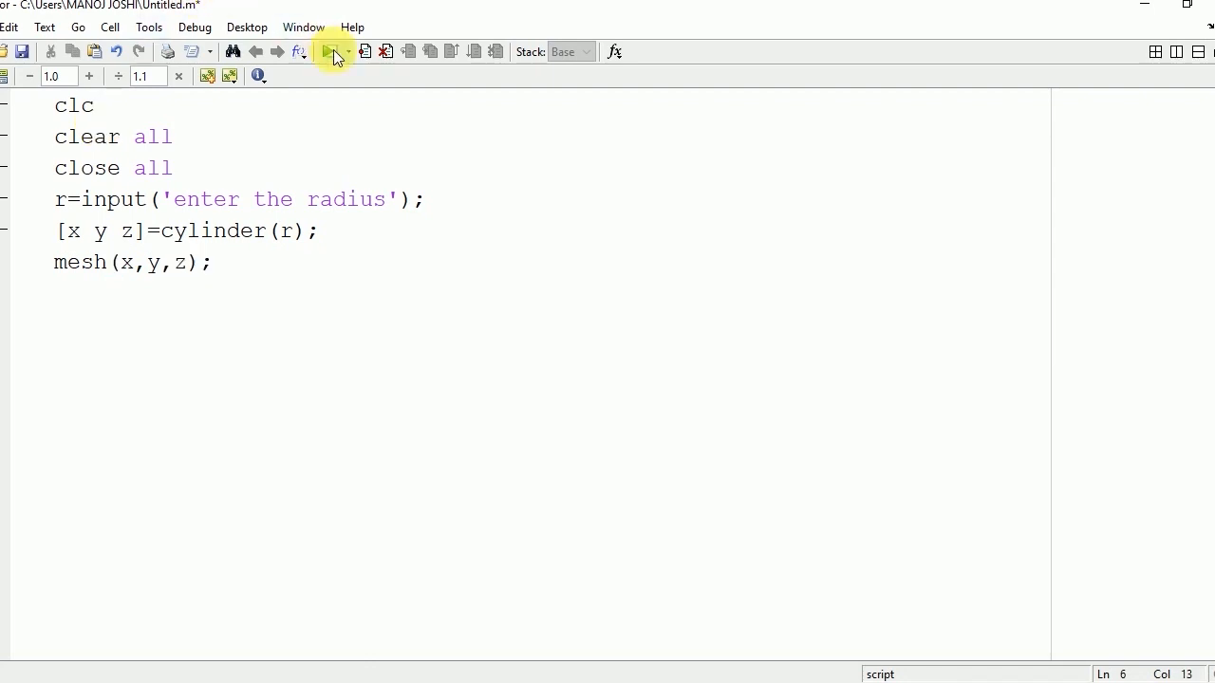
- Run the cylinder script and answer the radius prompt with 5
left_click(330, 52)
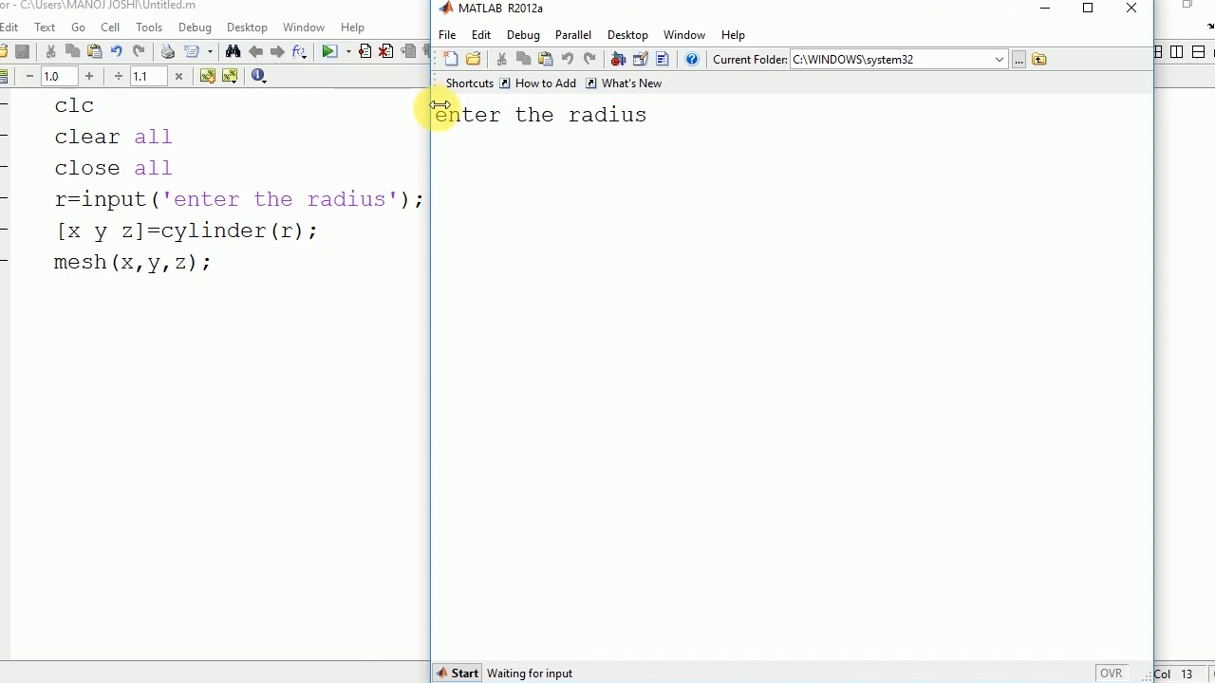
type("5")
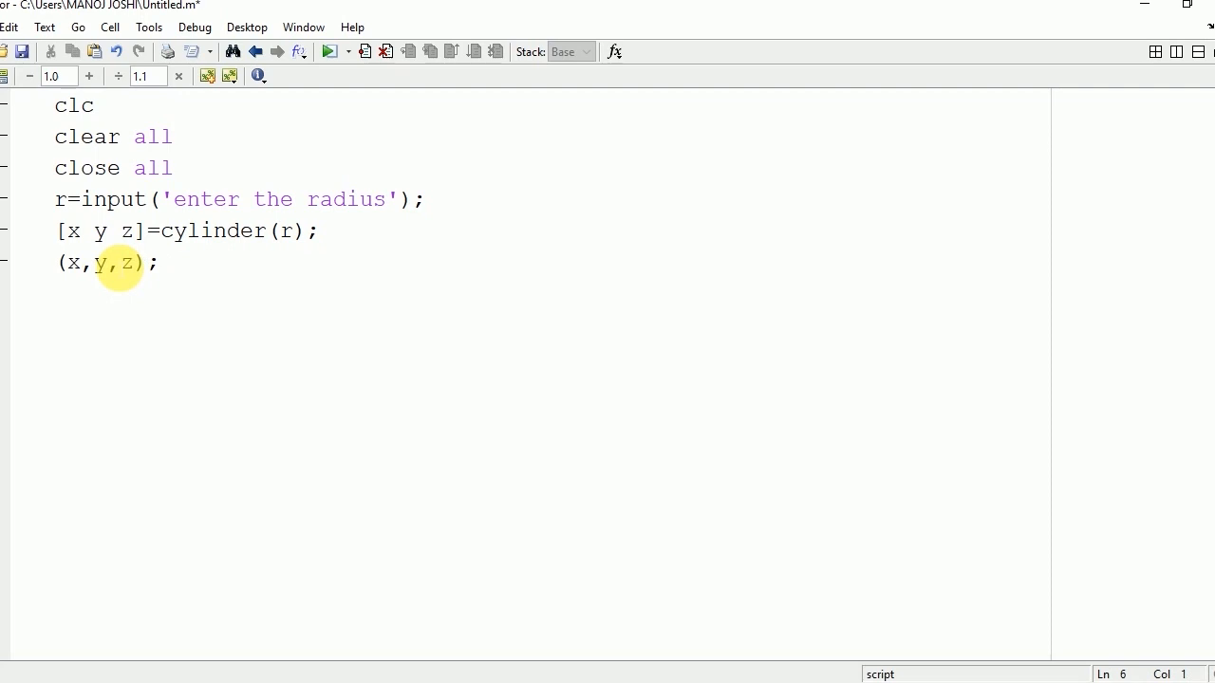
- Change the plot to surf(x,y,z), run it with radius 5, then close the figure
type("surf")
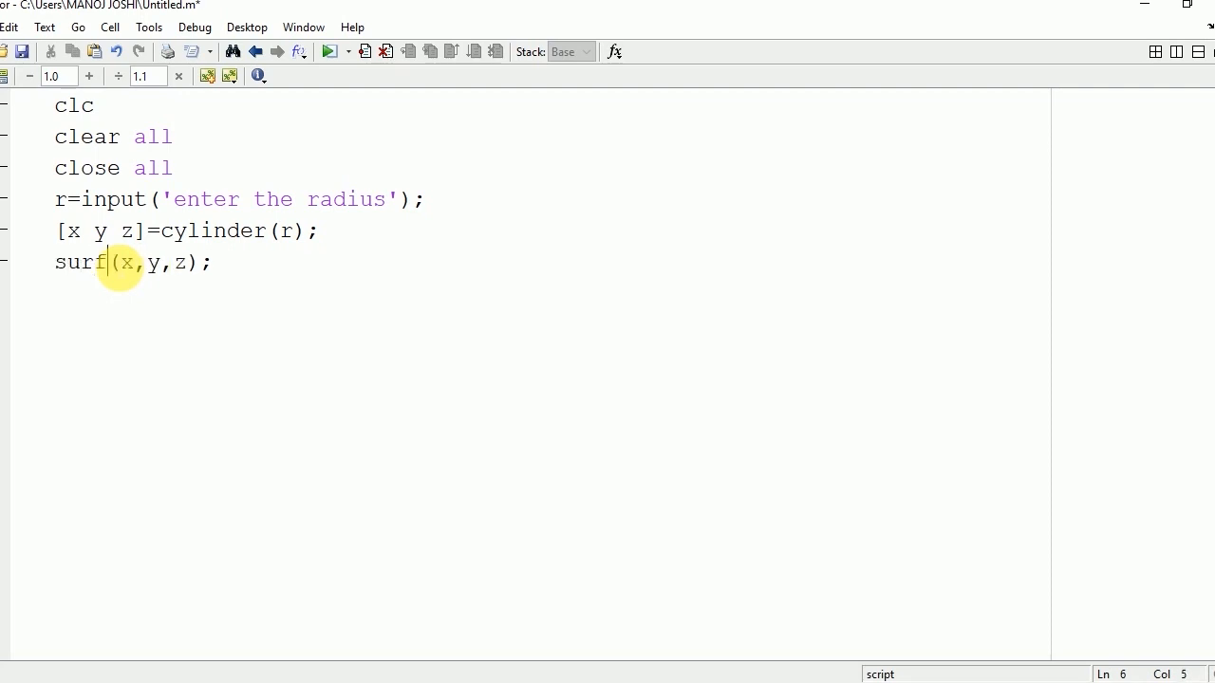
left_click(327, 51)
type("5")
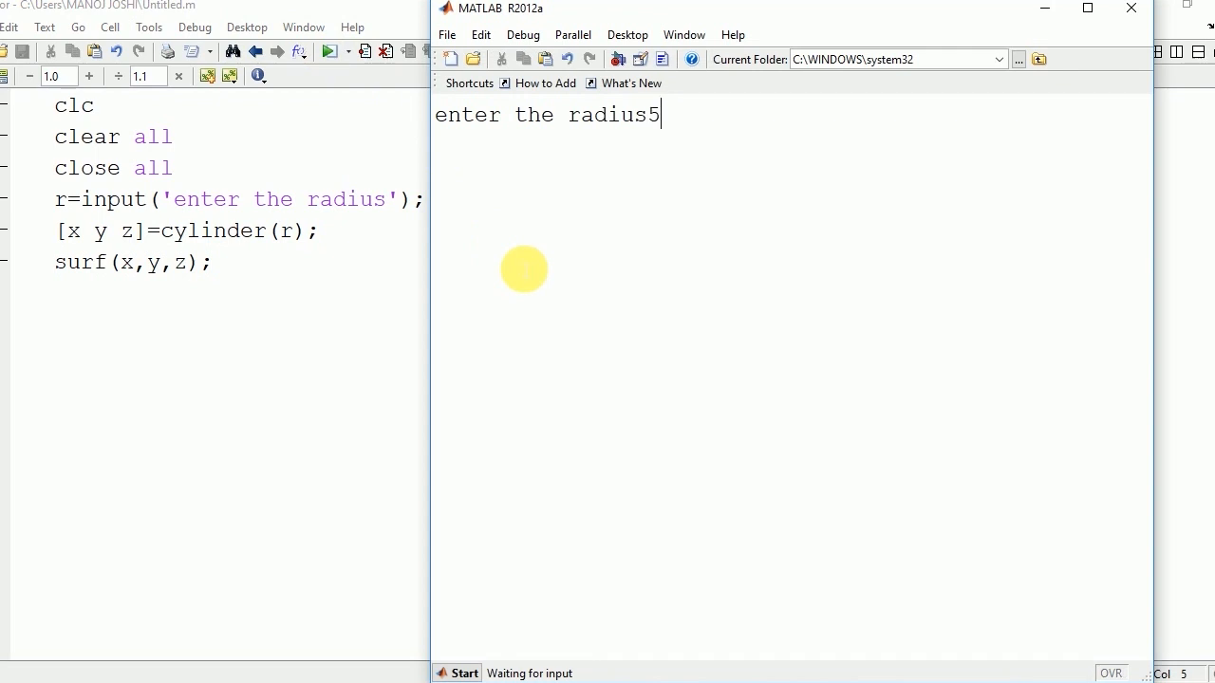
key("enter")
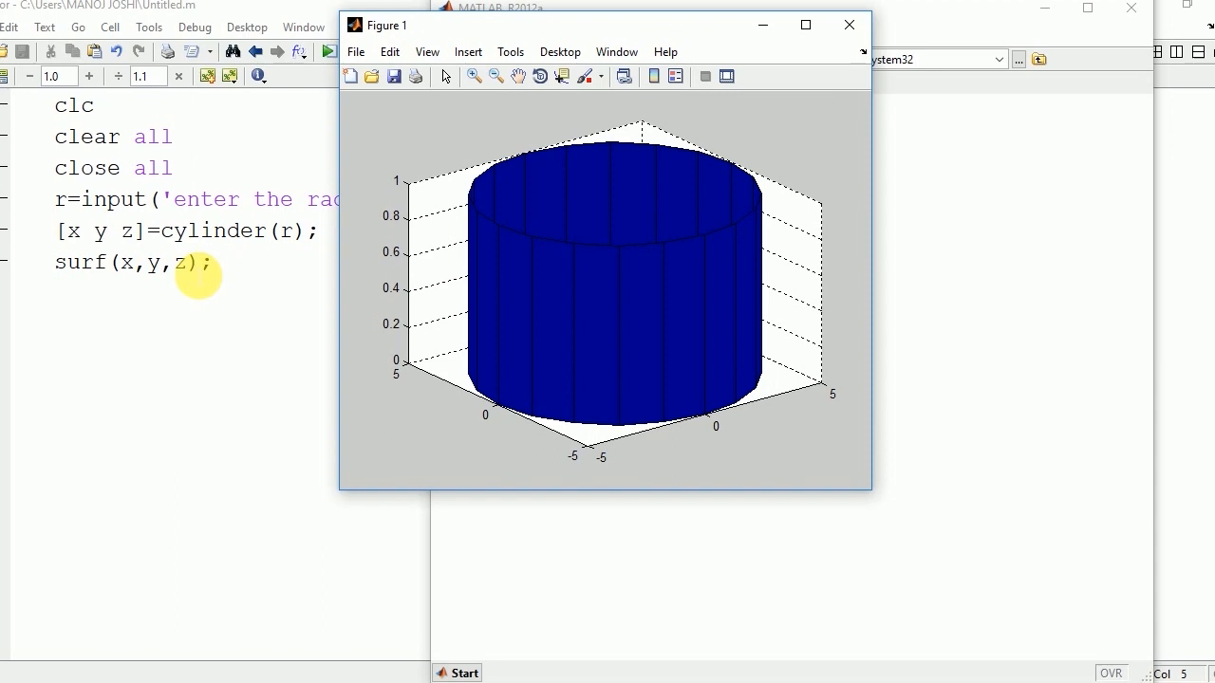
left_click(846, 24)
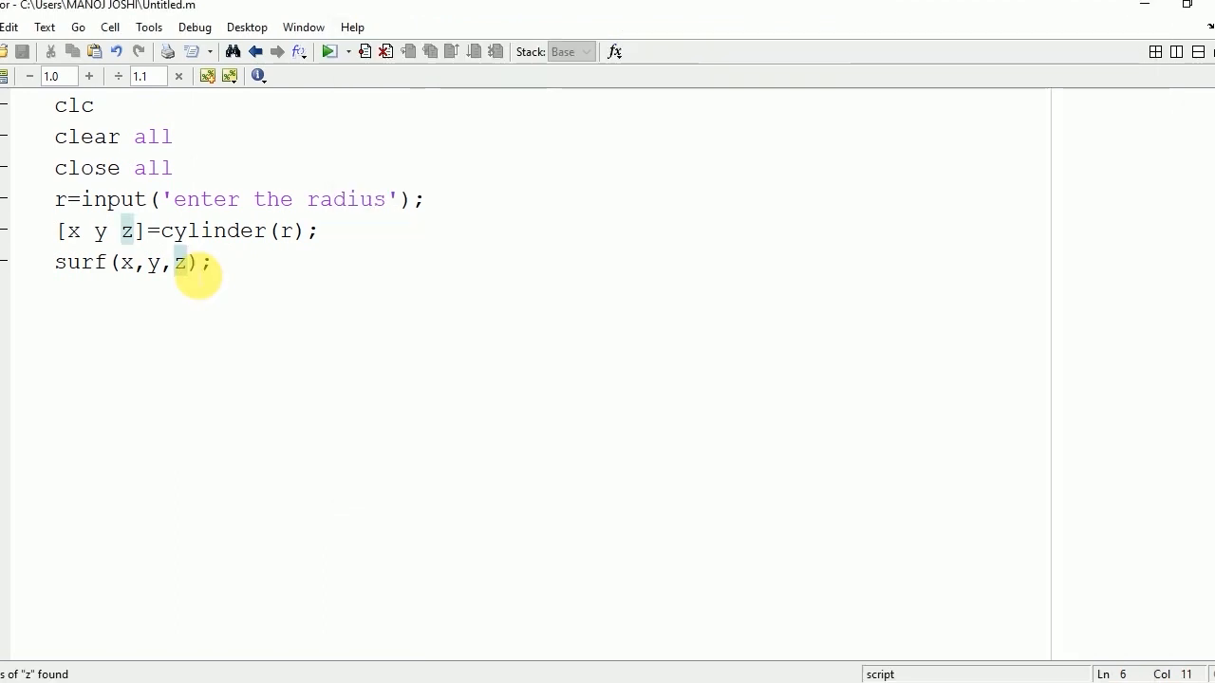
- Extend the call to surf(x,y,z,'FaceColor','green') for a green cylinder
type(",")
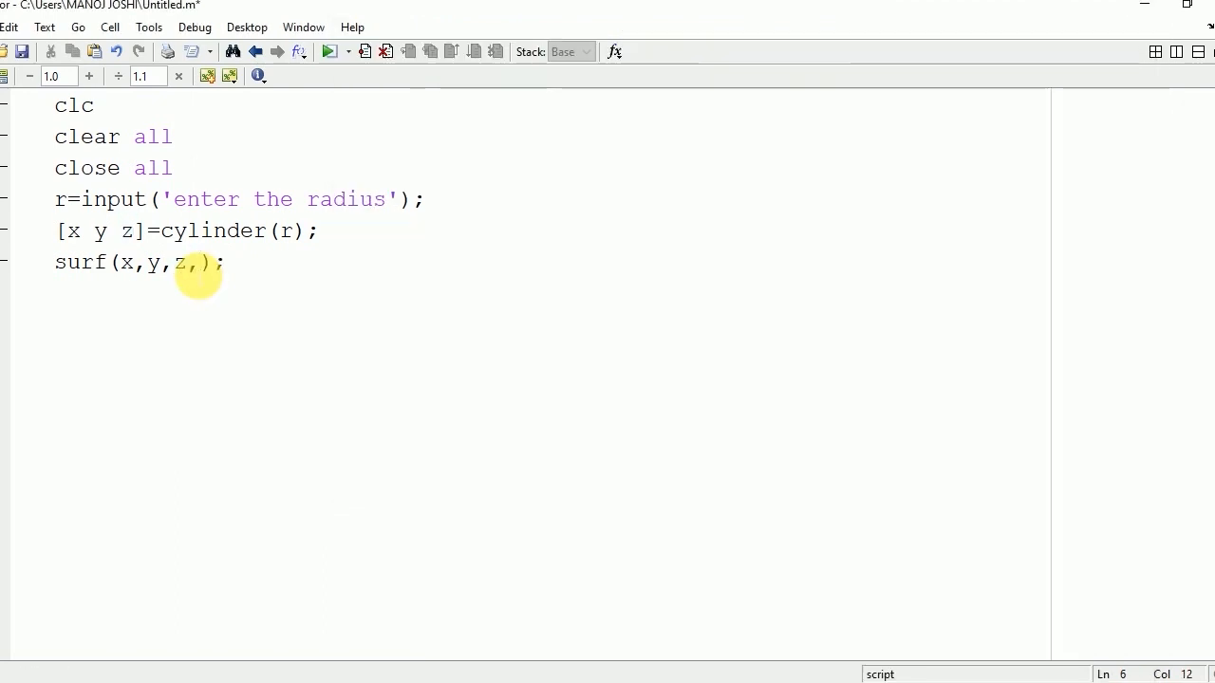
type("'")
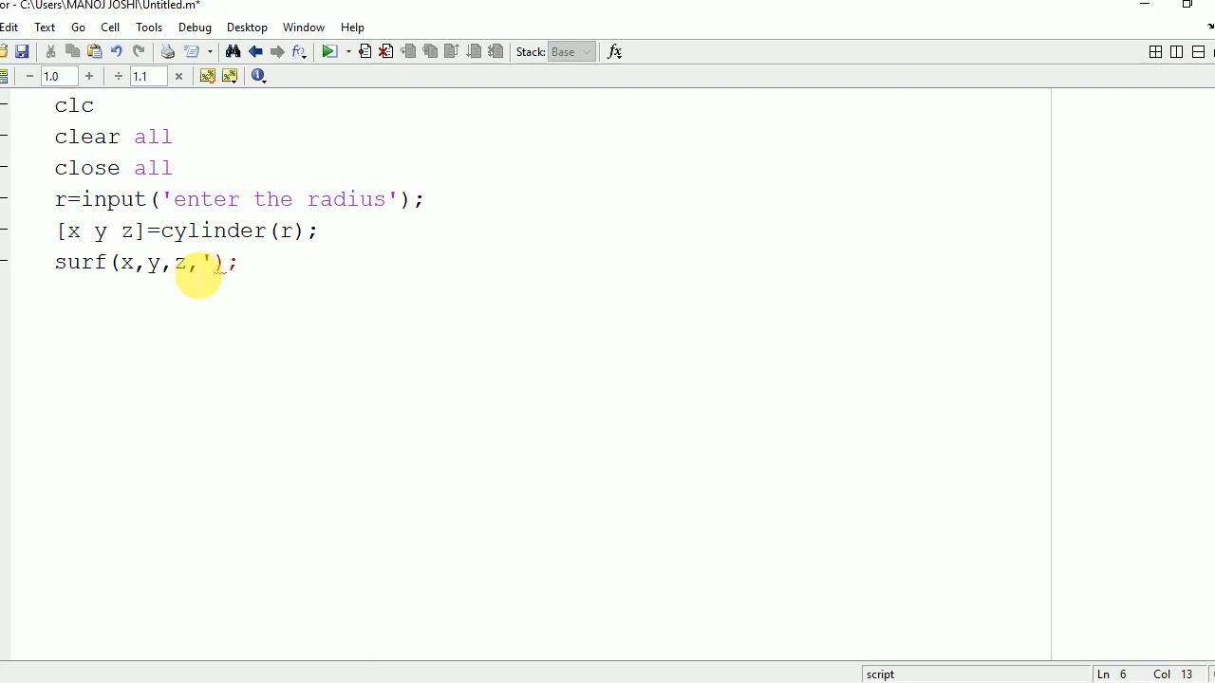
type("Face")
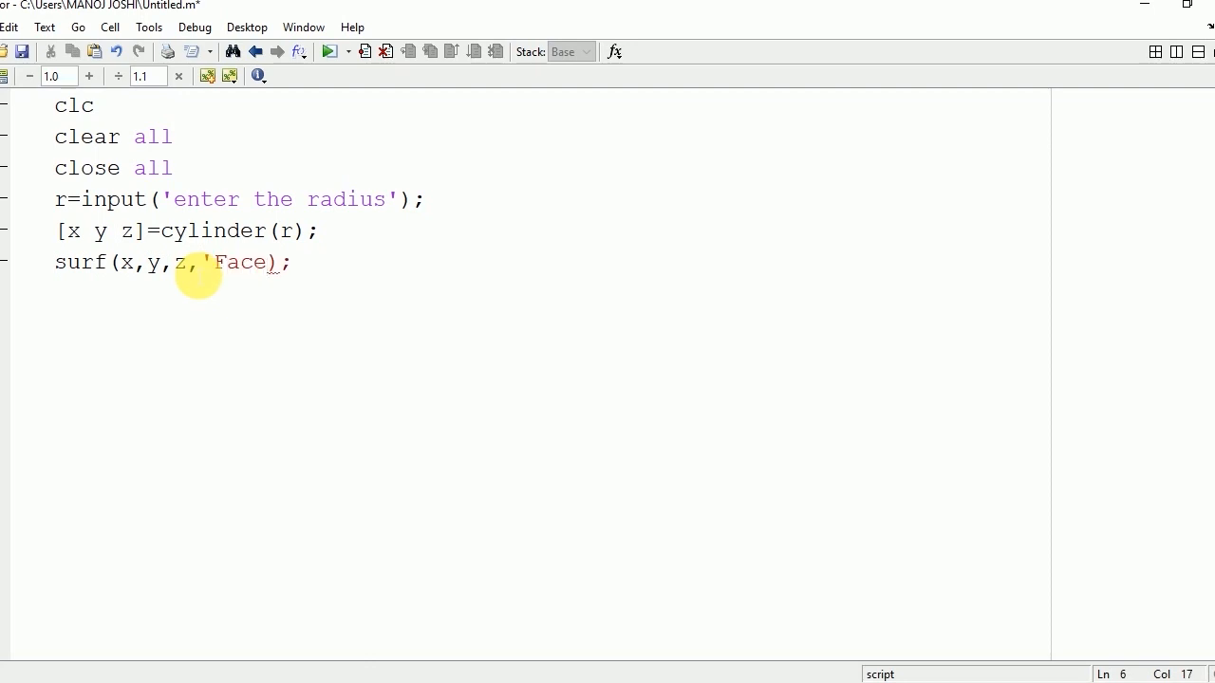
type("Color")
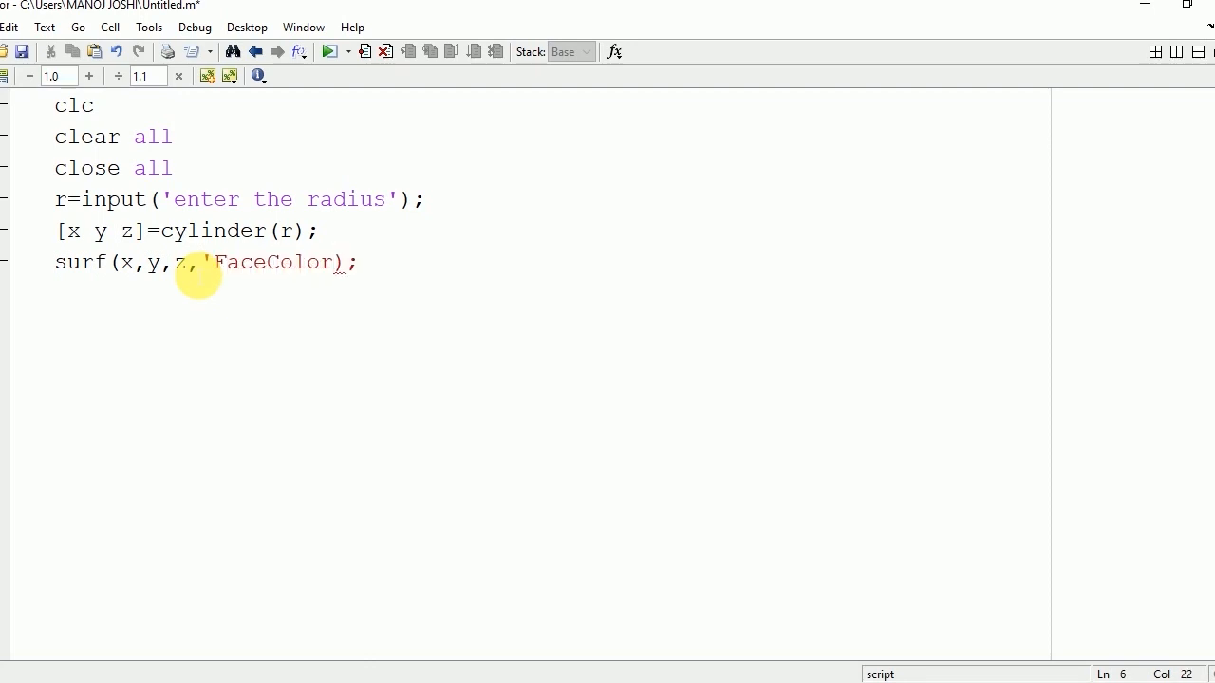
type("',")
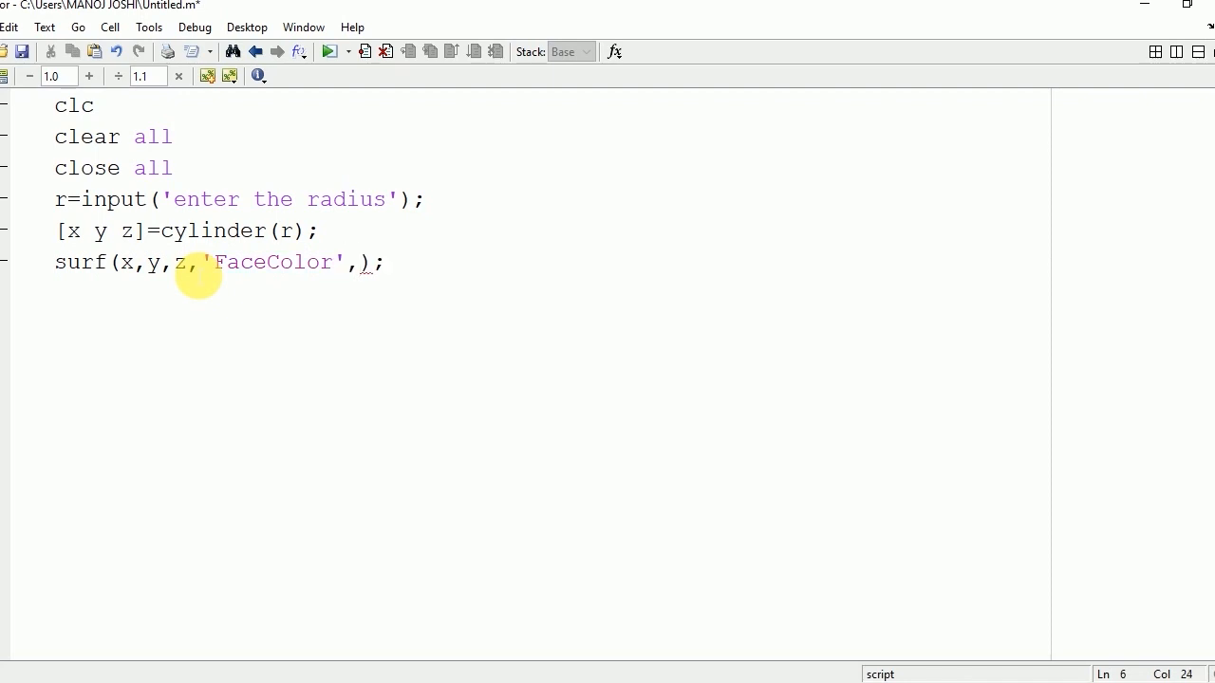
type("'")
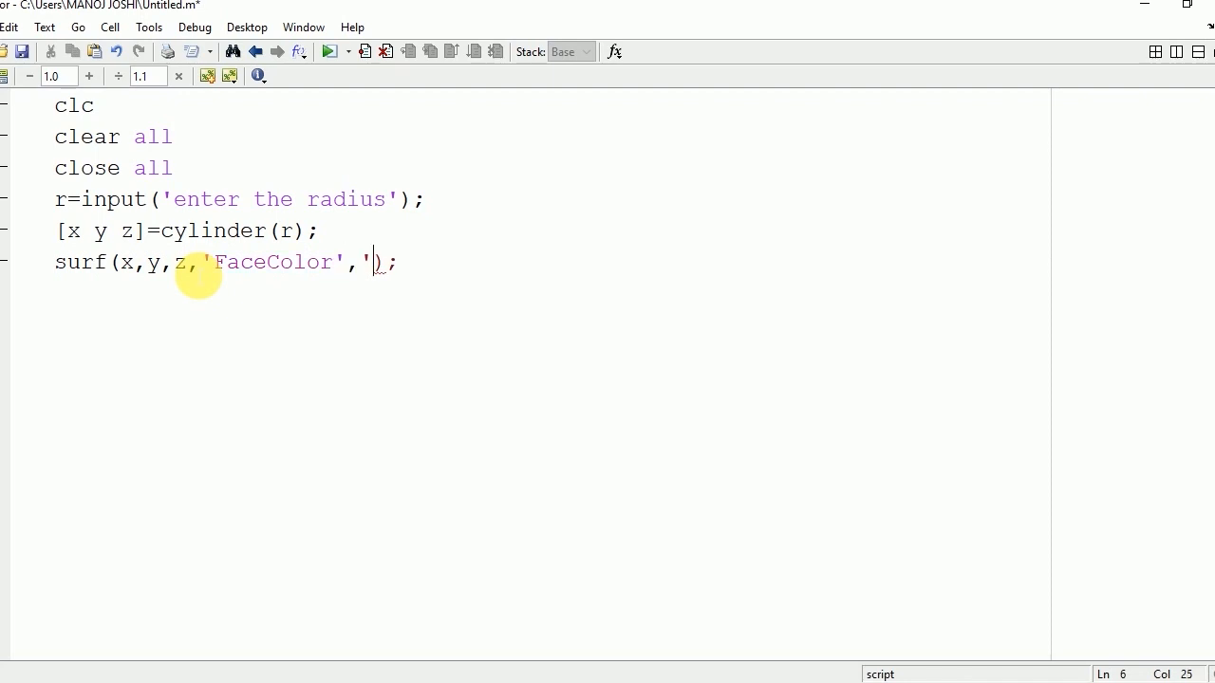
type("green")
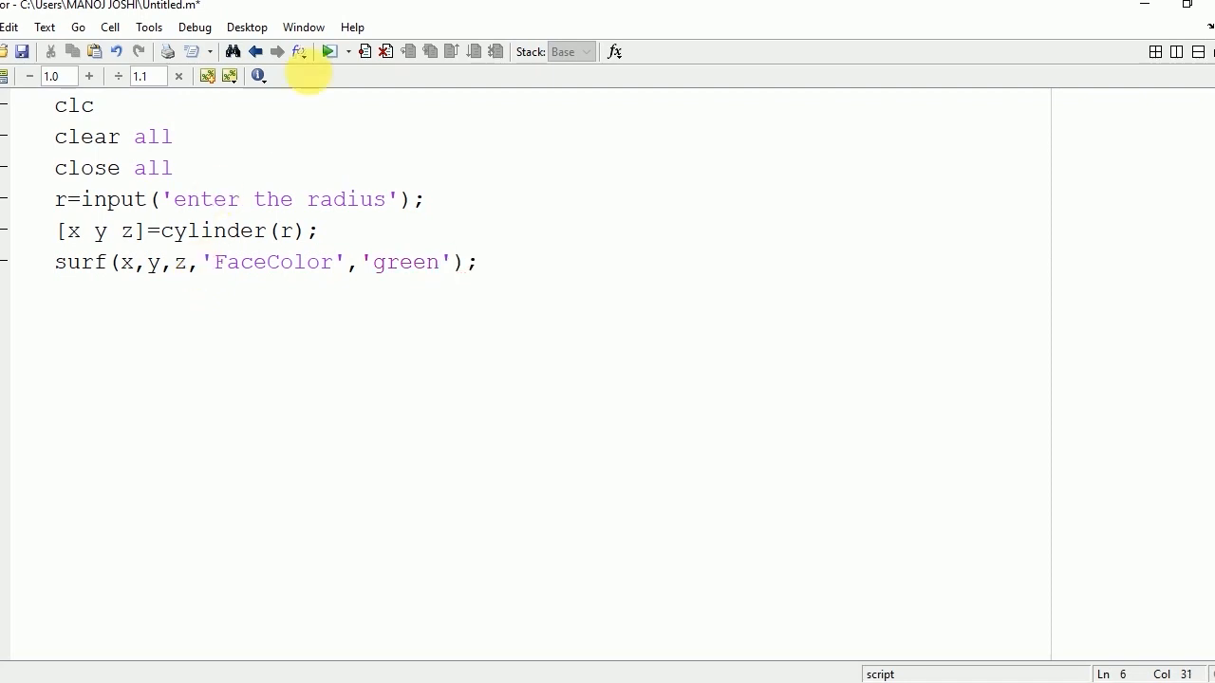
left_click(330, 51)
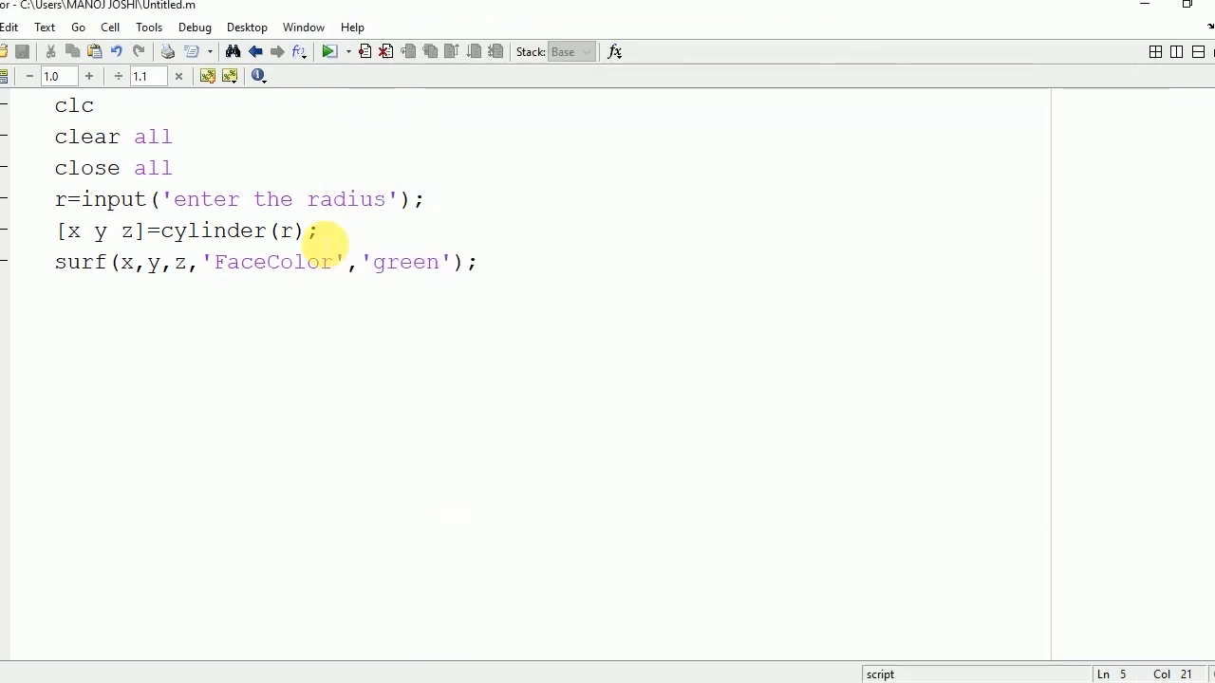
- Add h=input('enter the height'); to ask for the cylinder height
type("h")
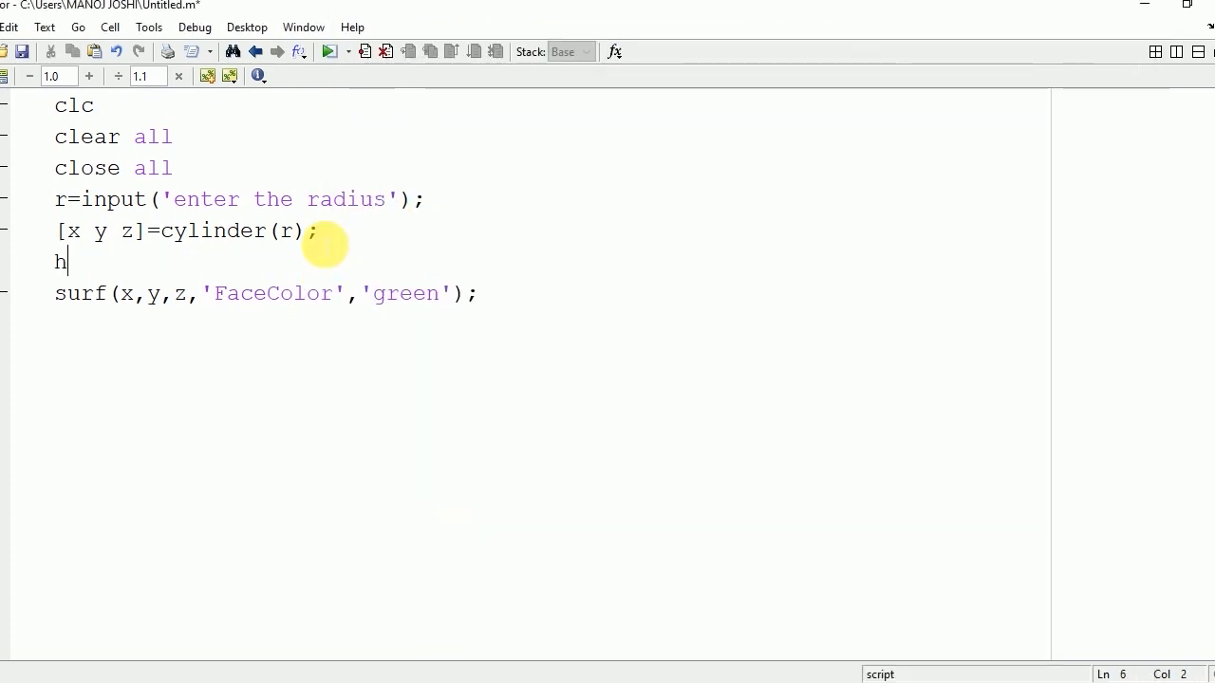
type("=input")
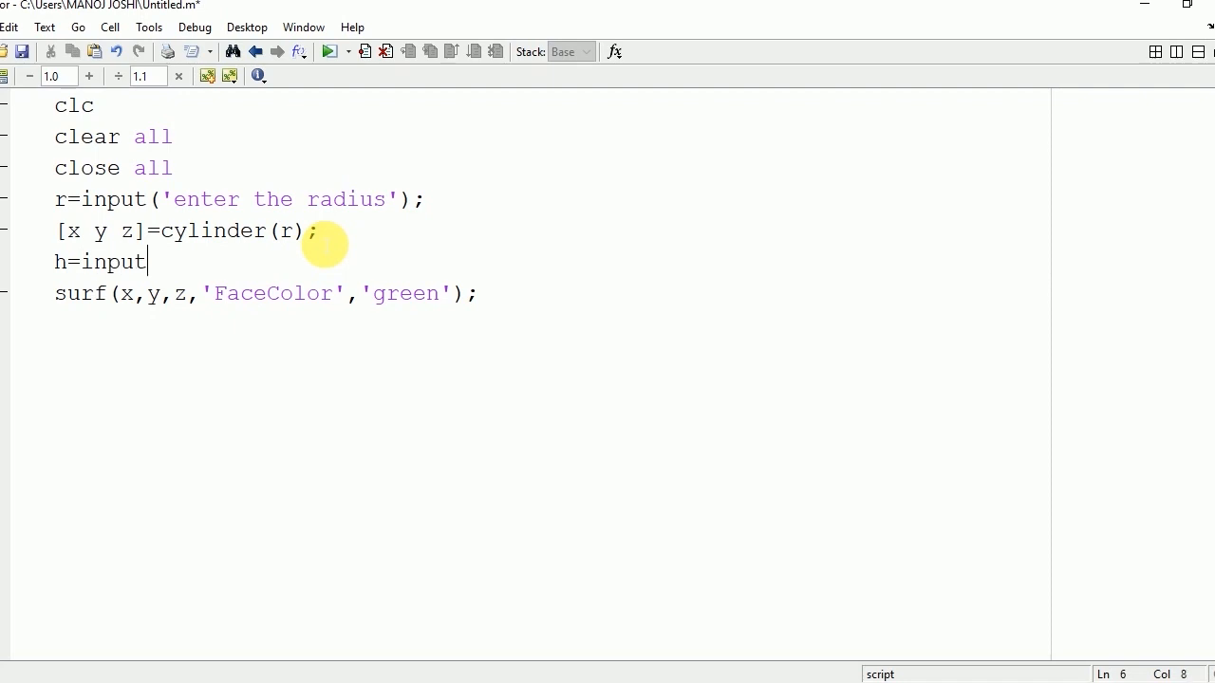
type("(")
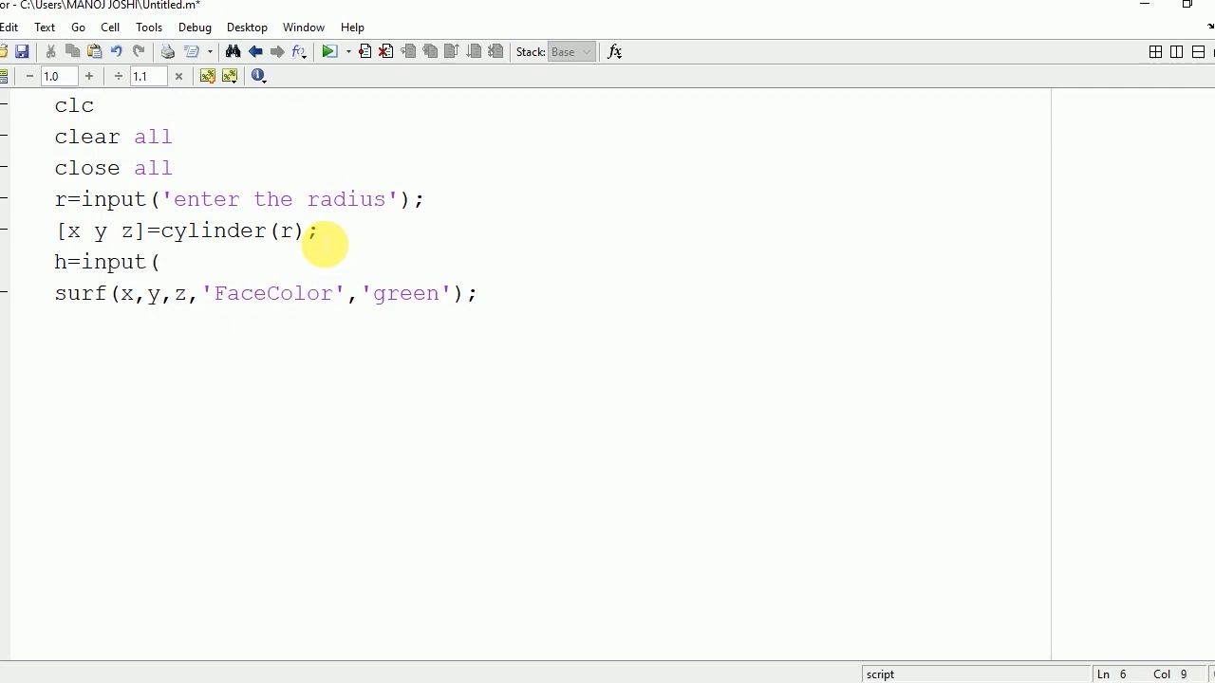
type("'enter the h")
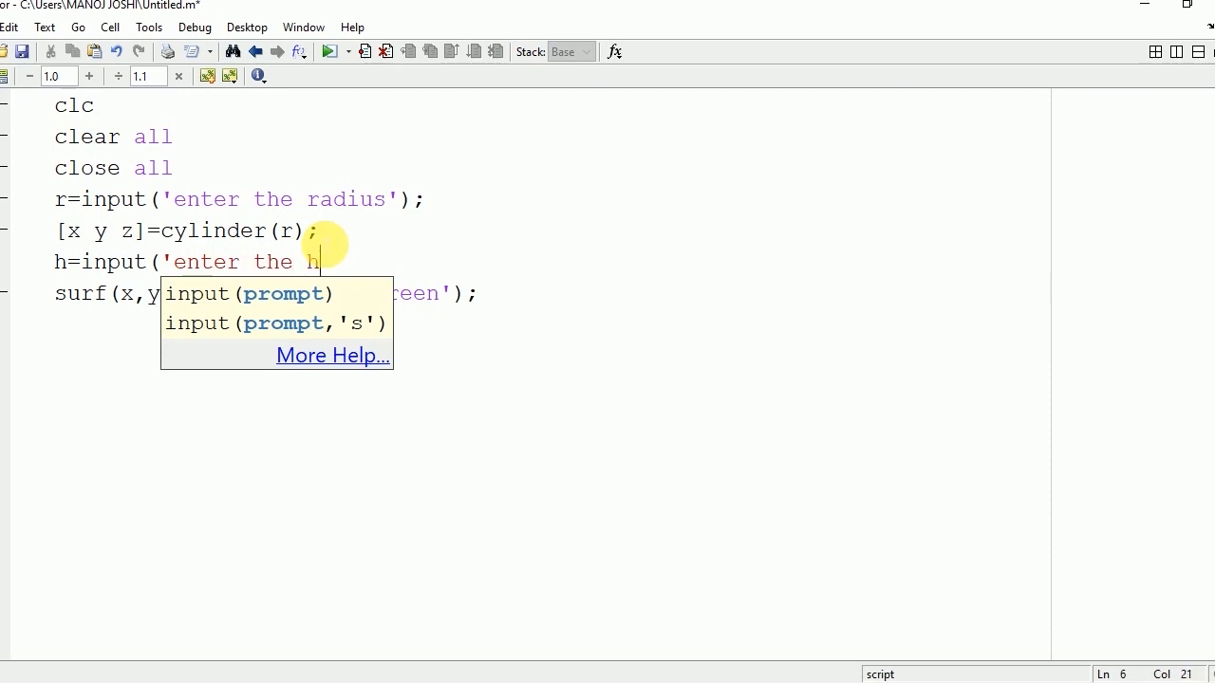
type("eight');")
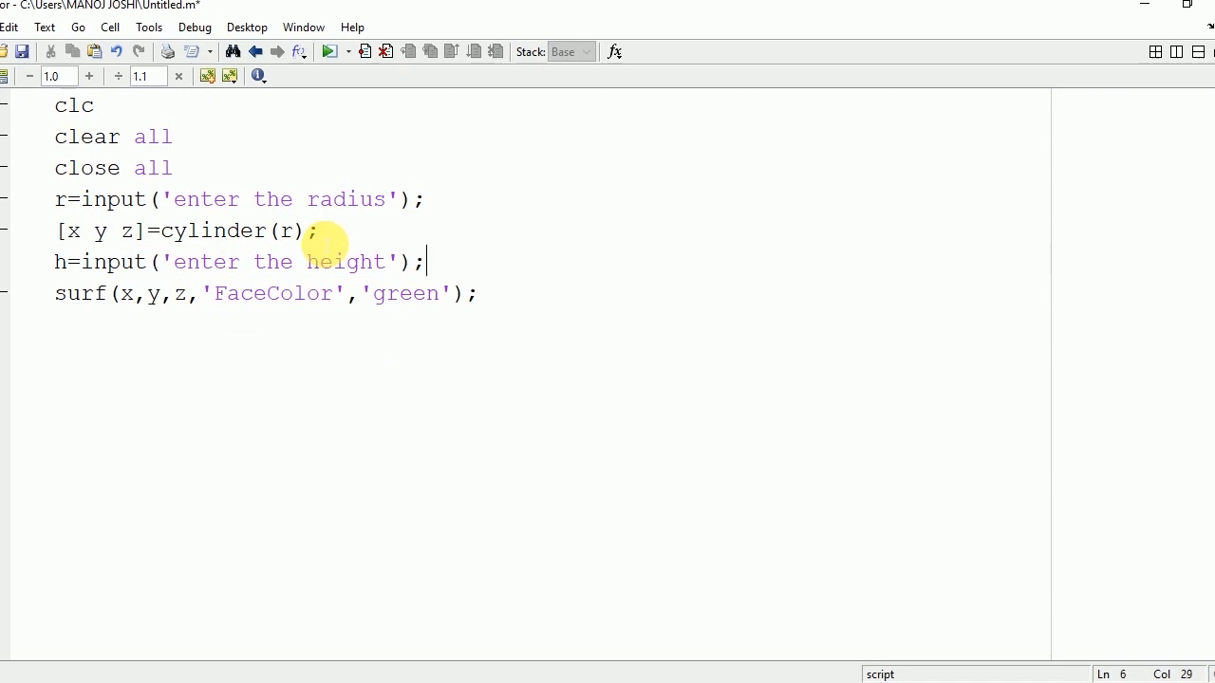
- Add z(1,:)=h; to set the top ring's z values, fixing the mistyped index
type("z")
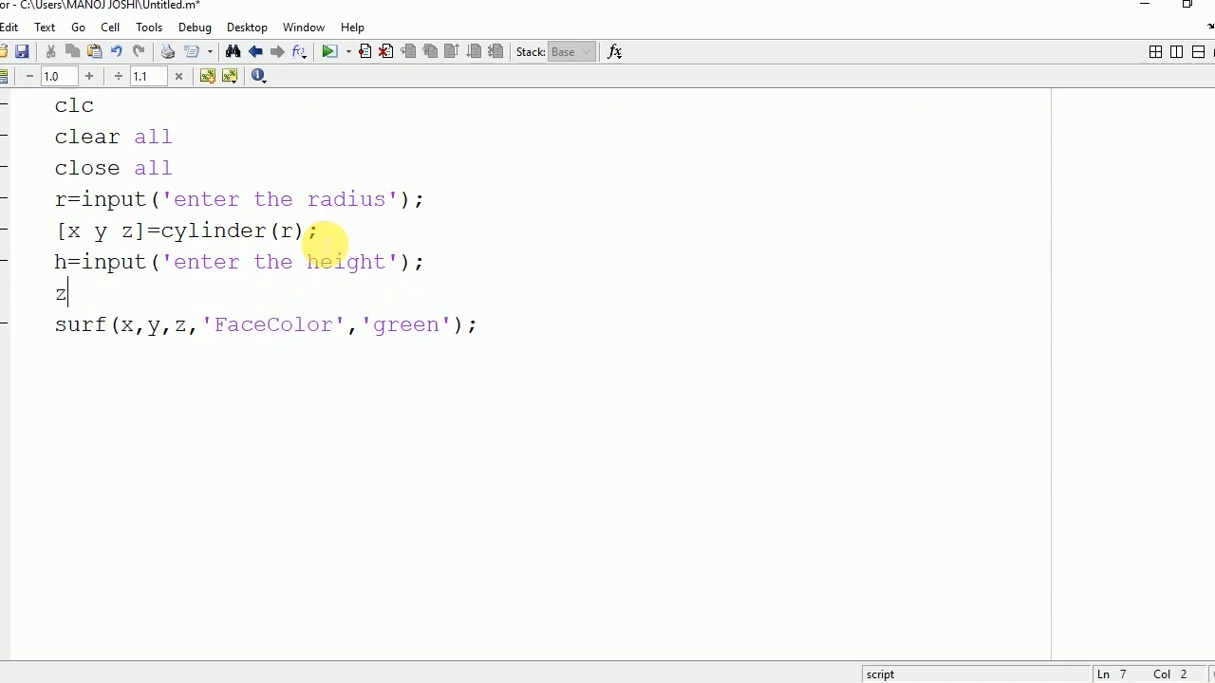
type("=(1")
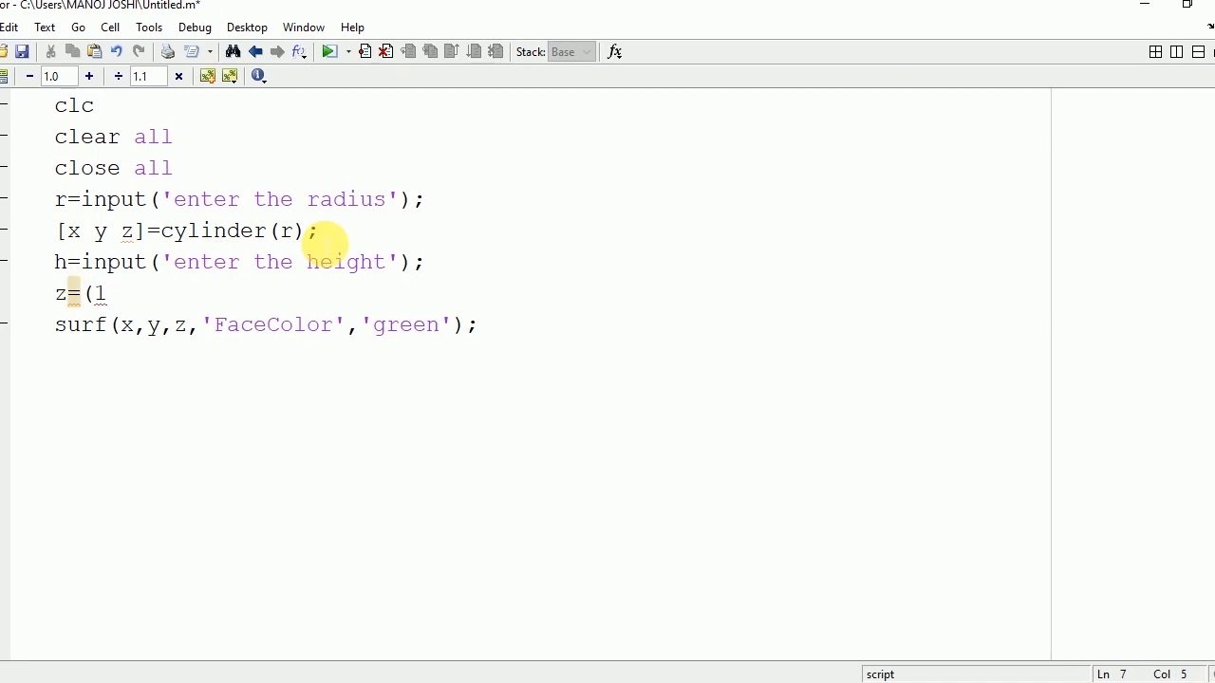
type(",:")
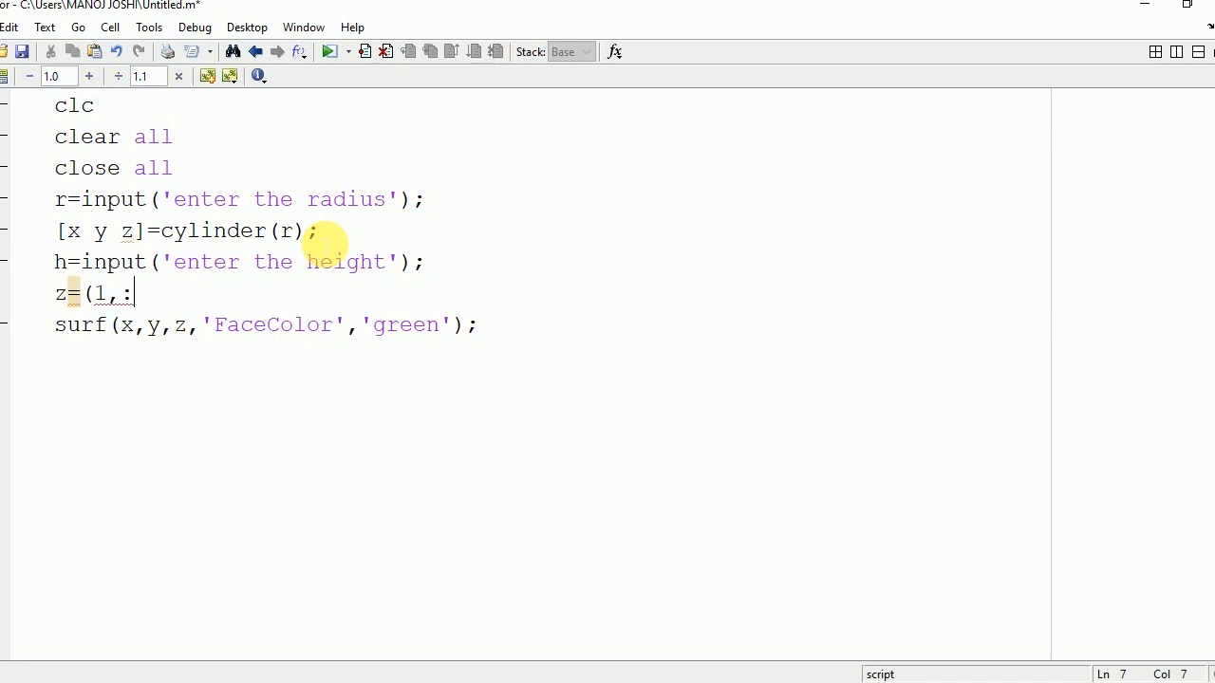
key("BackSpace")
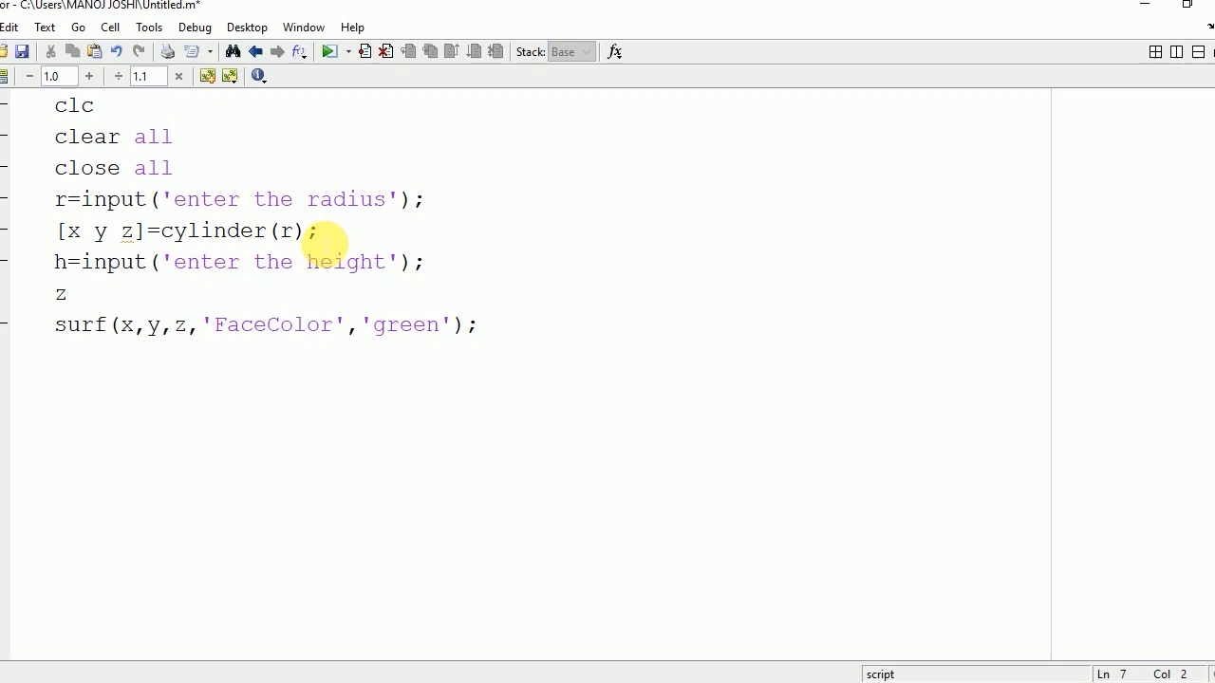
type("(1")
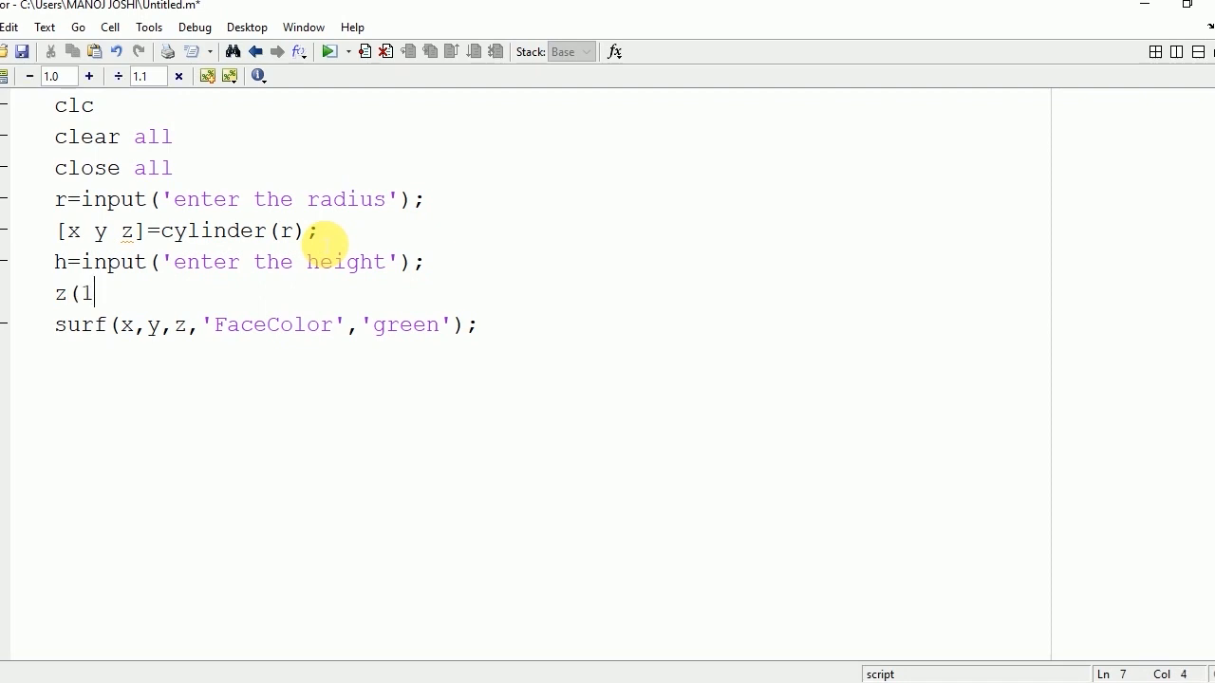
type(":)")
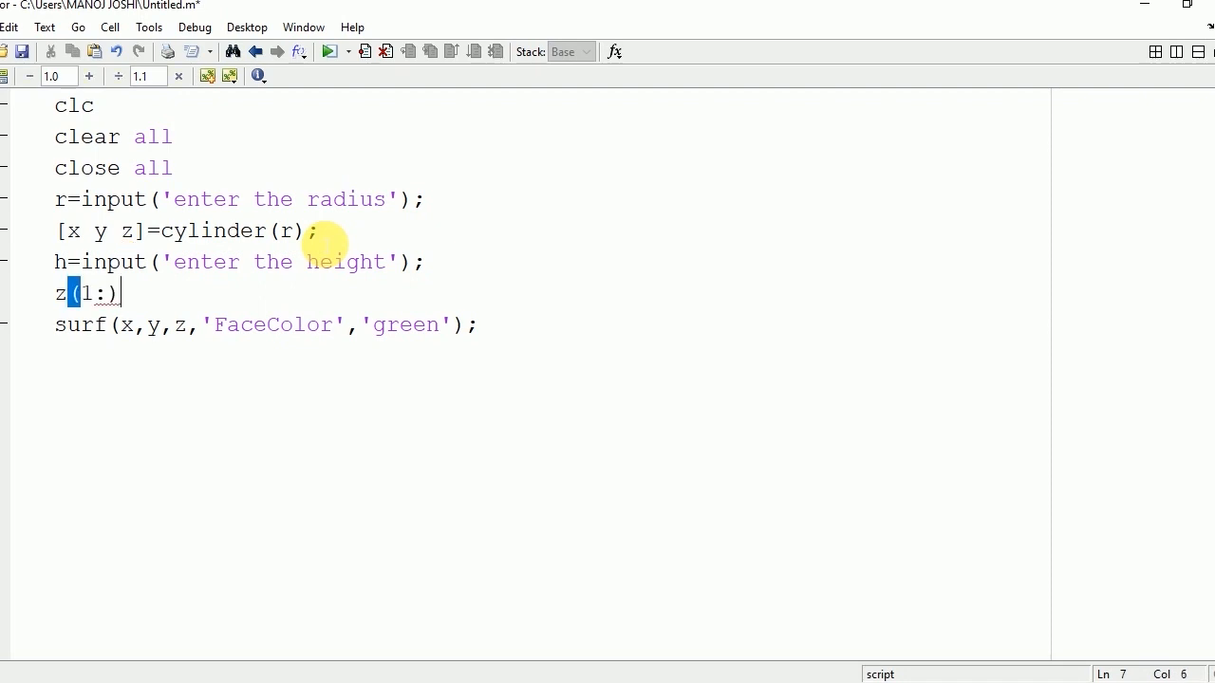
type("=h")
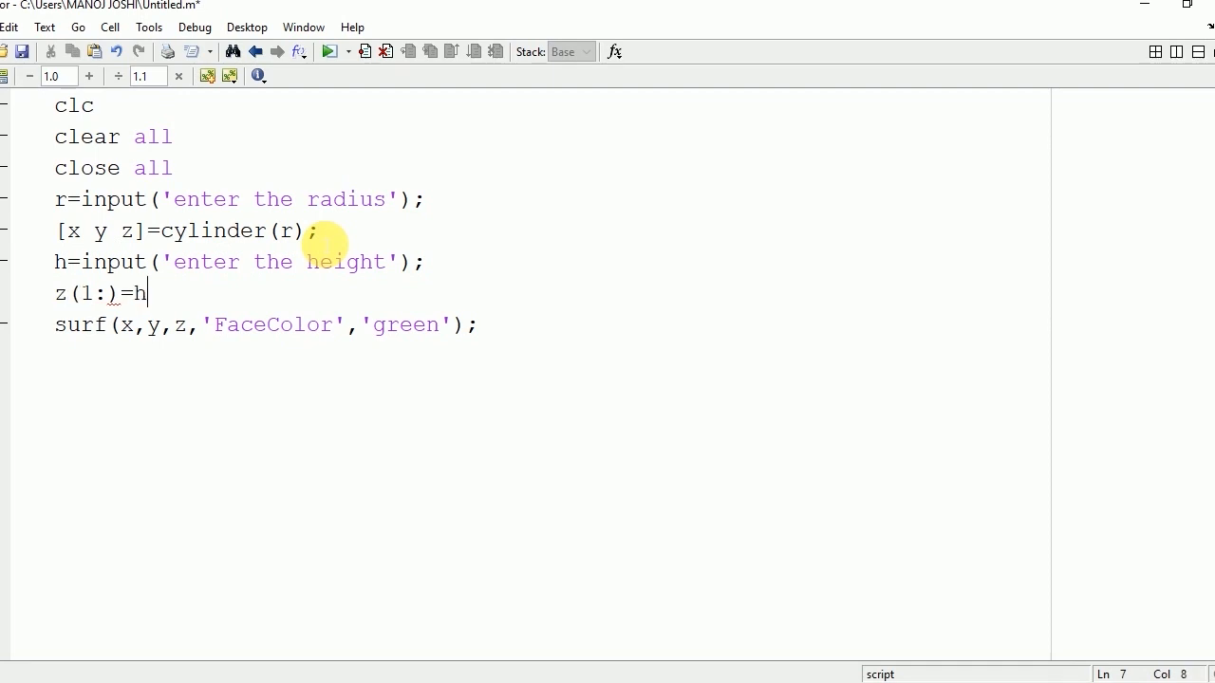
type(";")
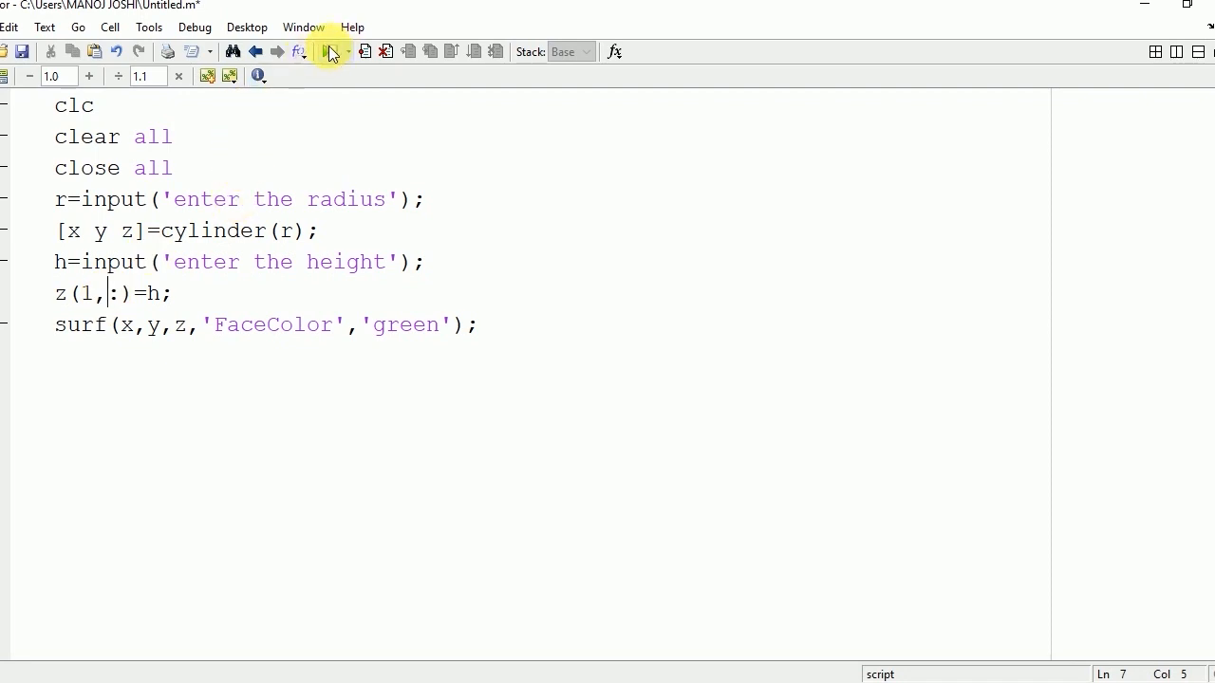
- Run the script with radius 5 and height 5, view the green cylinder, then close it
left_click(330, 52)
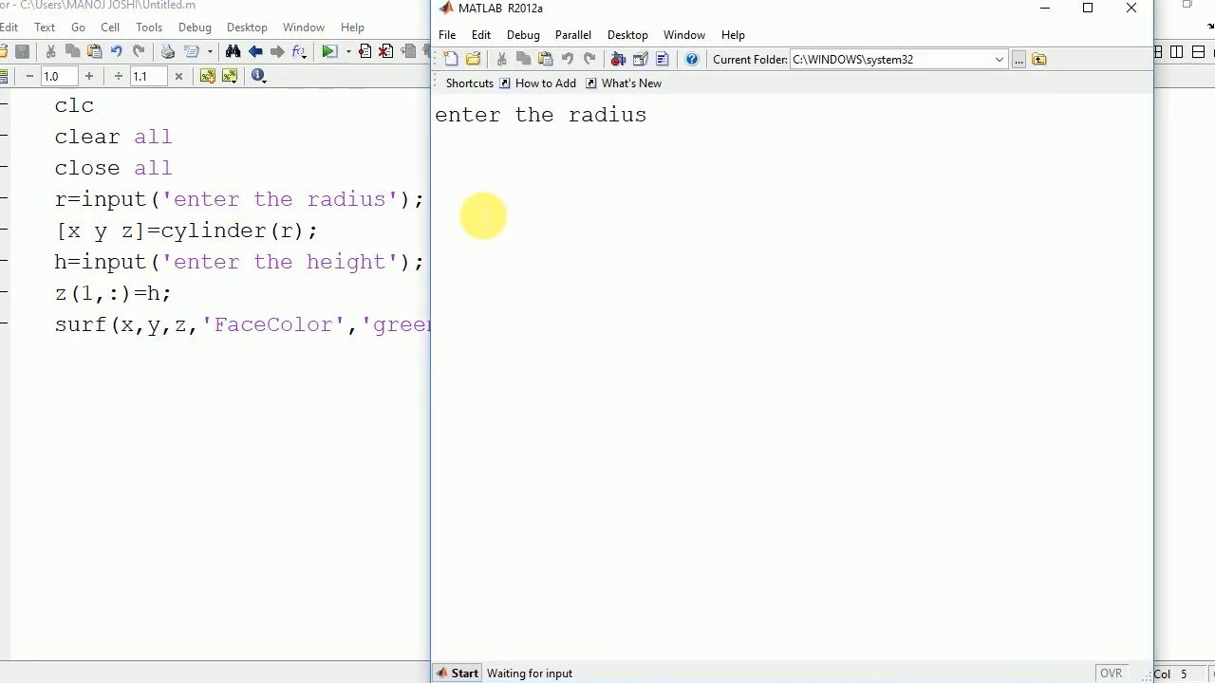
type("5")
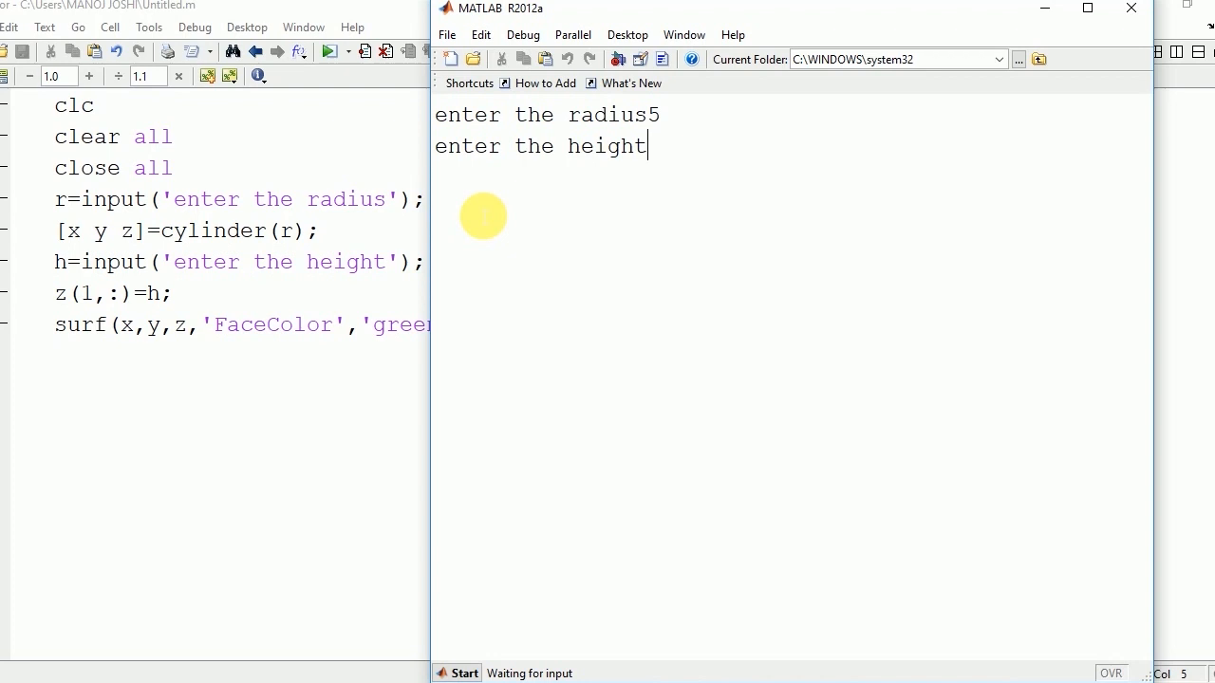
type("5")
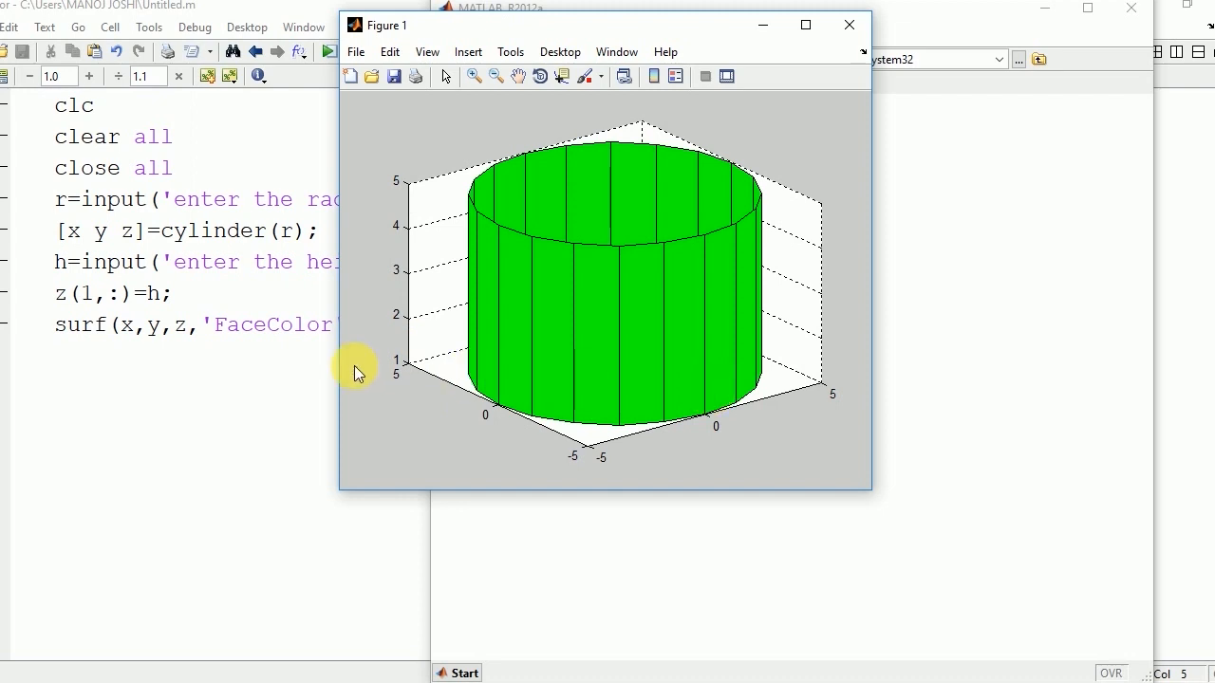
left_click(847, 25)
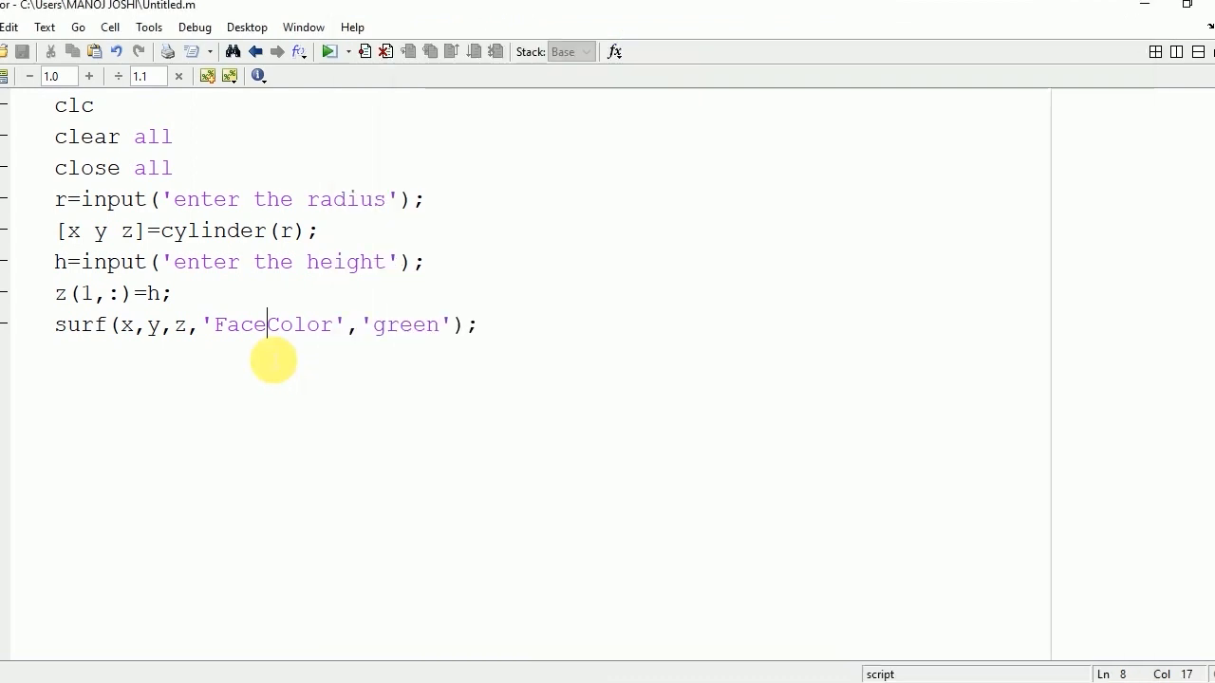
- Add the comment %plotting cylinder(cos(t)) below the surf call
left_click(484, 324)
type("%")
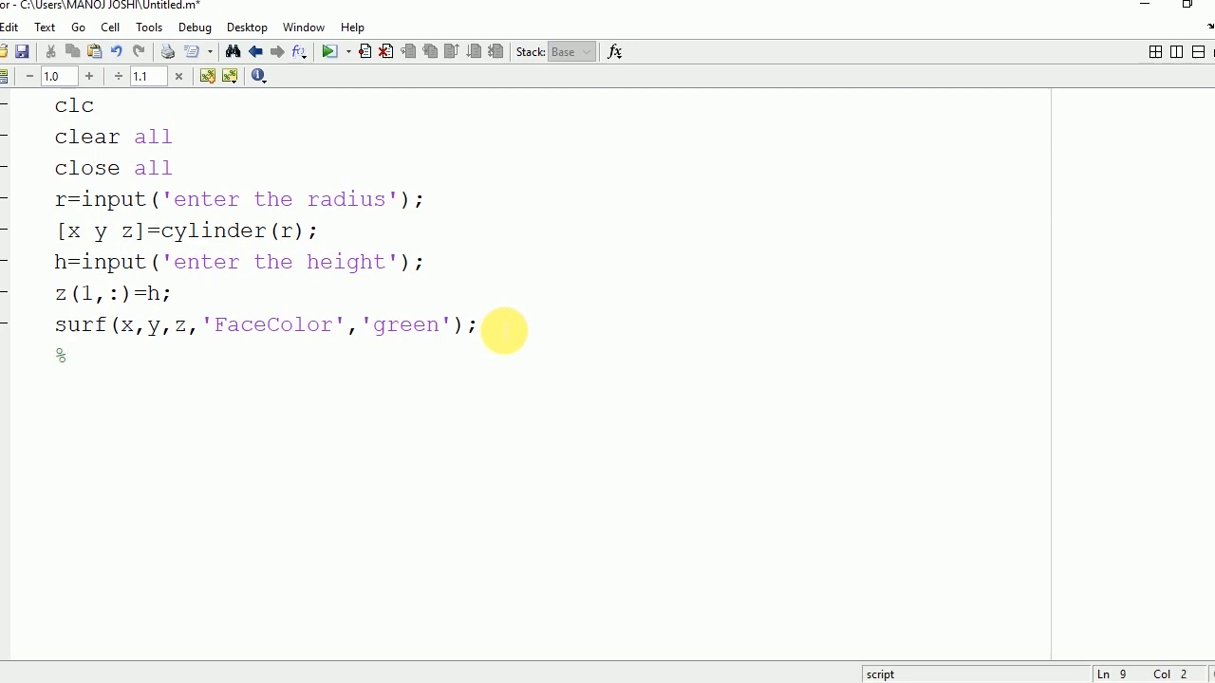
type("plotting")
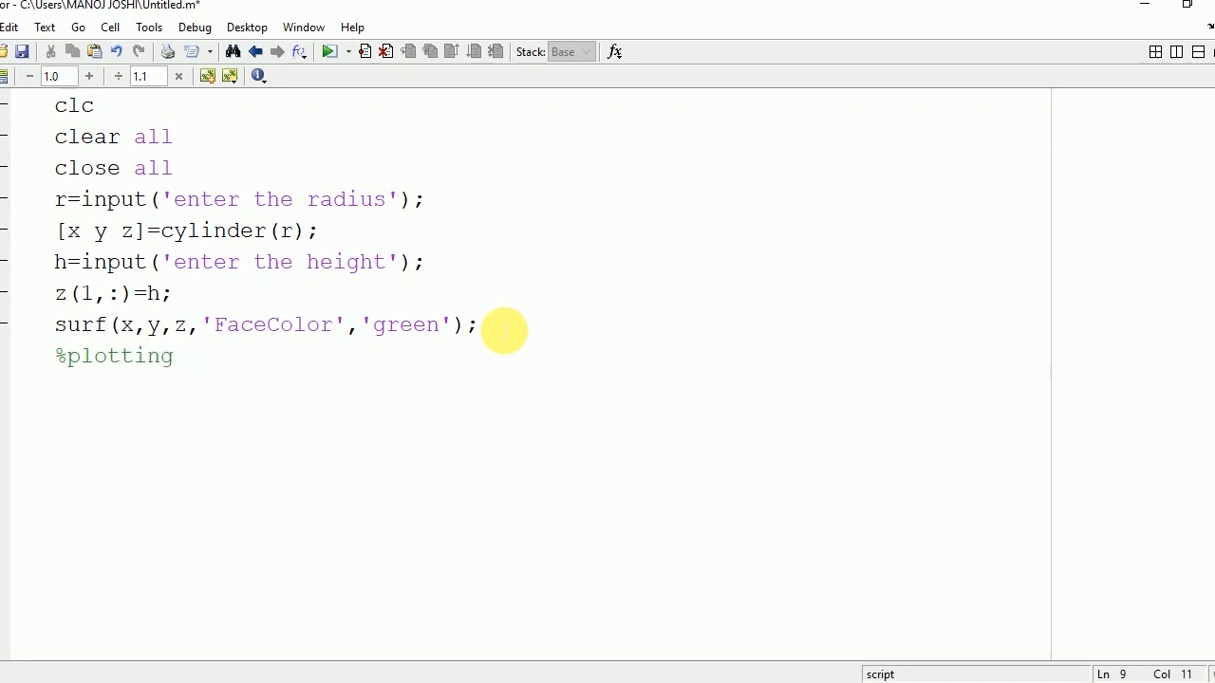
type("cylinde")
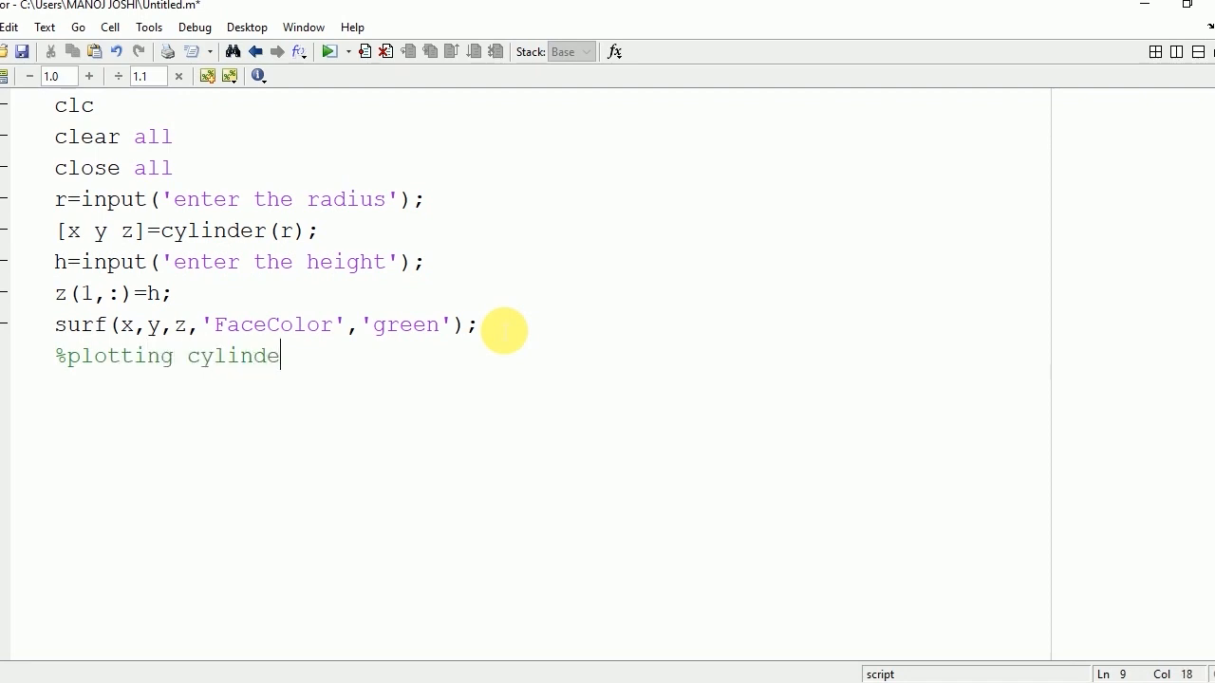
type("r(ci")
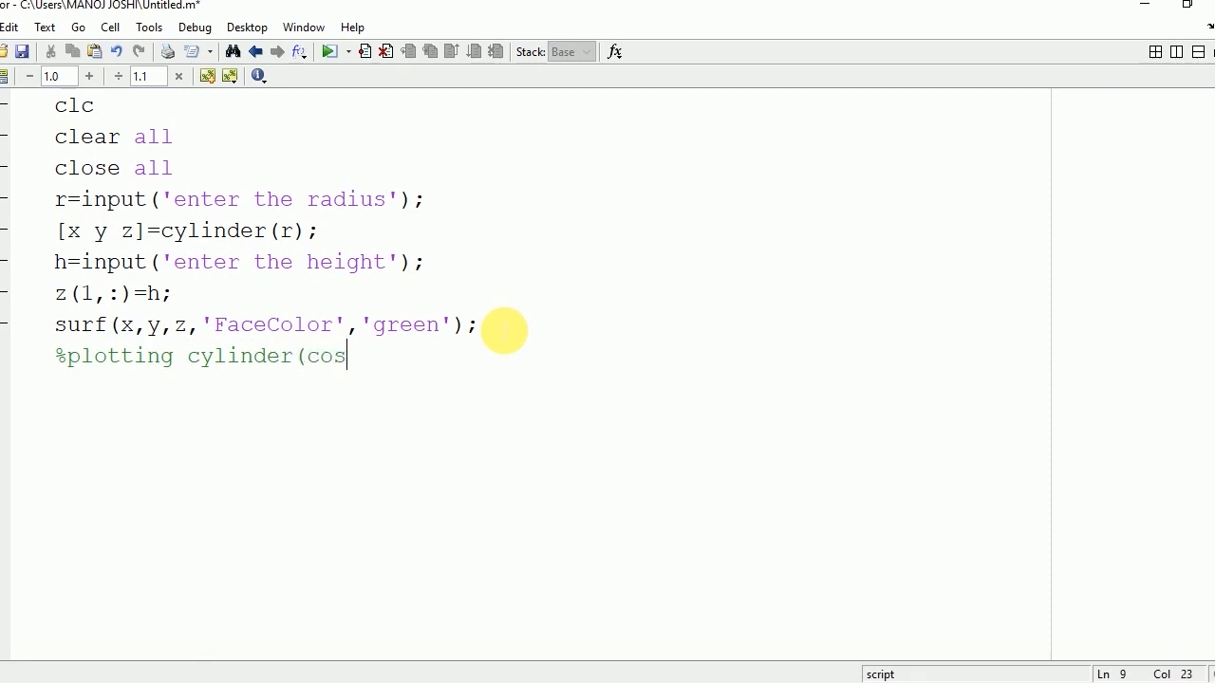
type("(t)")
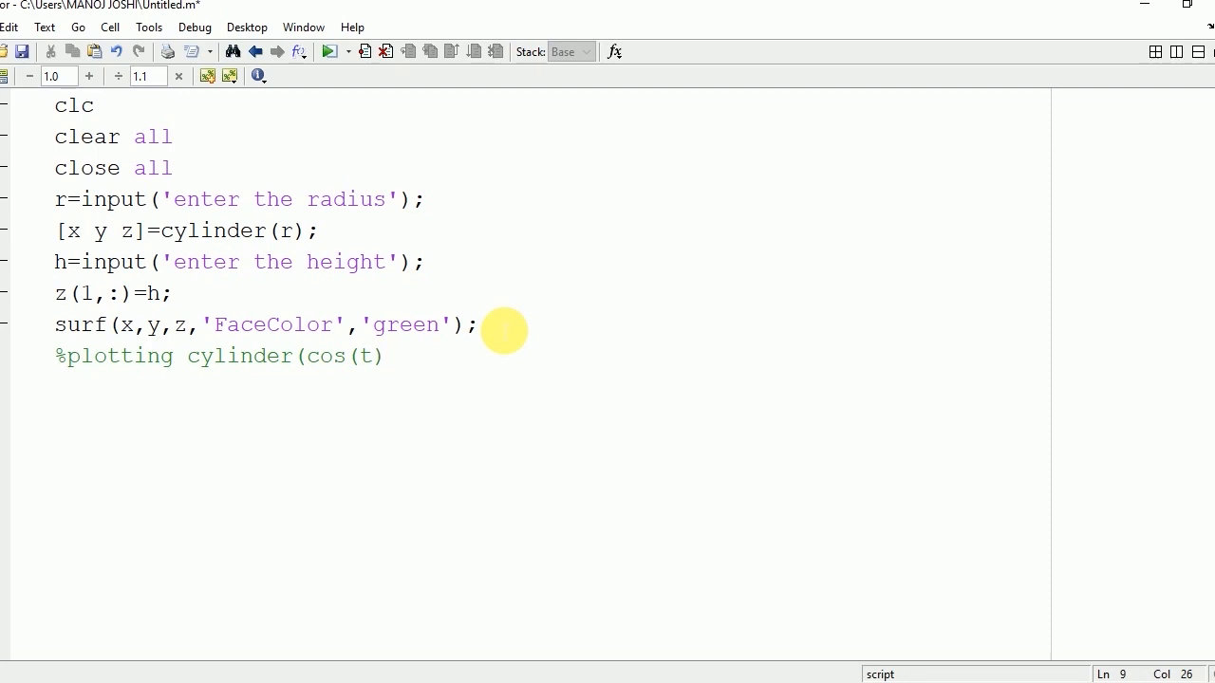
type(")")
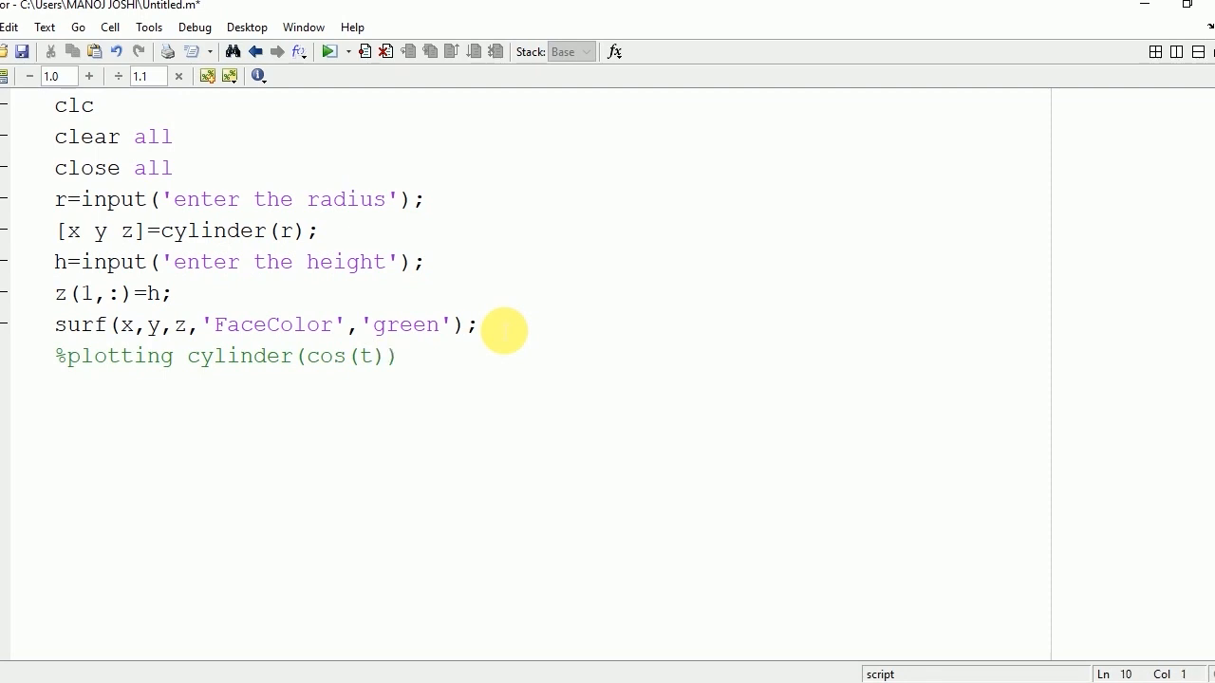
- Define t=0:pi/10:2*pi; on the next line
type("t")
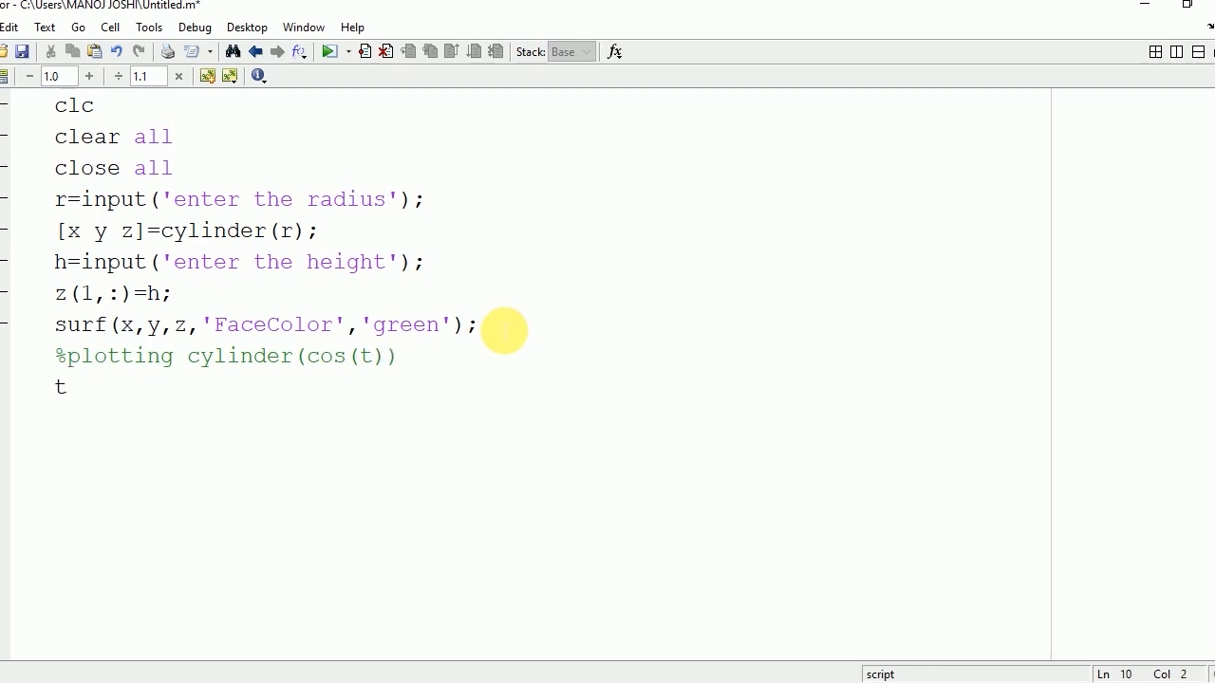
type("=0")
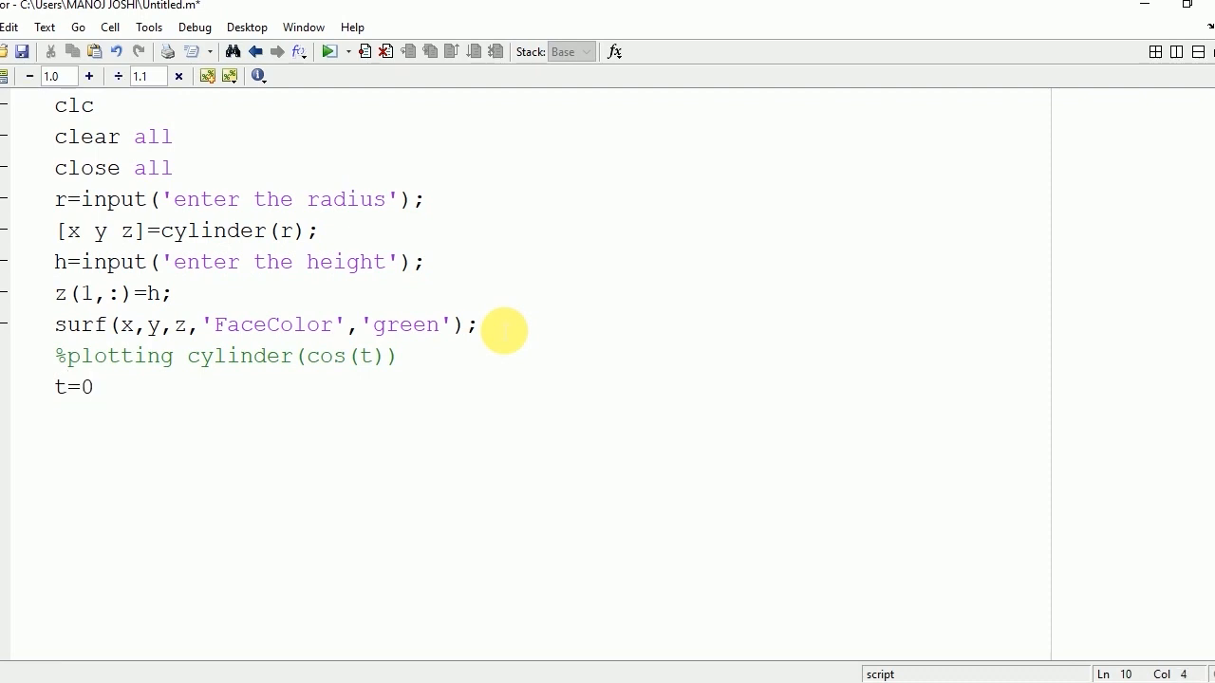
type(":")
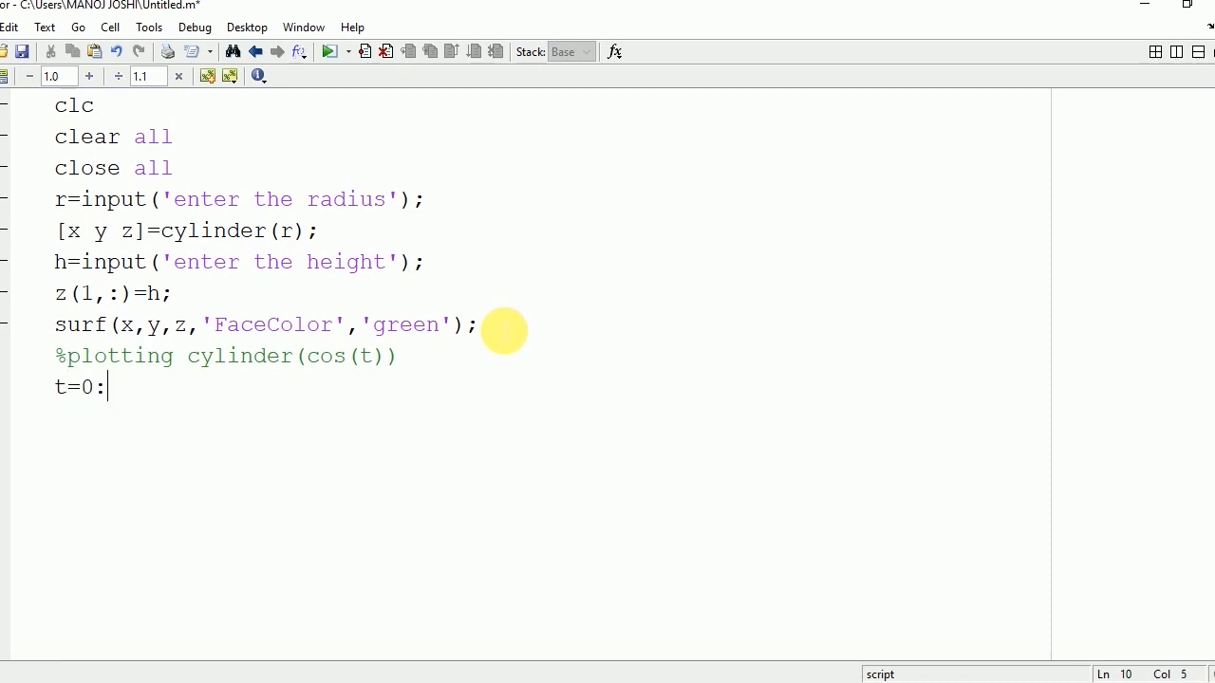
type("pi/10")
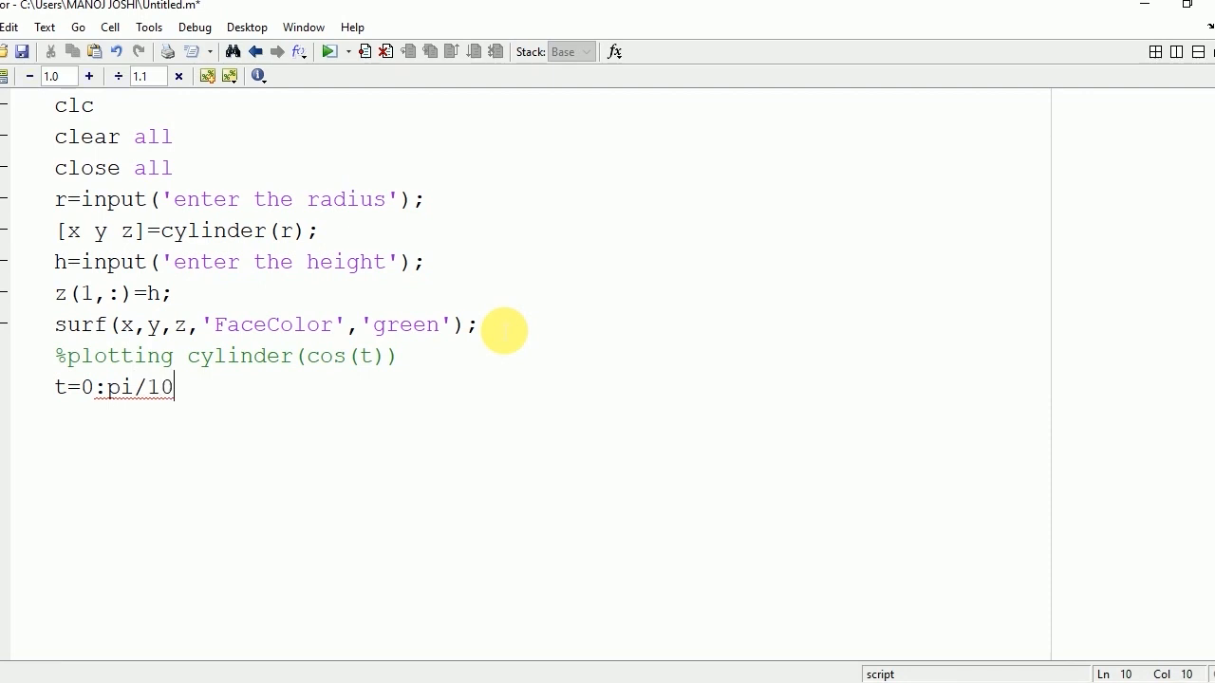
type(":2")
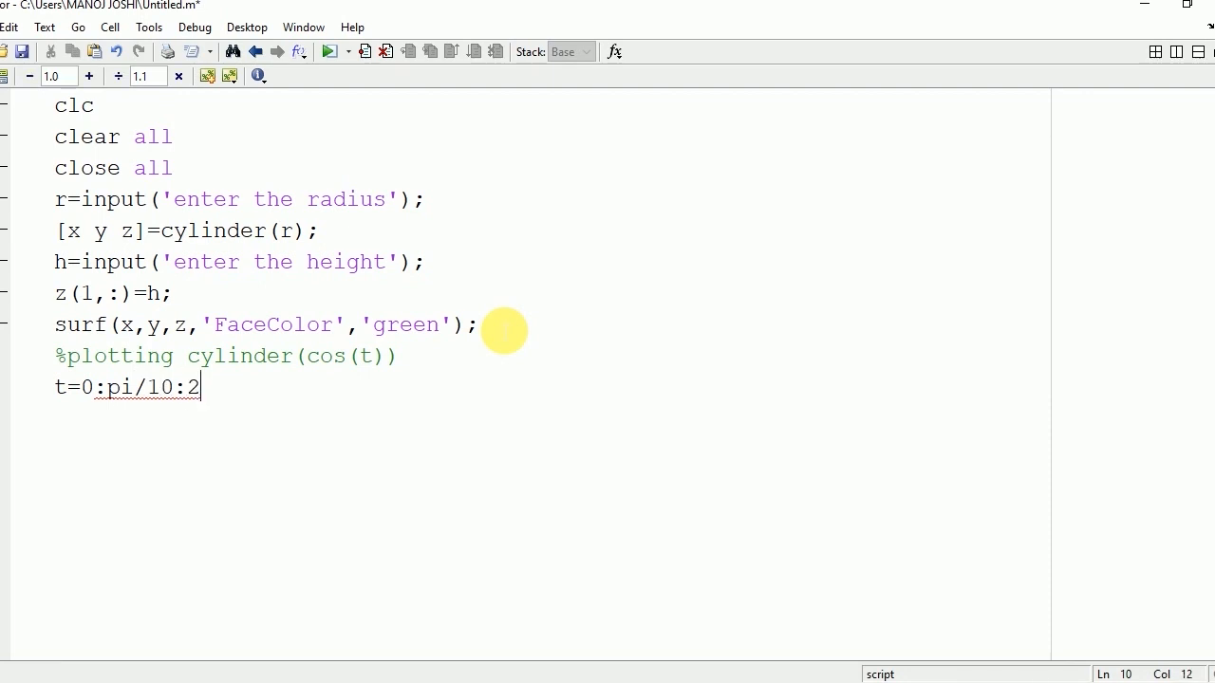
type("*pi;")
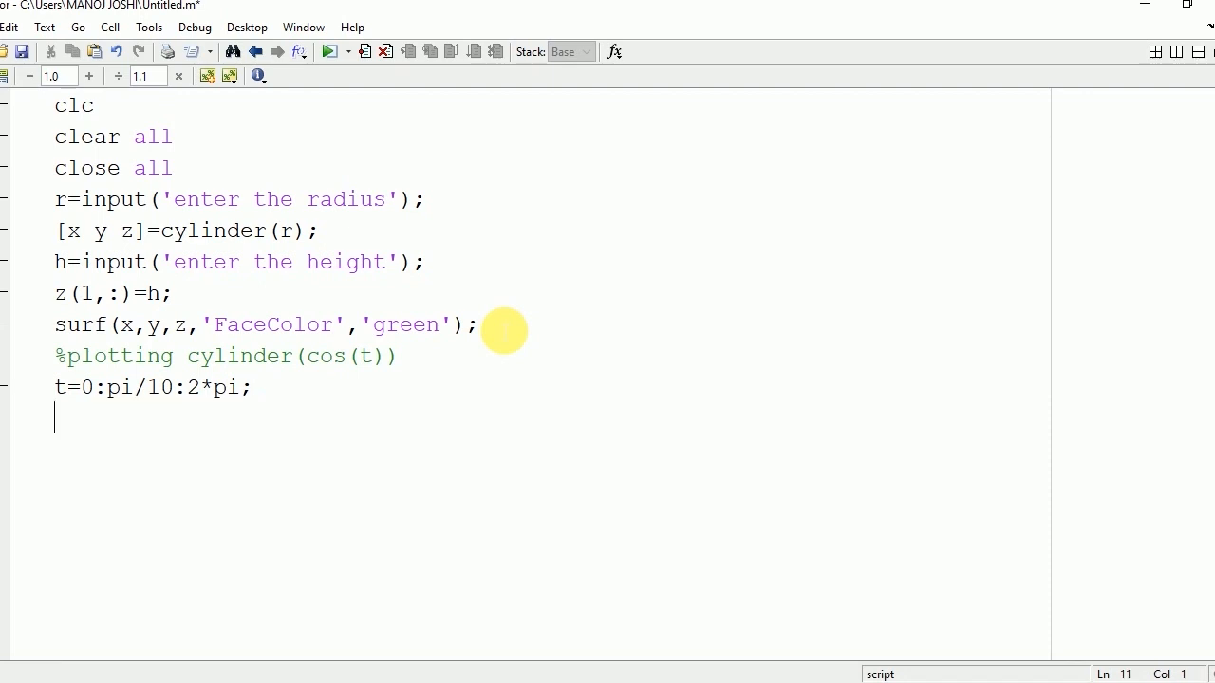
- Add [x1 y1 z1]=cylinder(r); to compute the second cylinder's coordinates
type("[x1 y1")
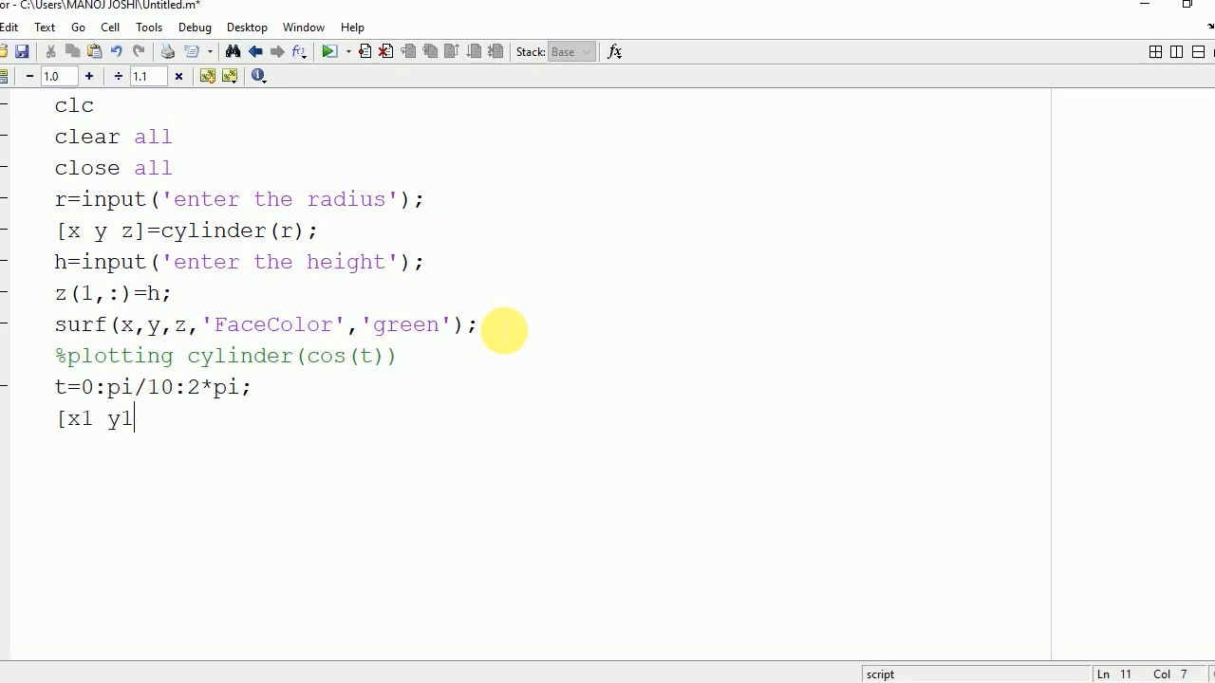
type("z1")
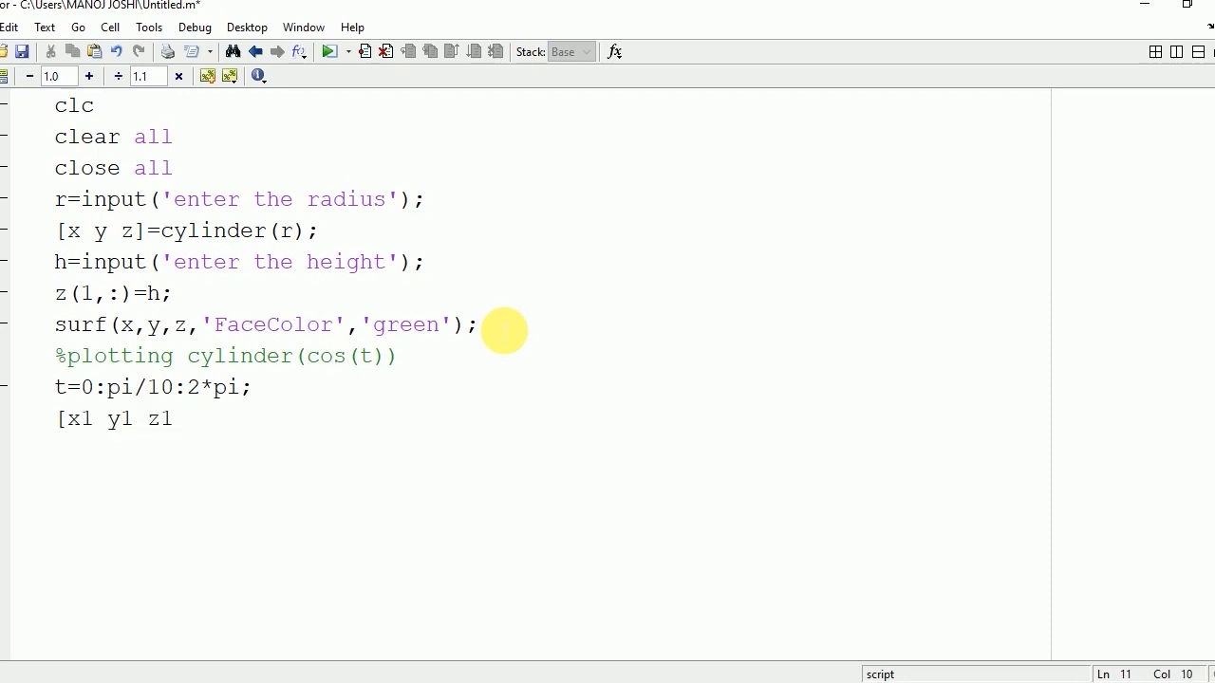
type("=")
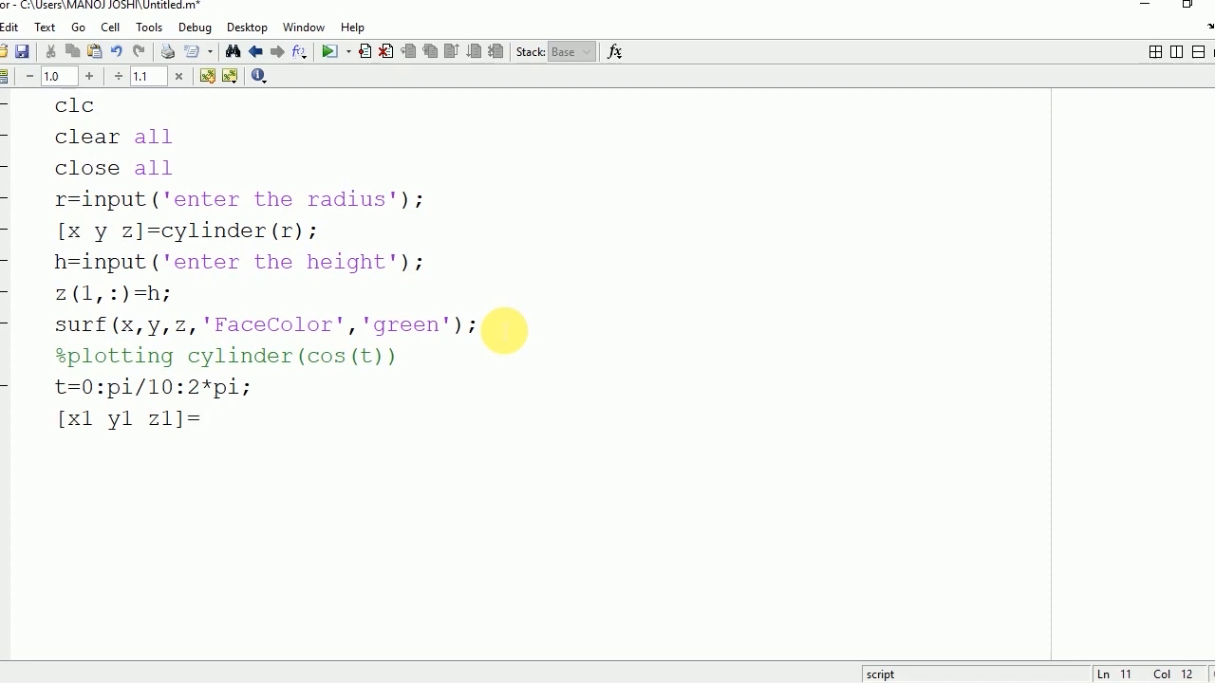
type("cyl")
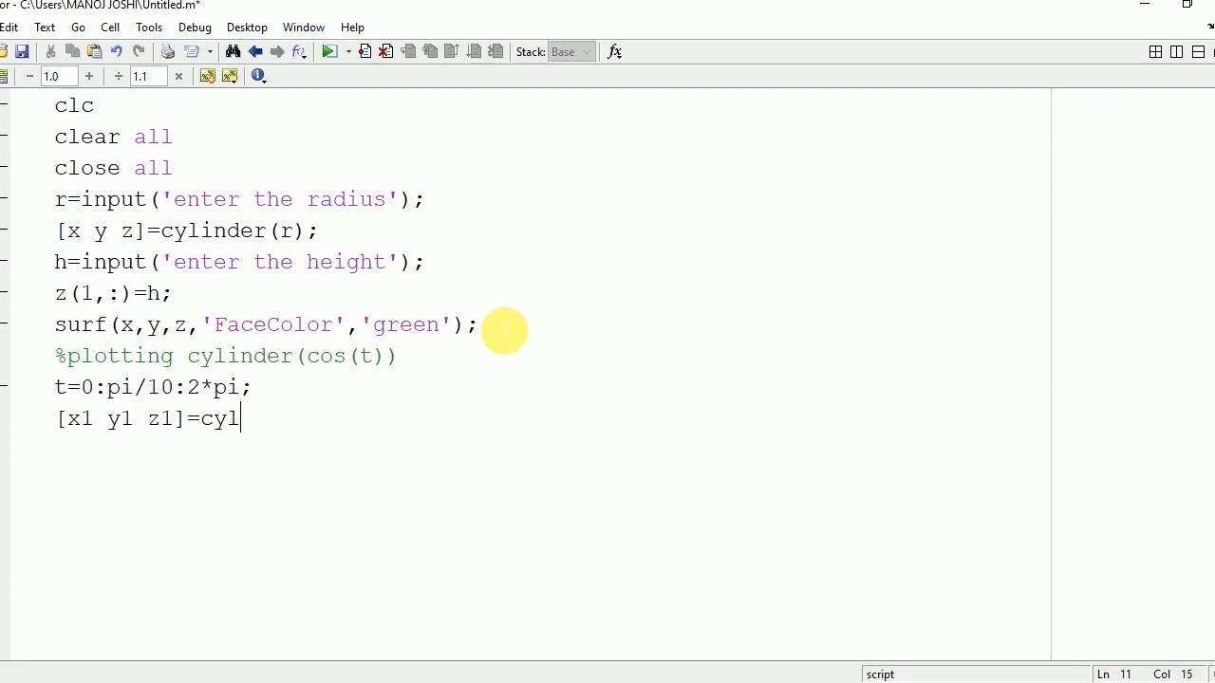
type("inder")
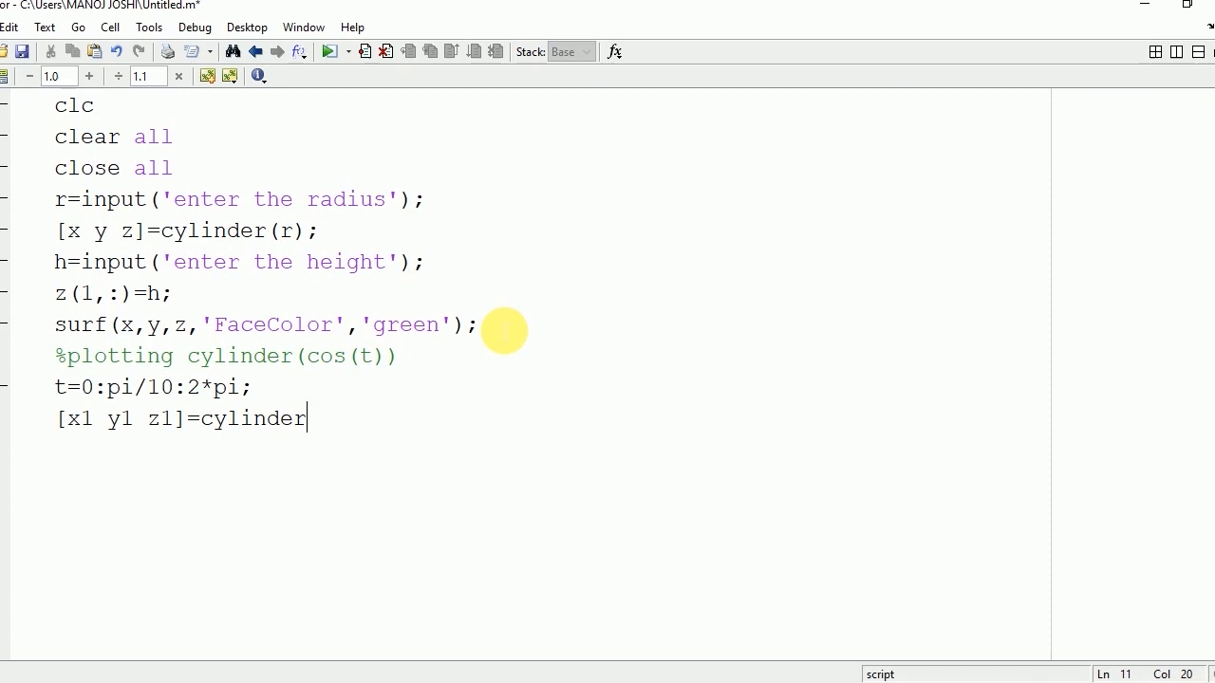
type("(r")
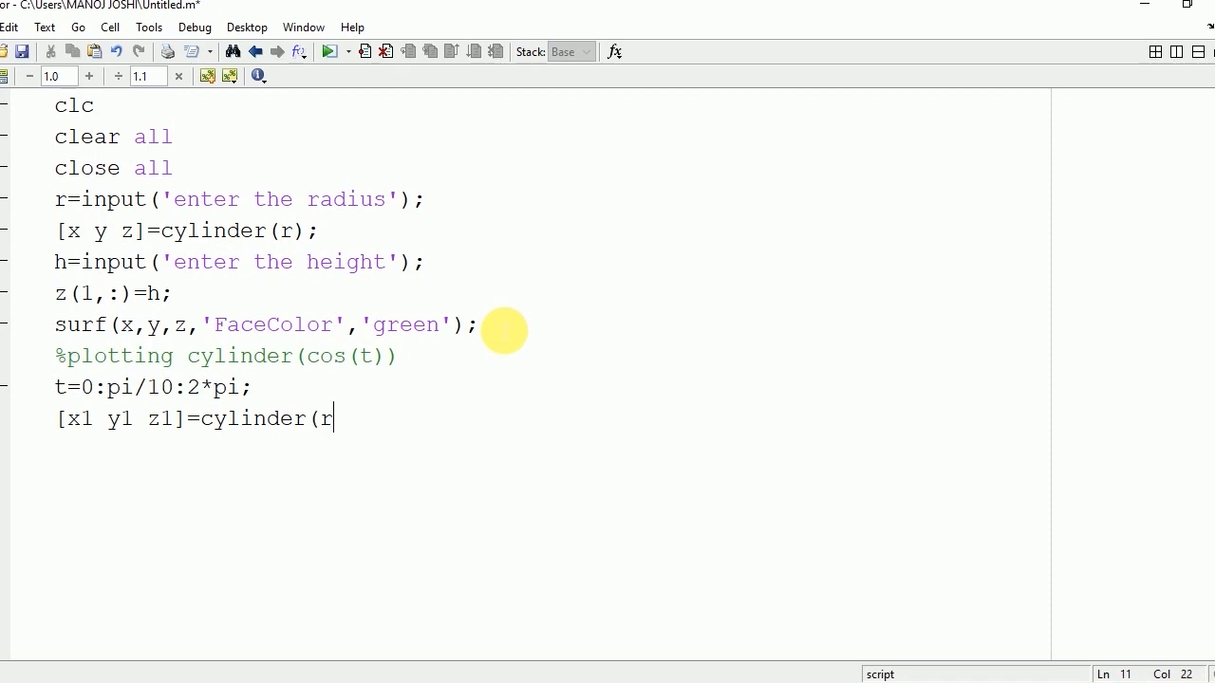
type(");")
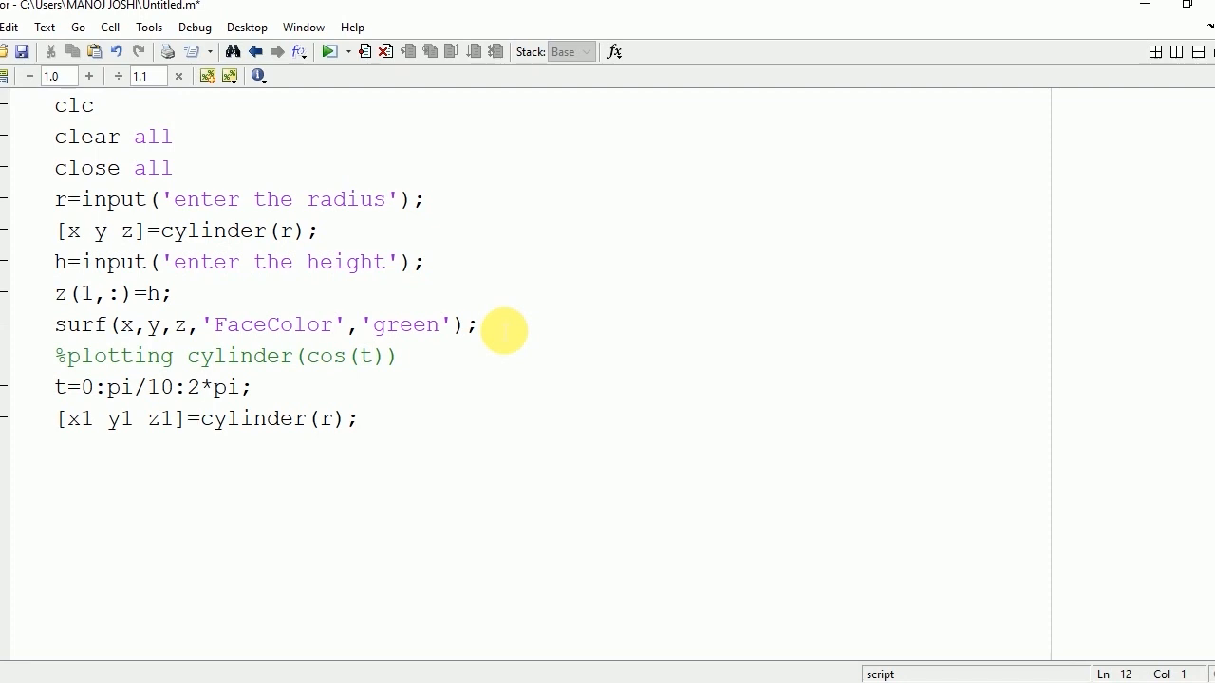
- Add subplot(2,1,1); and plot surf(x1); in it, replacing mesh with surf
type("subp")
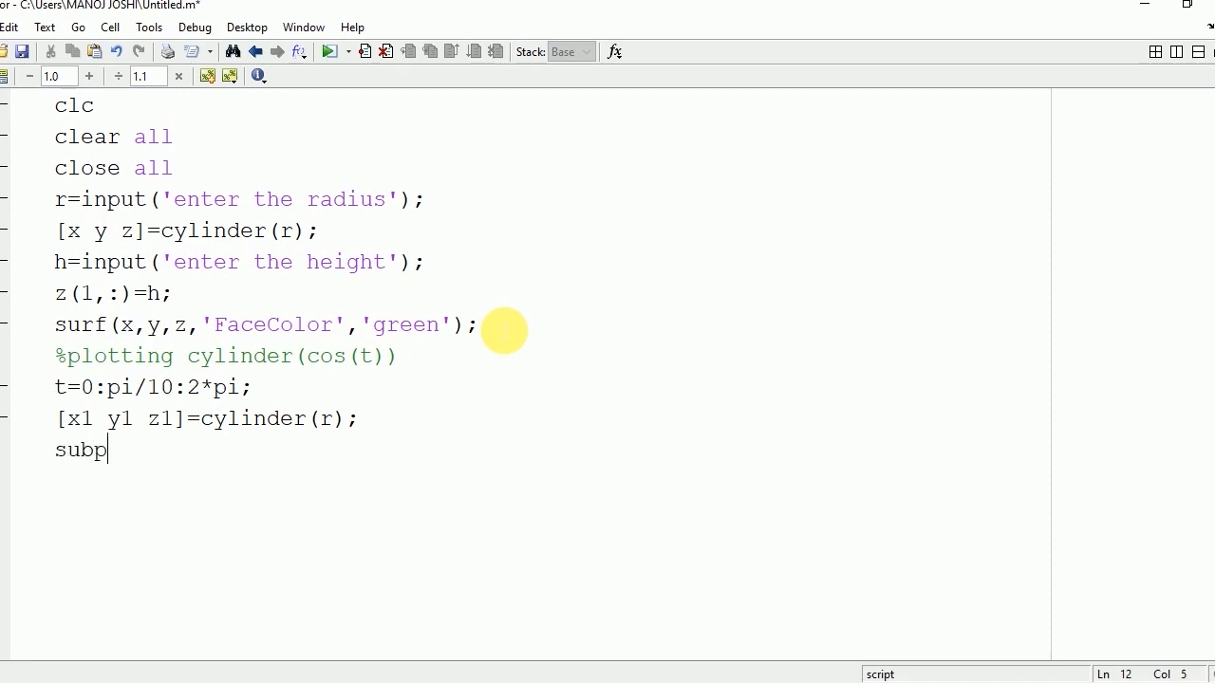
type("lot")
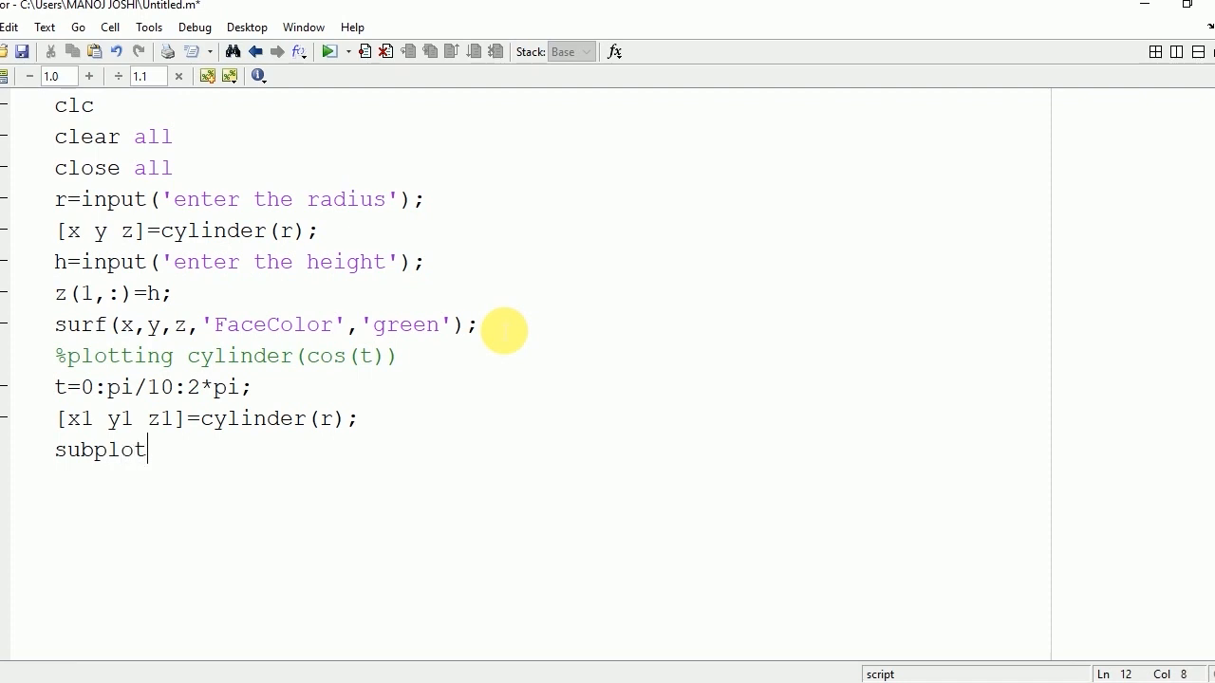
type("(2")
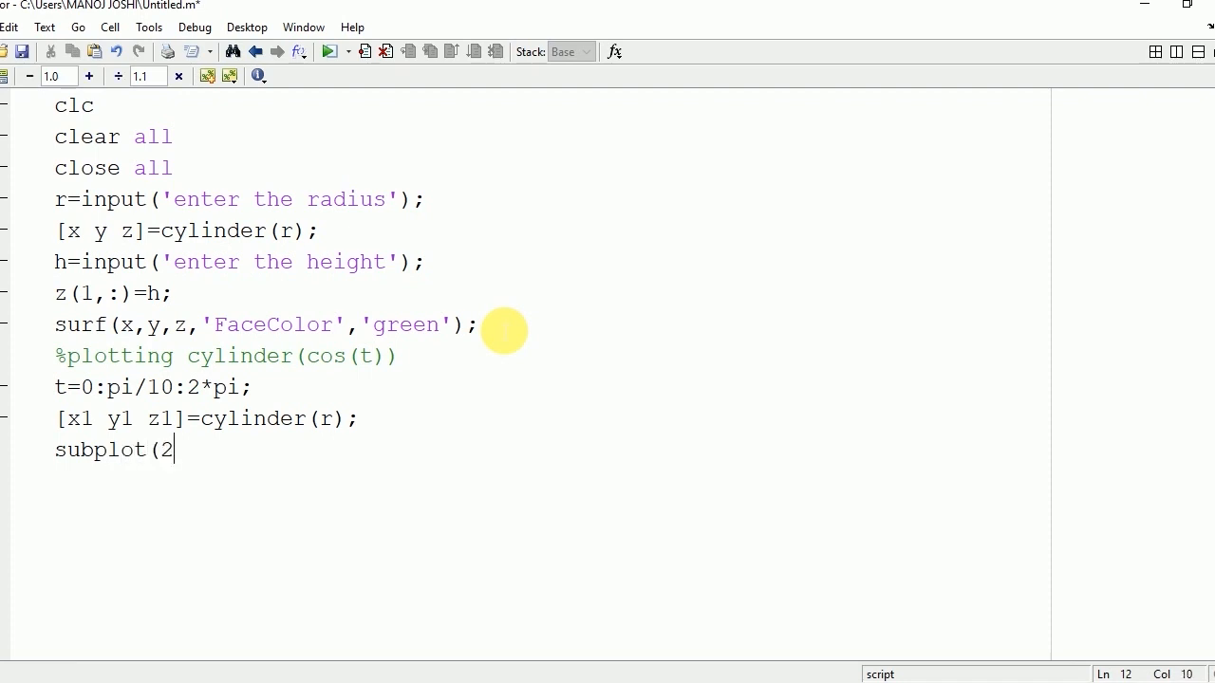
type(",1,1")
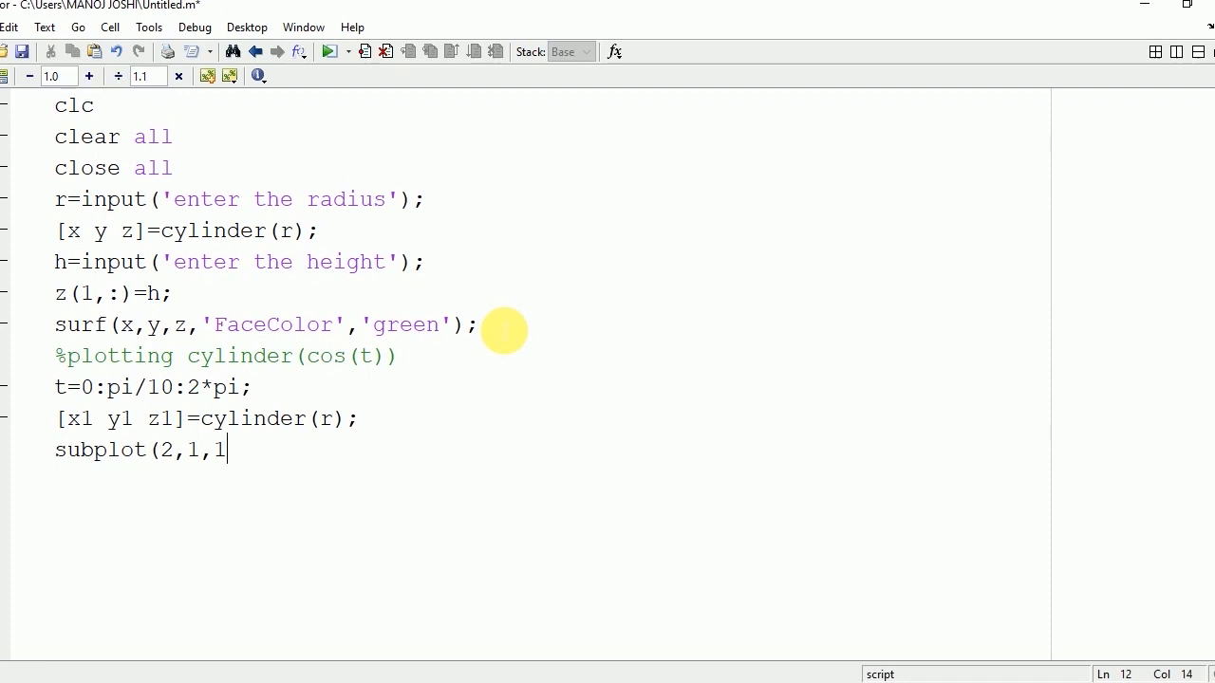
type(");")
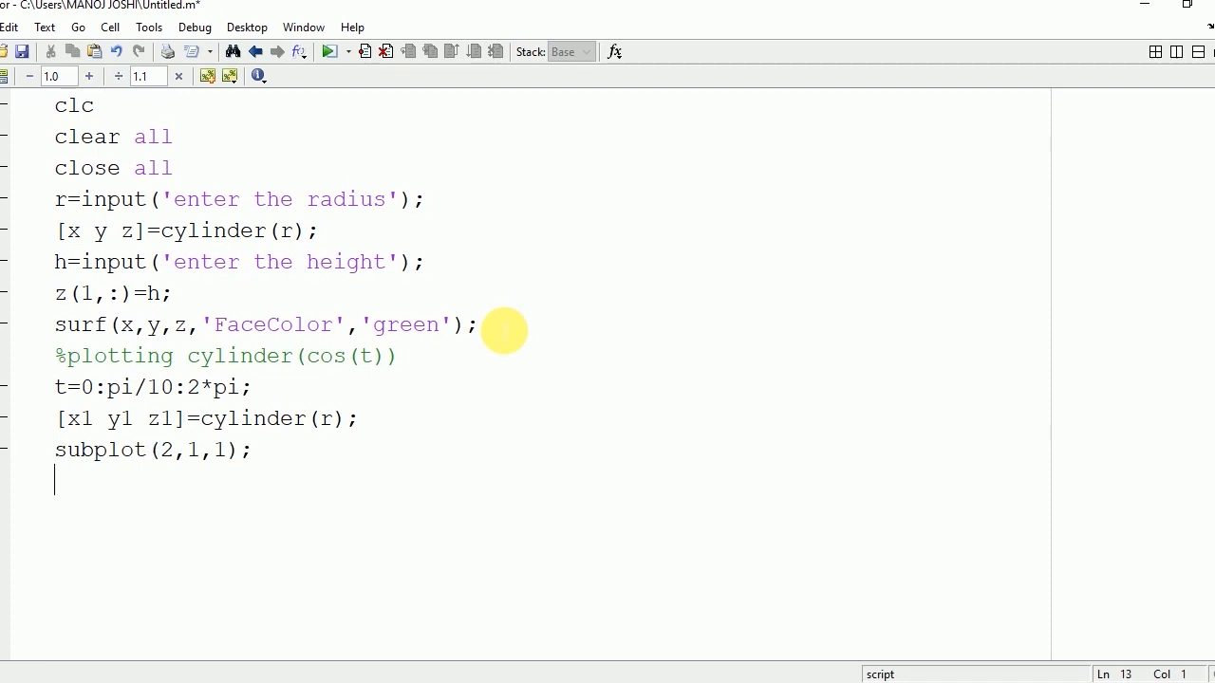
type("mesh")
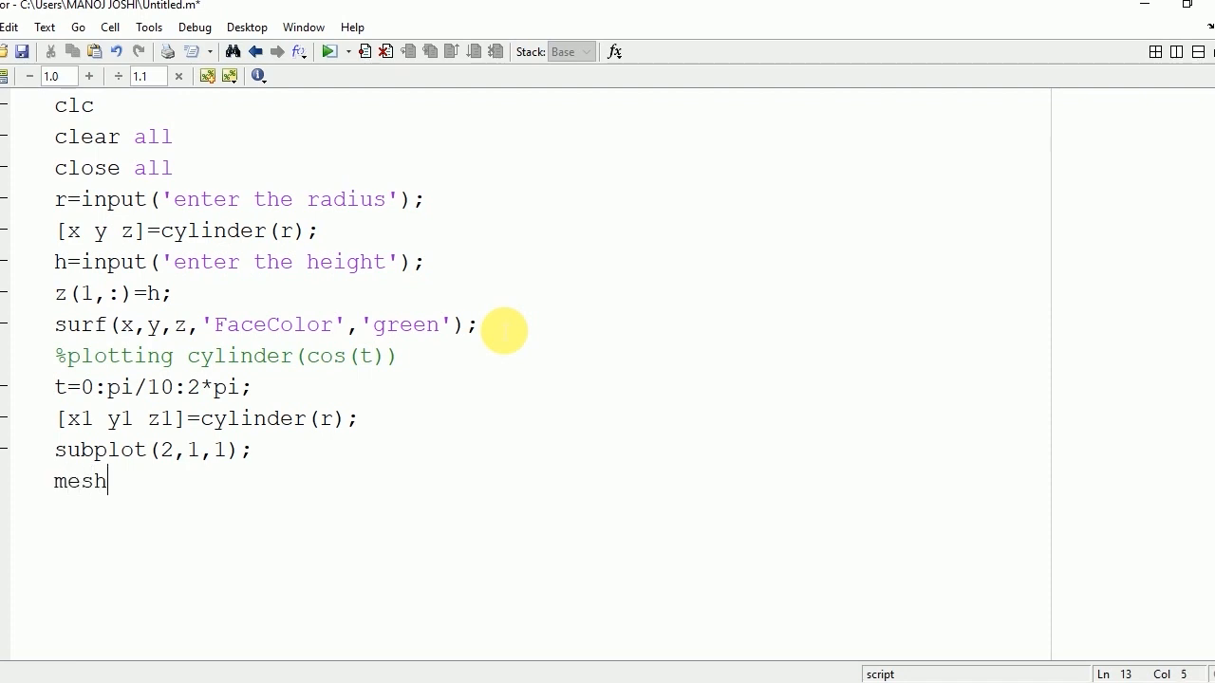
type("(x1")
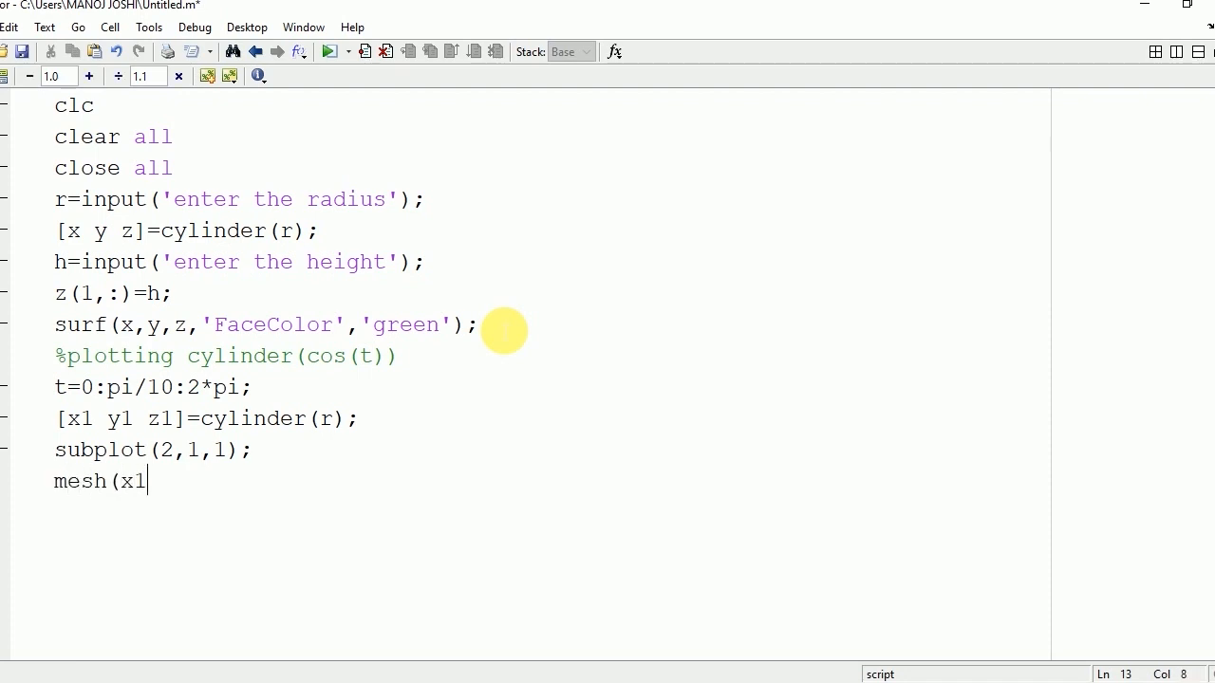
type(");")
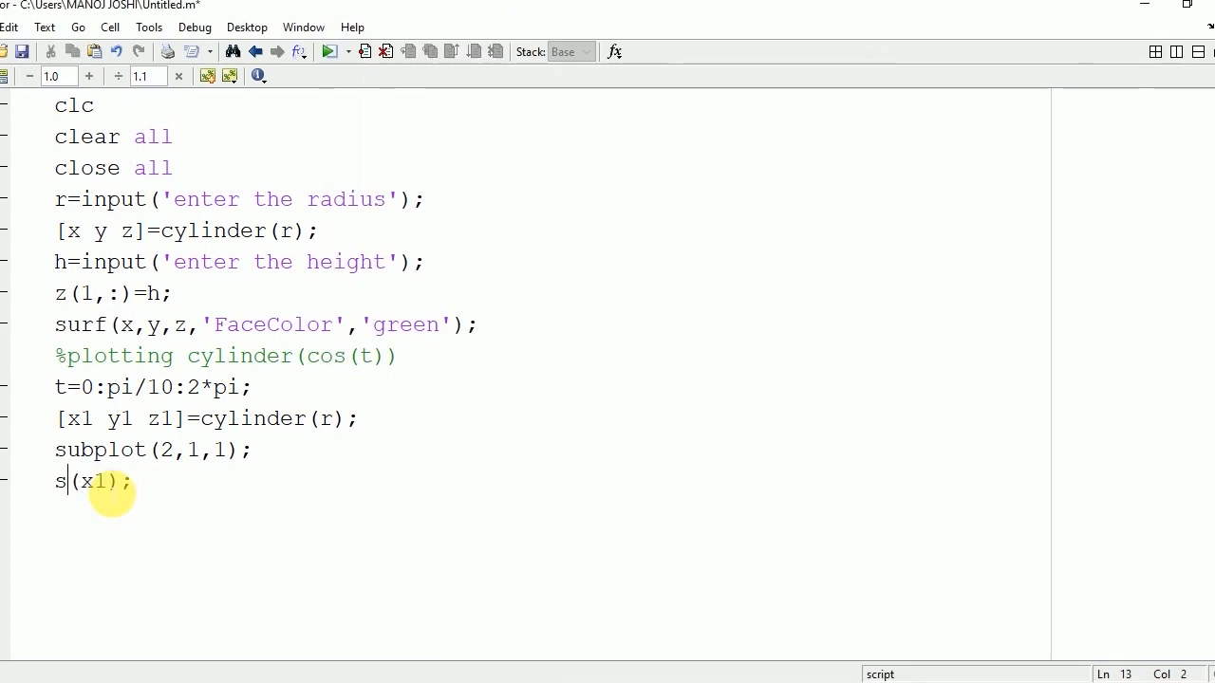
type("urf")
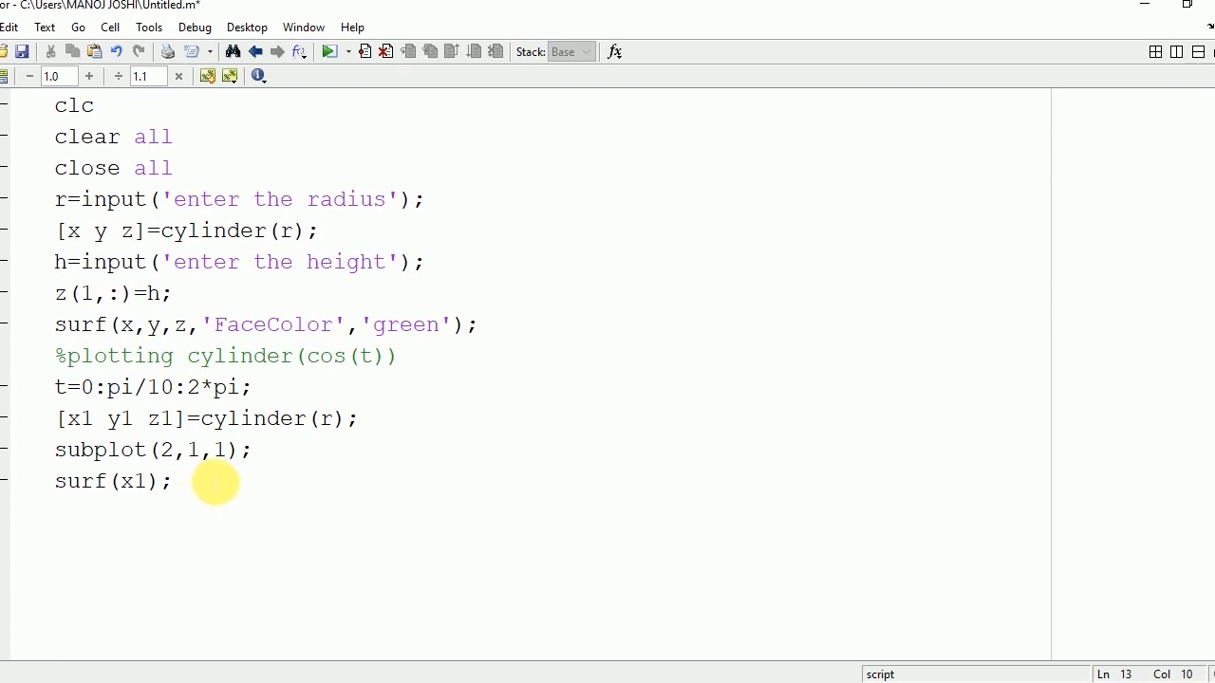
- Start a new subplot line after surf(x1)
left_click(172, 483)
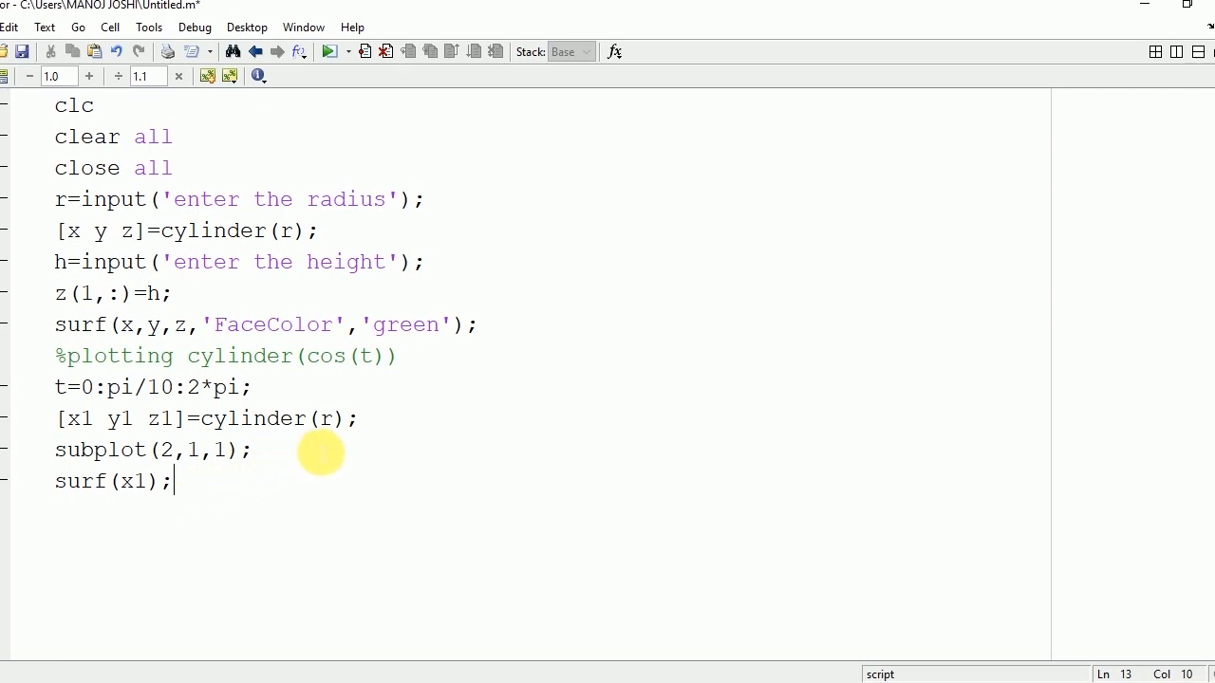
mouse_move(264, 474)
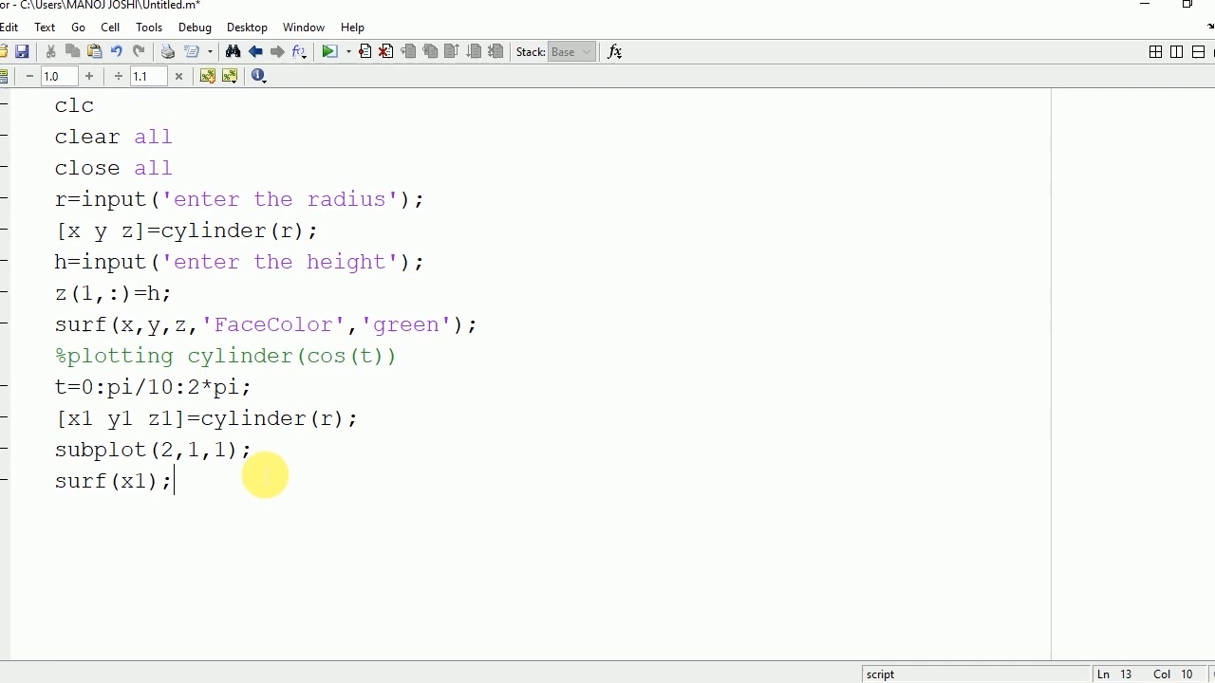
type("s")
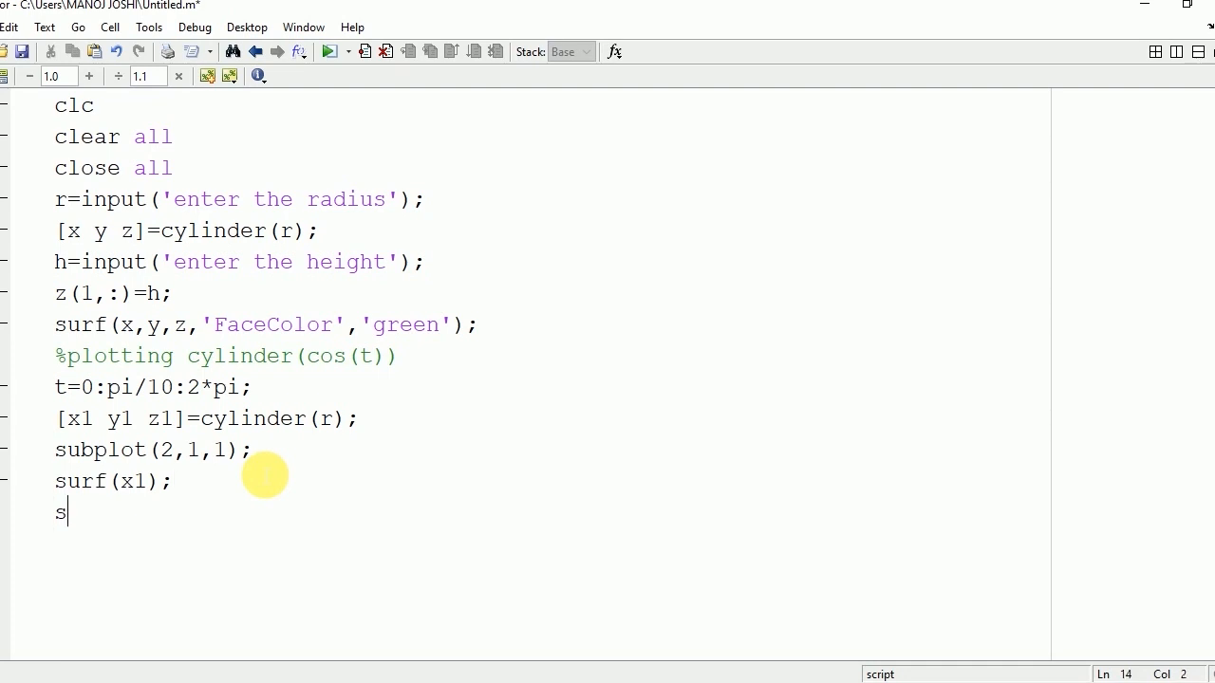
type("ubplot")
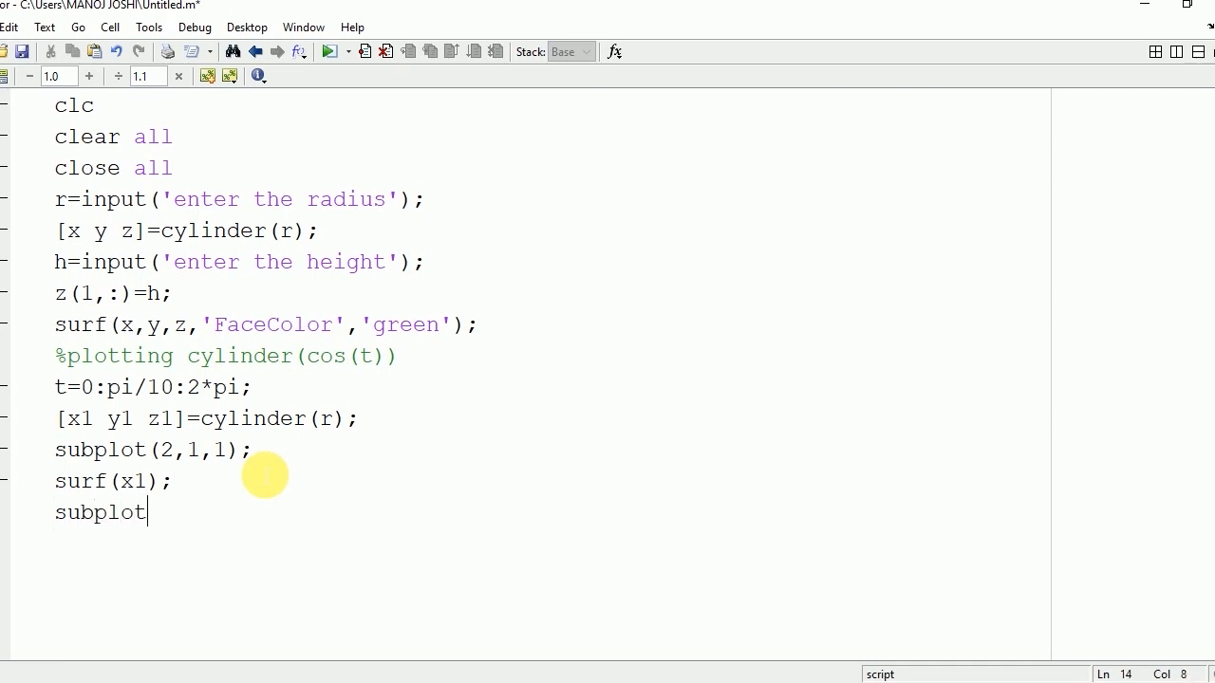
mouse_move(338, 454)
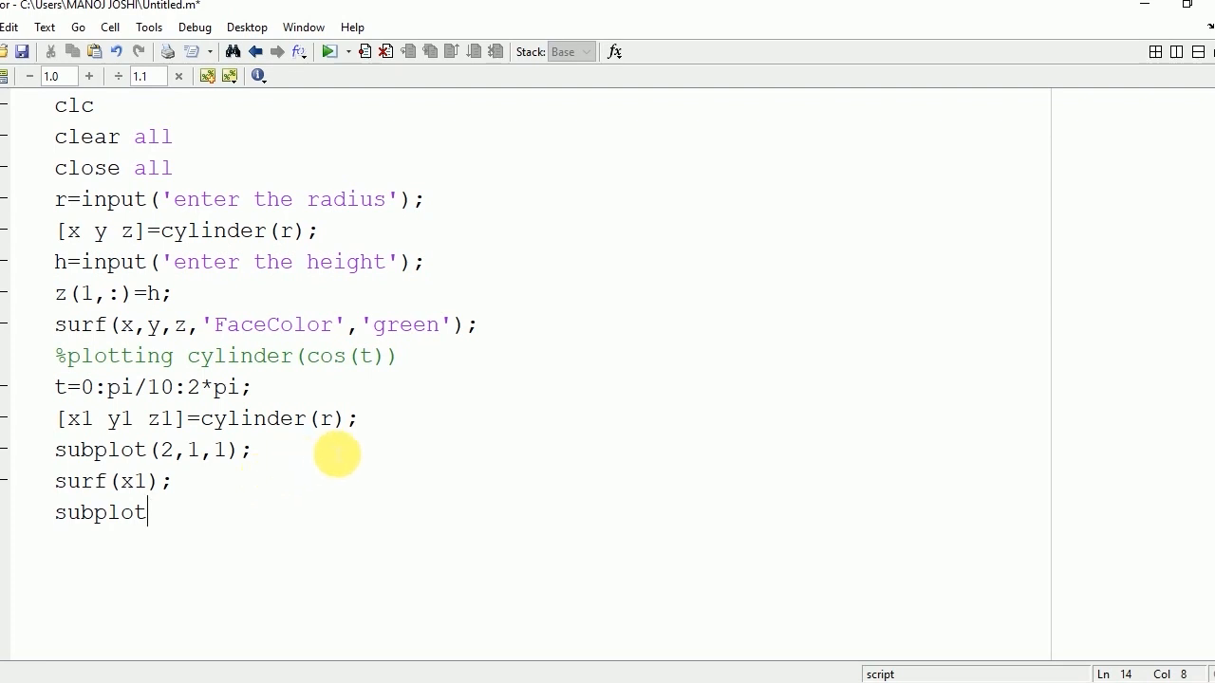
- Change the second call to [x1 y1 z1]=cylinder(cos(t)), then return to the subplot line
double_click(334, 420)
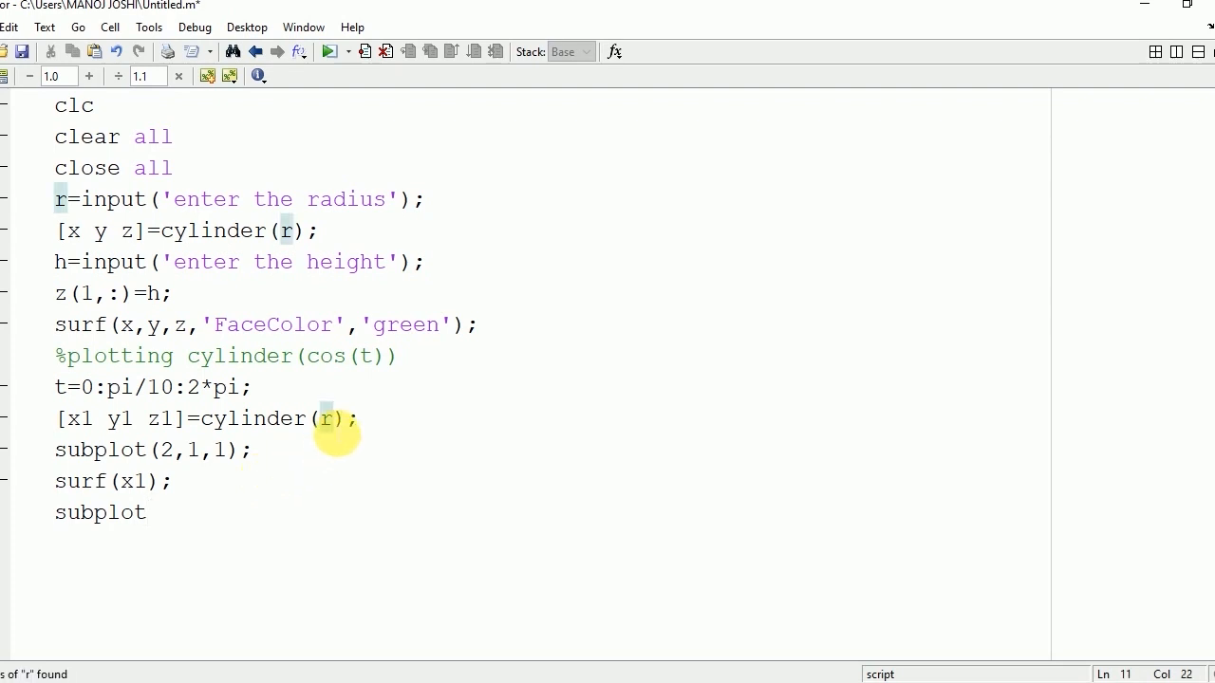
key("Backspace")
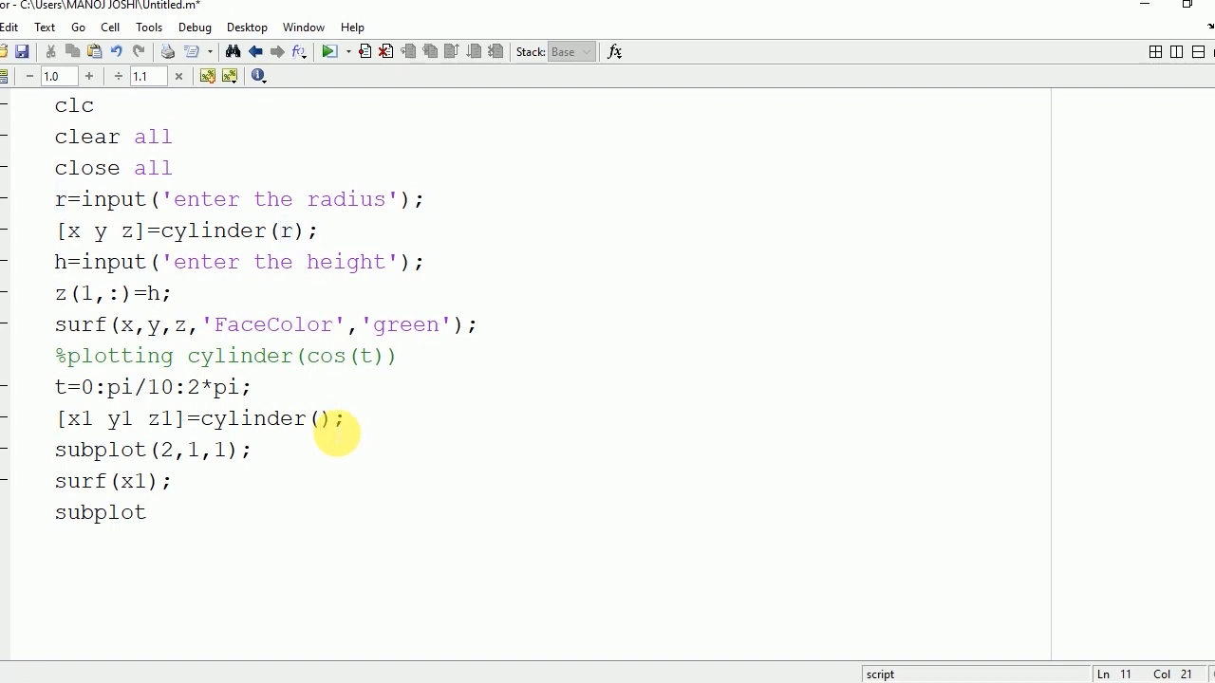
type("cos")
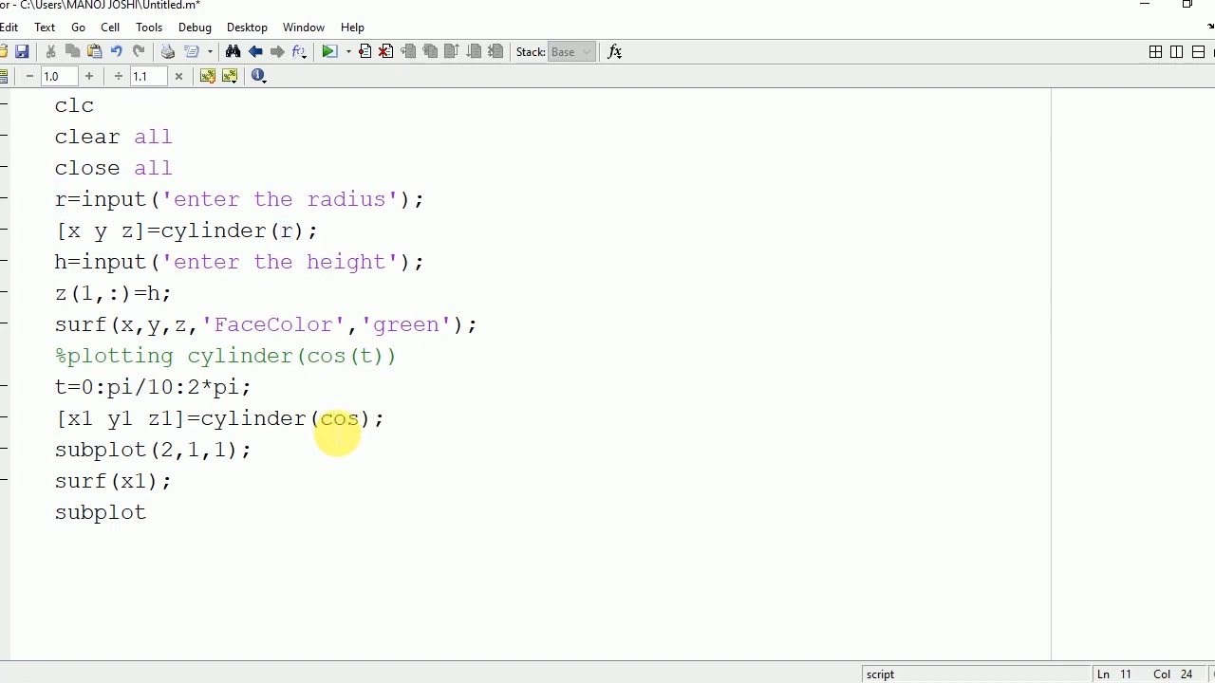
type("(t")
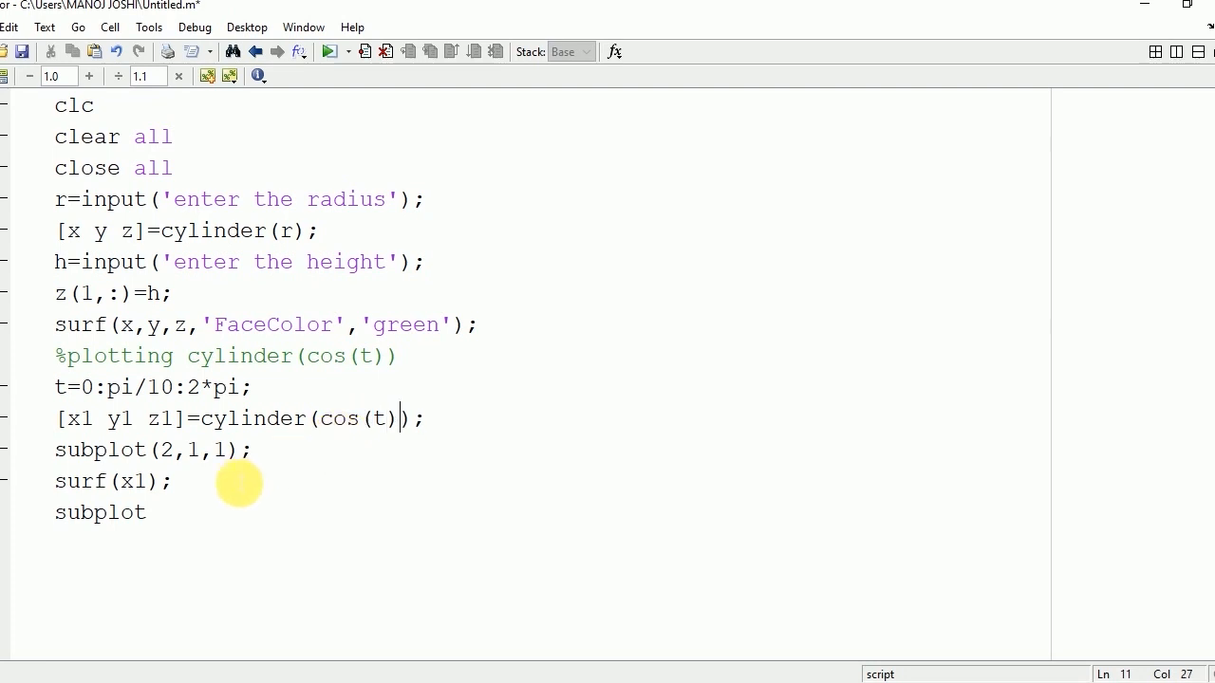
left_click(148, 513)
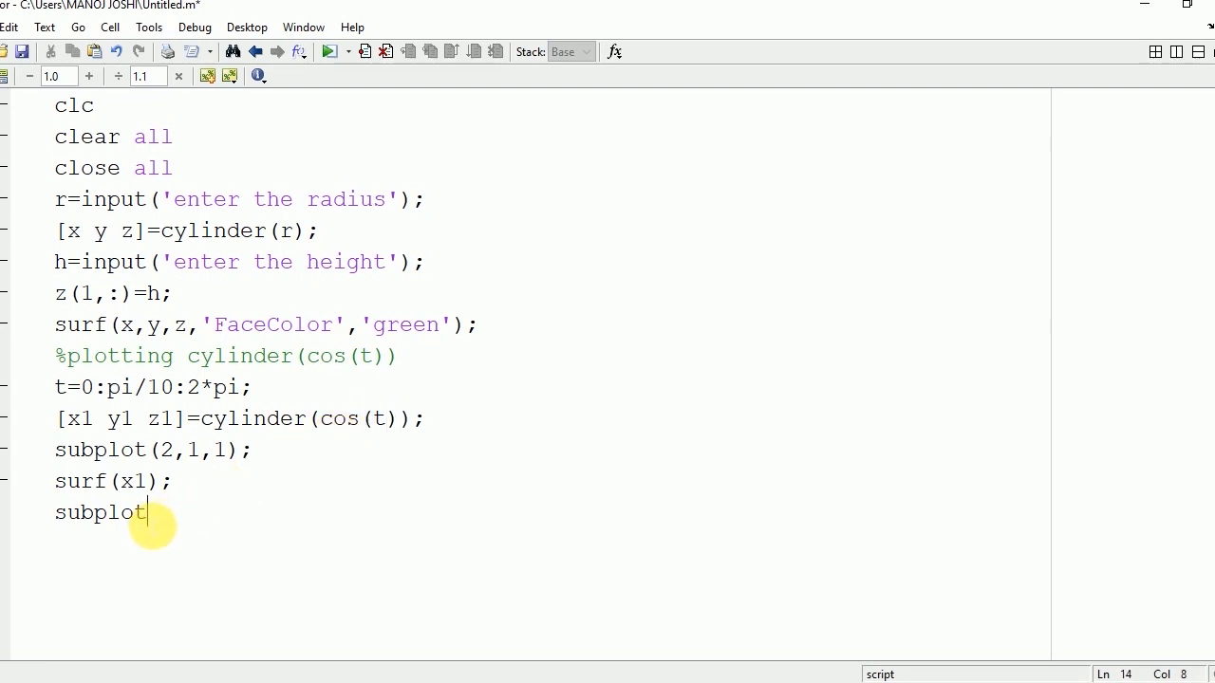
- Complete subplot(2,1,2); and plot surf(y1); in it
type("(2,")
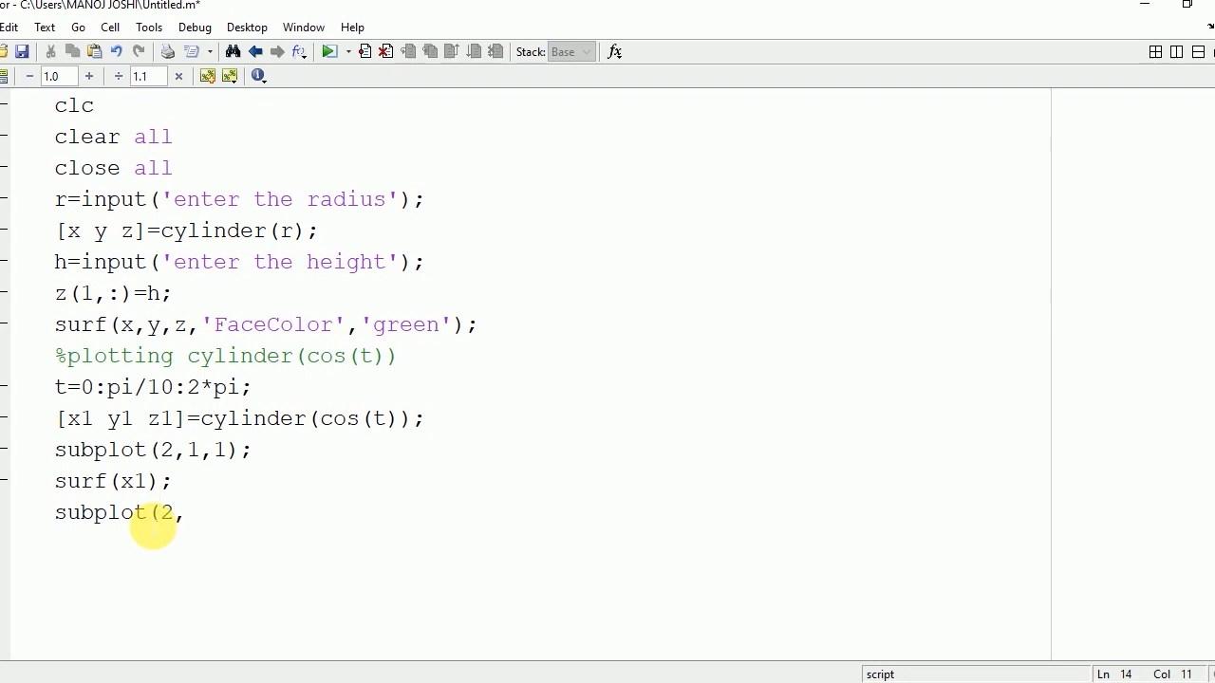
type("1,2")
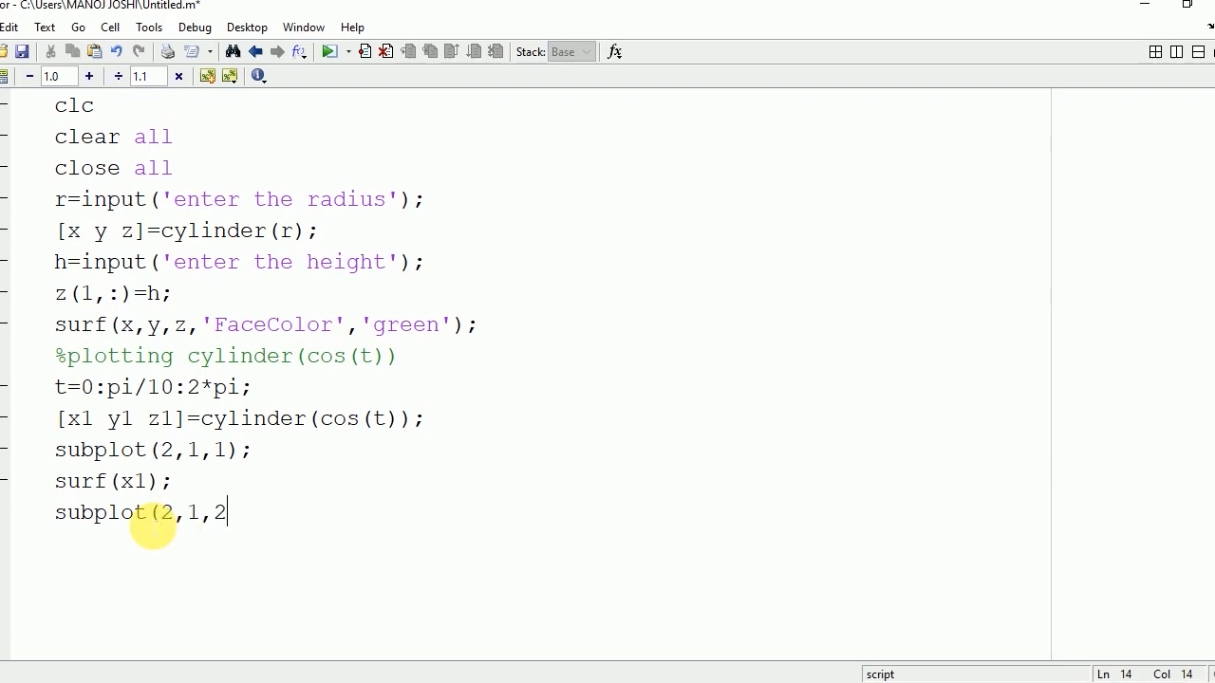
type(");")
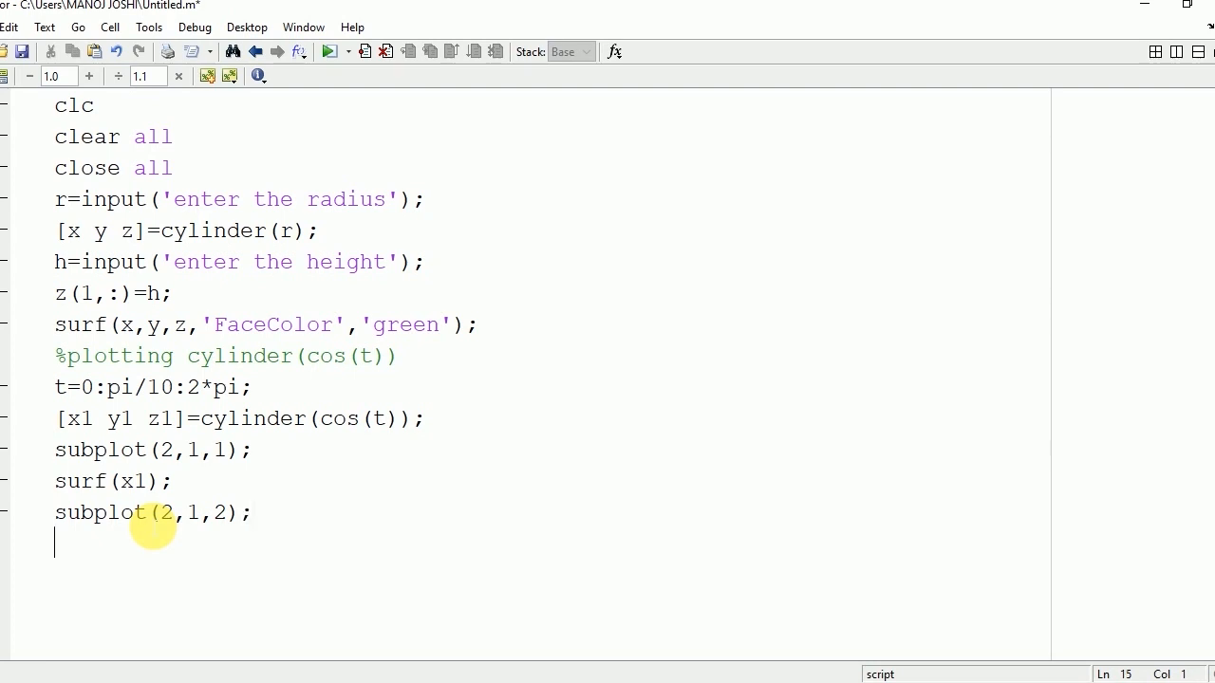
type("sur")
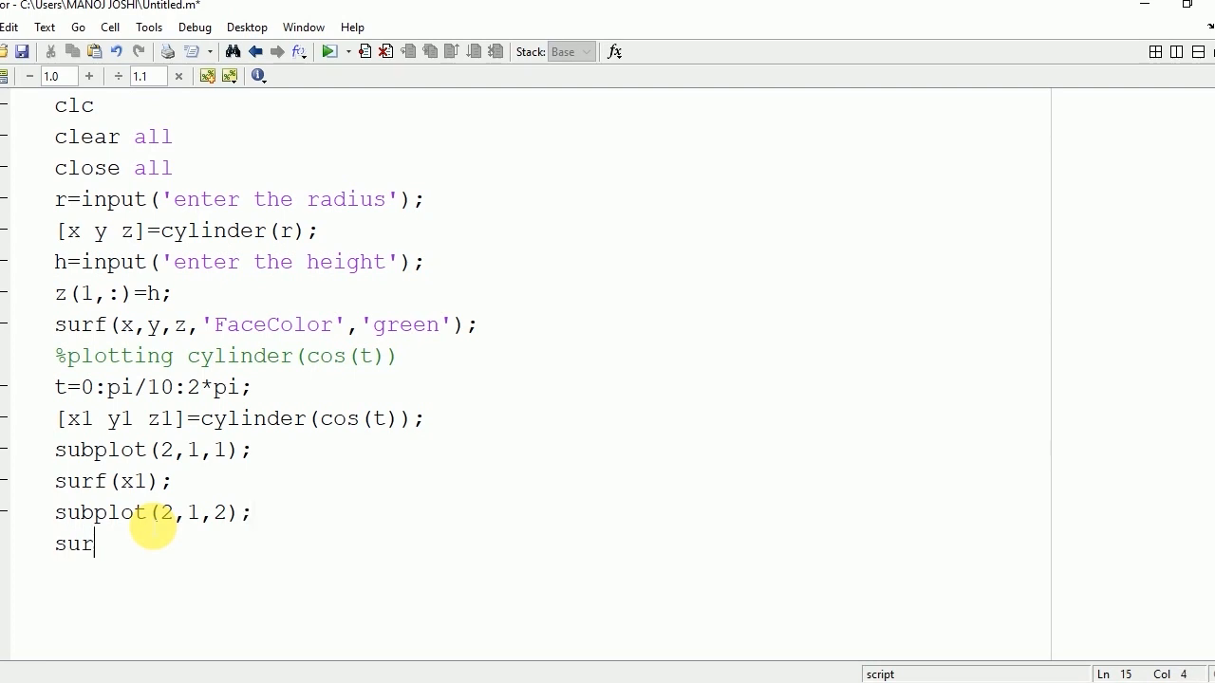
type("f(")
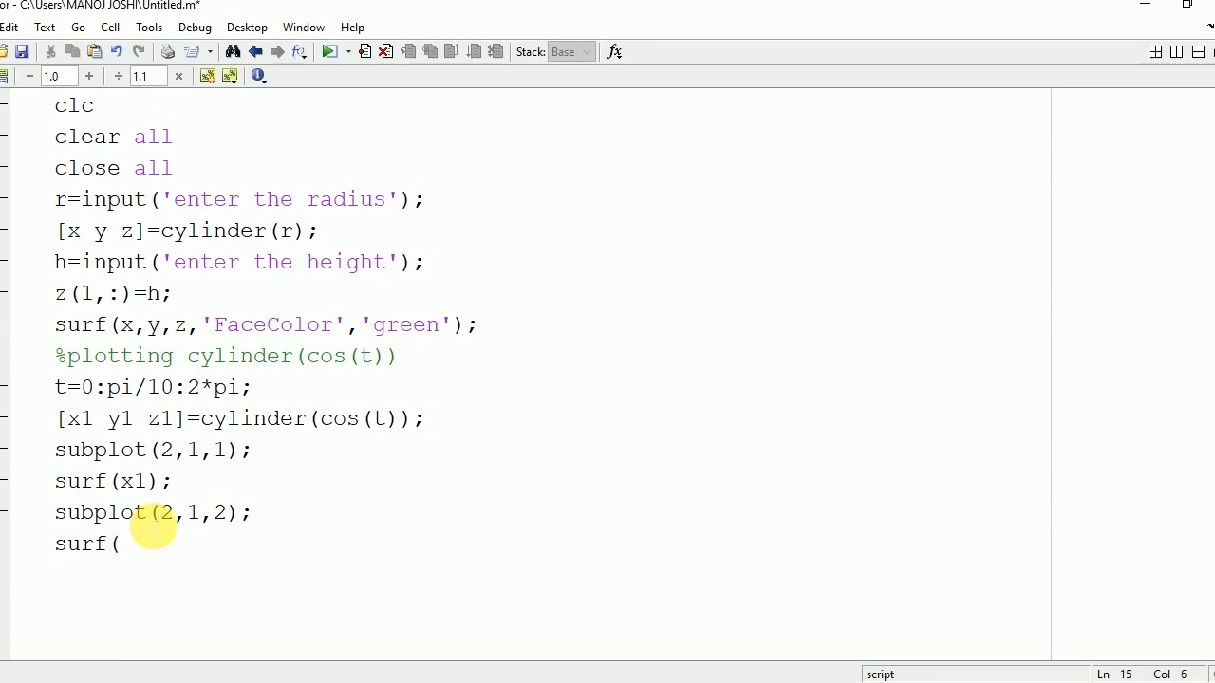
type("y1);")
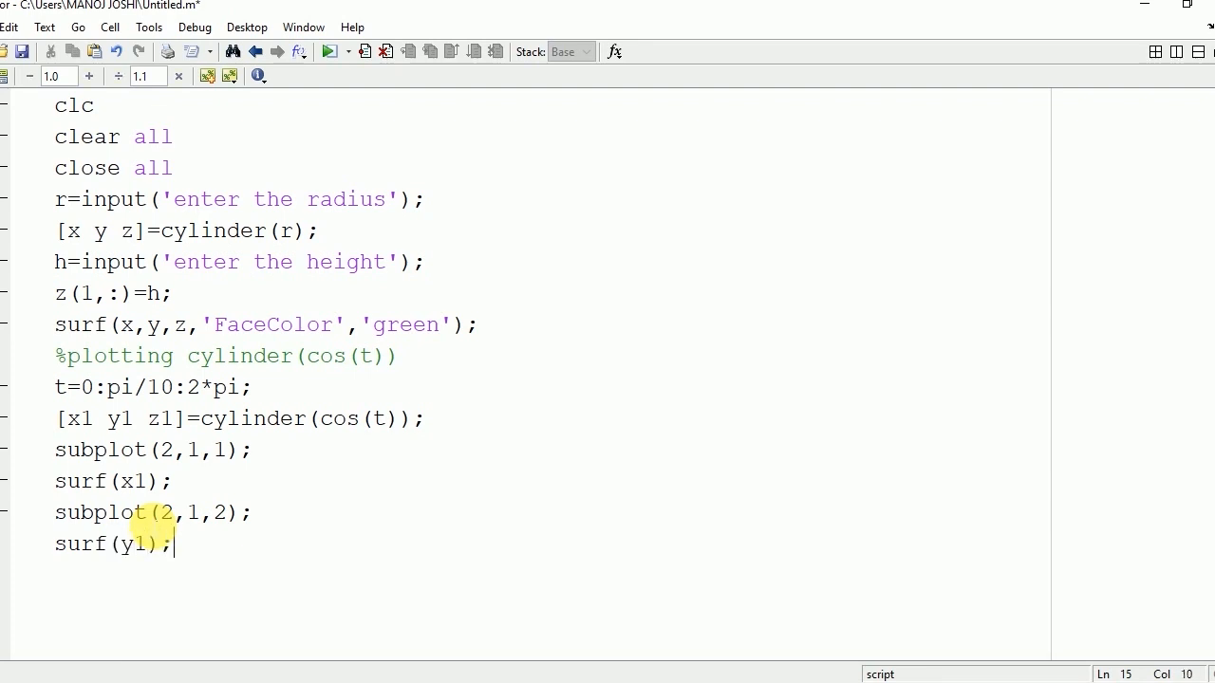
- Add subplot(2,2,1); surf(z1); and subplot(2,2,2); surf(x1,y1,z1) for the combined plot
type("subplot(")
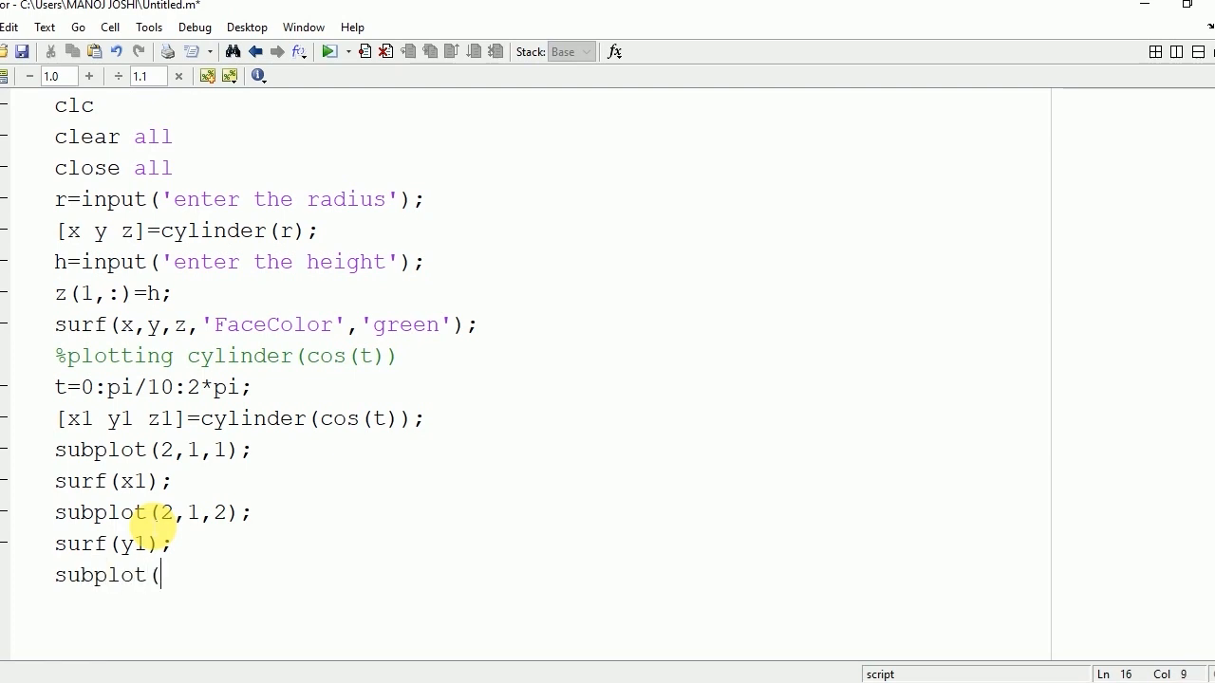
type("2,2,1);")
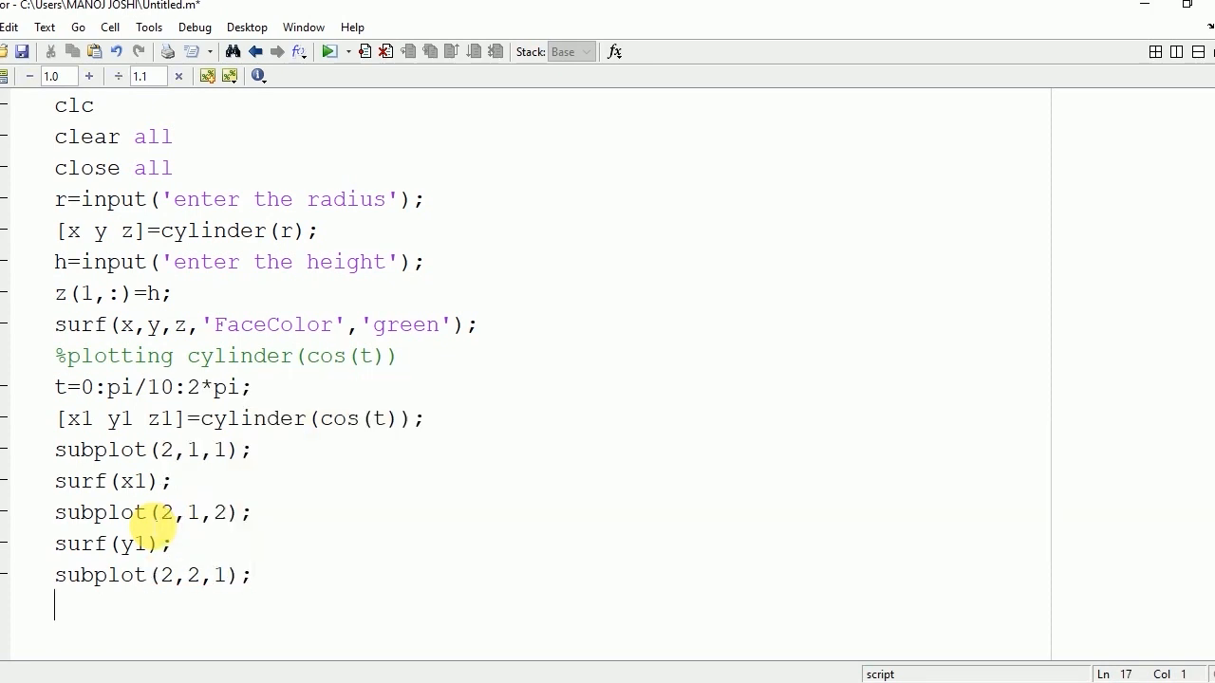
type("surf")
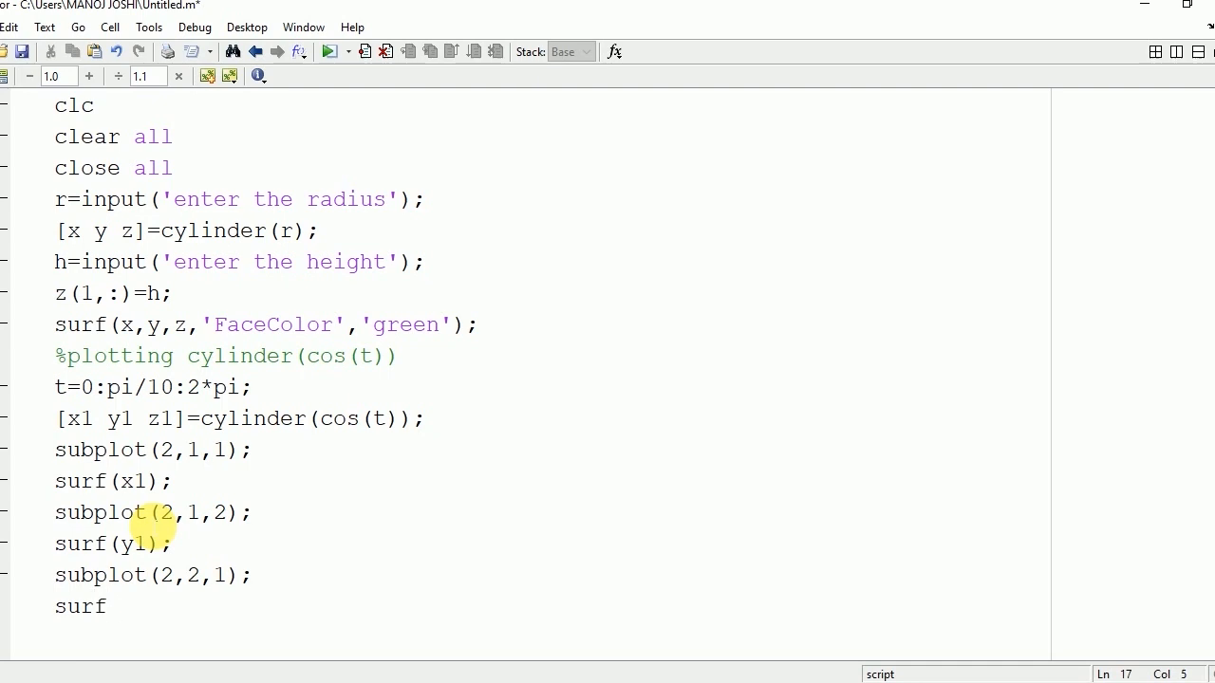
type("(z1);")
type("subp")
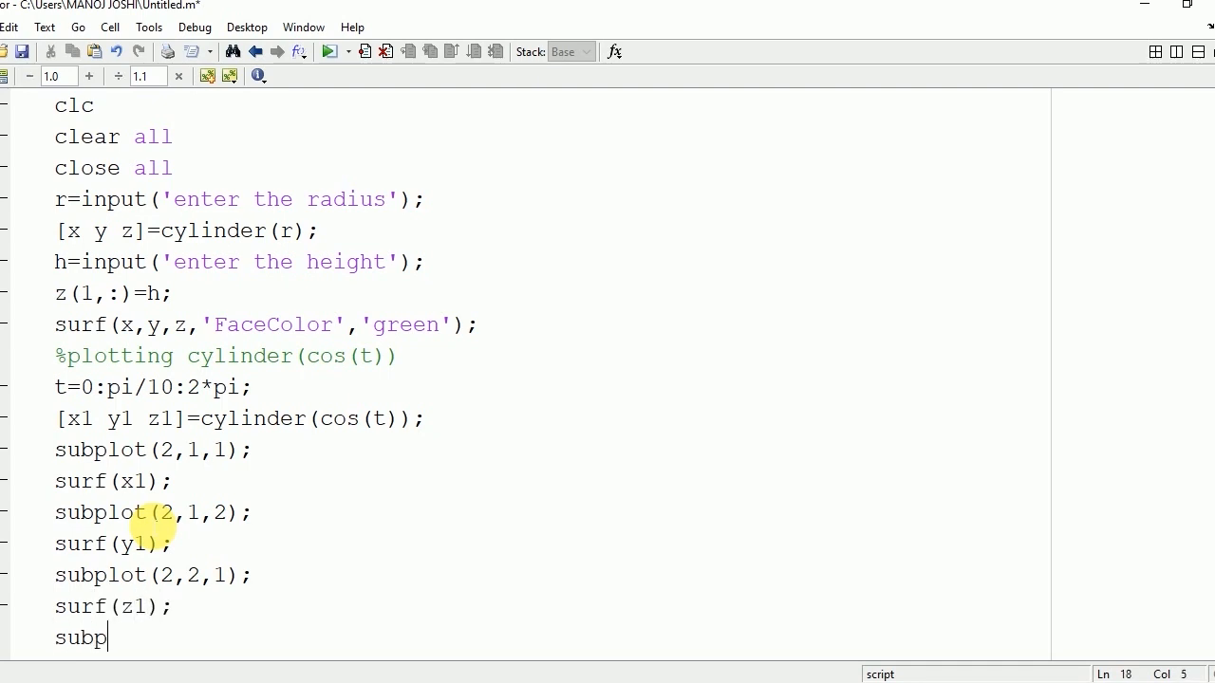
type("lot(2,2,2")
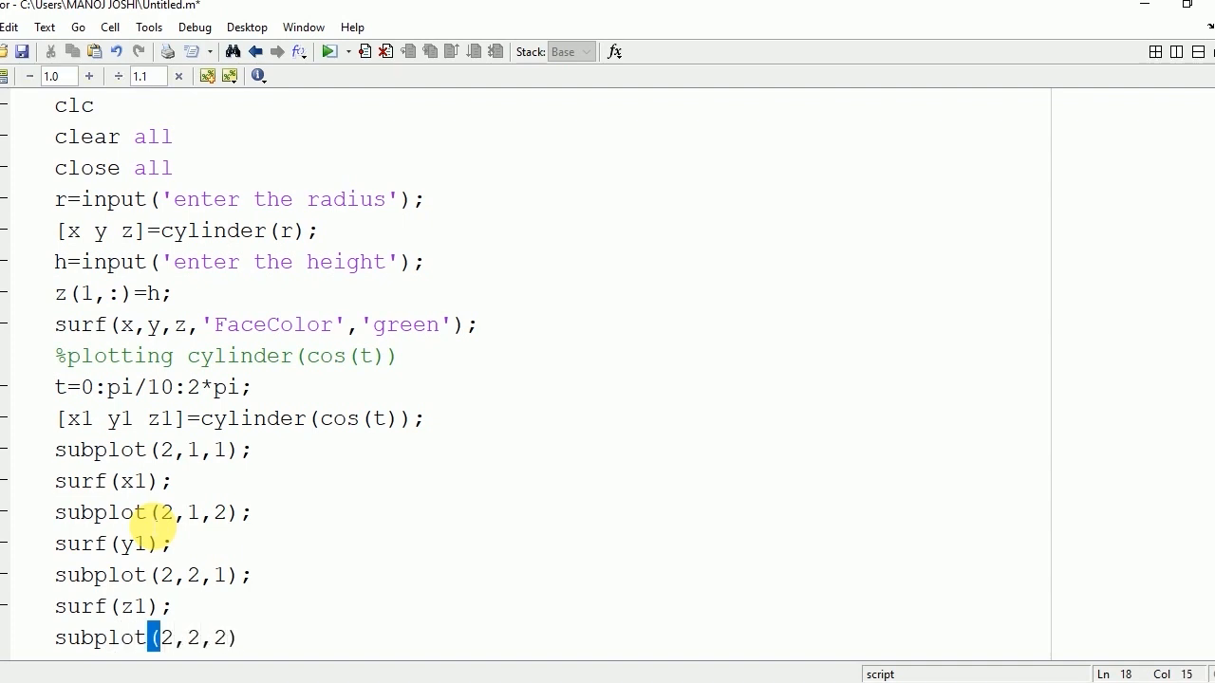
type(";")
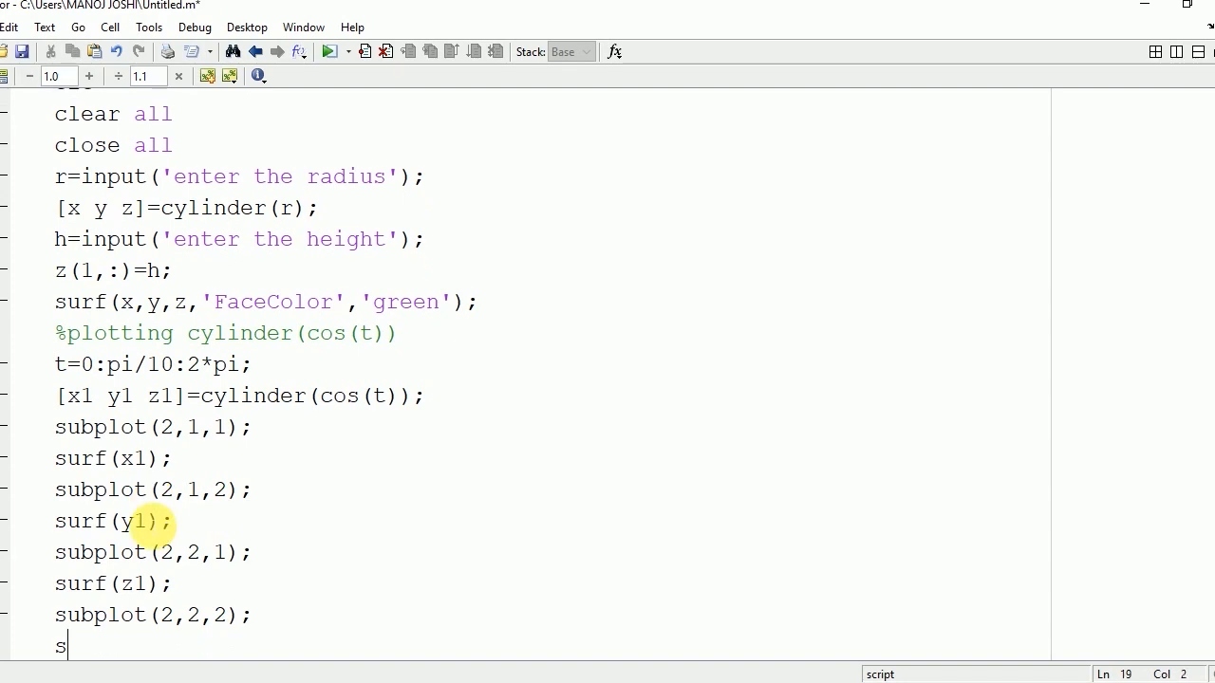
type("urf(x")
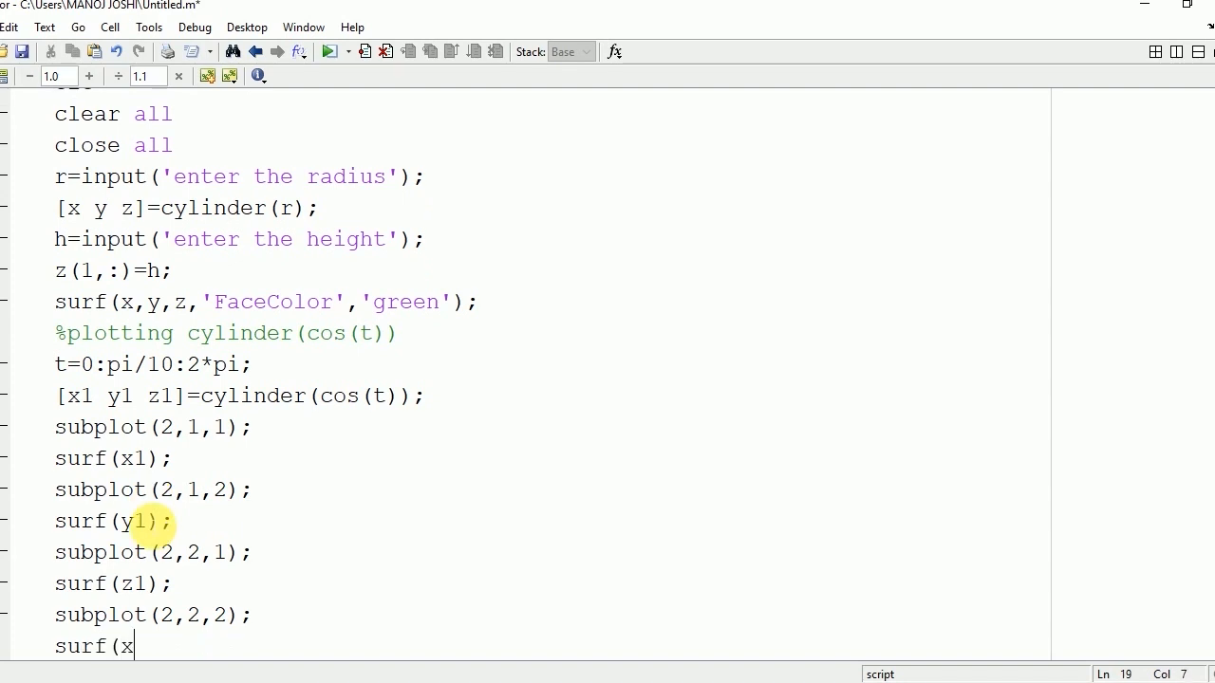
type("1,y1,z1);")
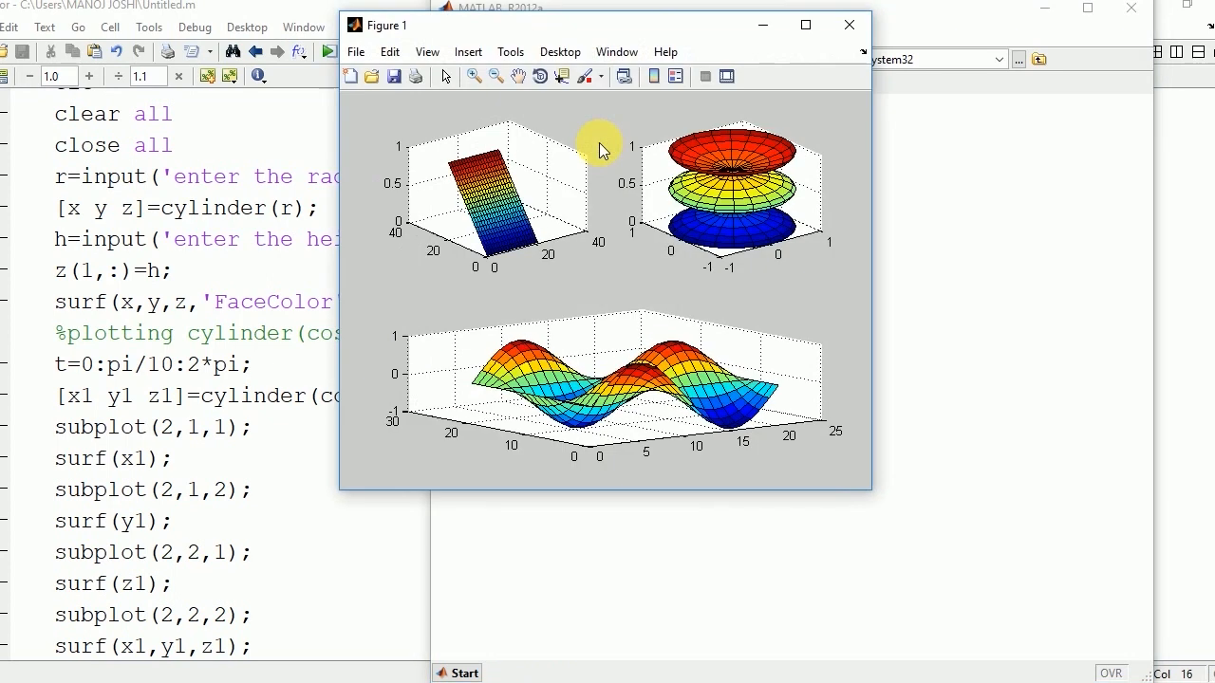
mouse_move(687, 357)
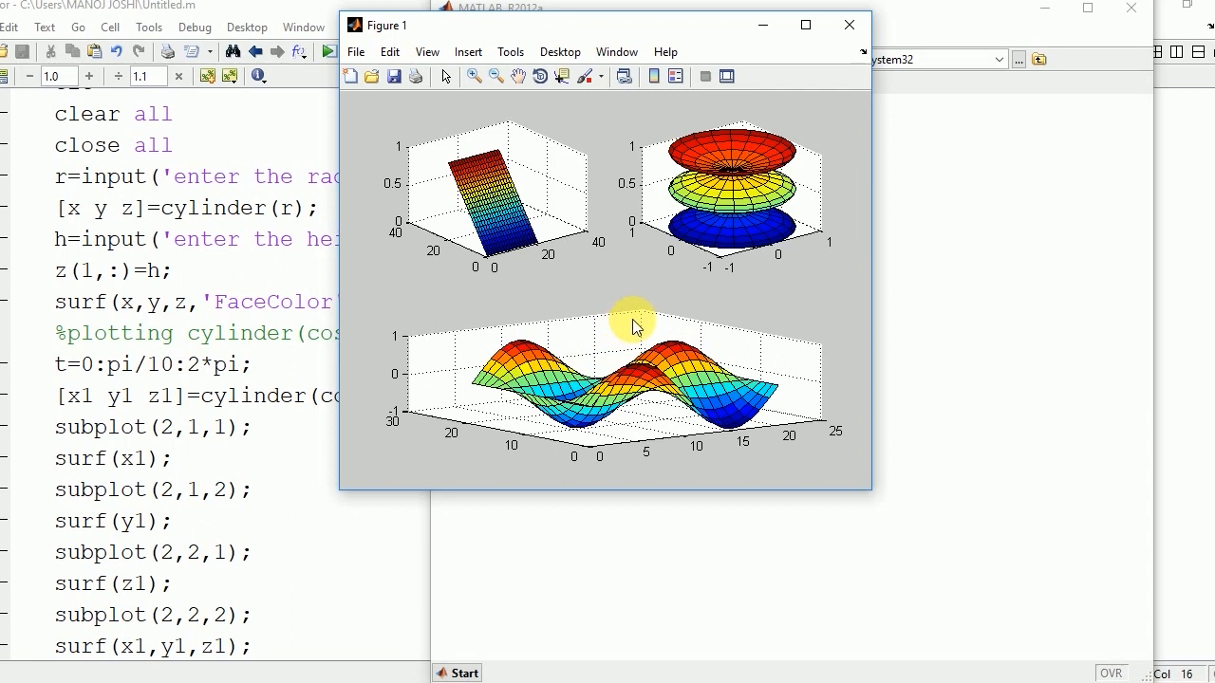
mouse_move(471, 363)
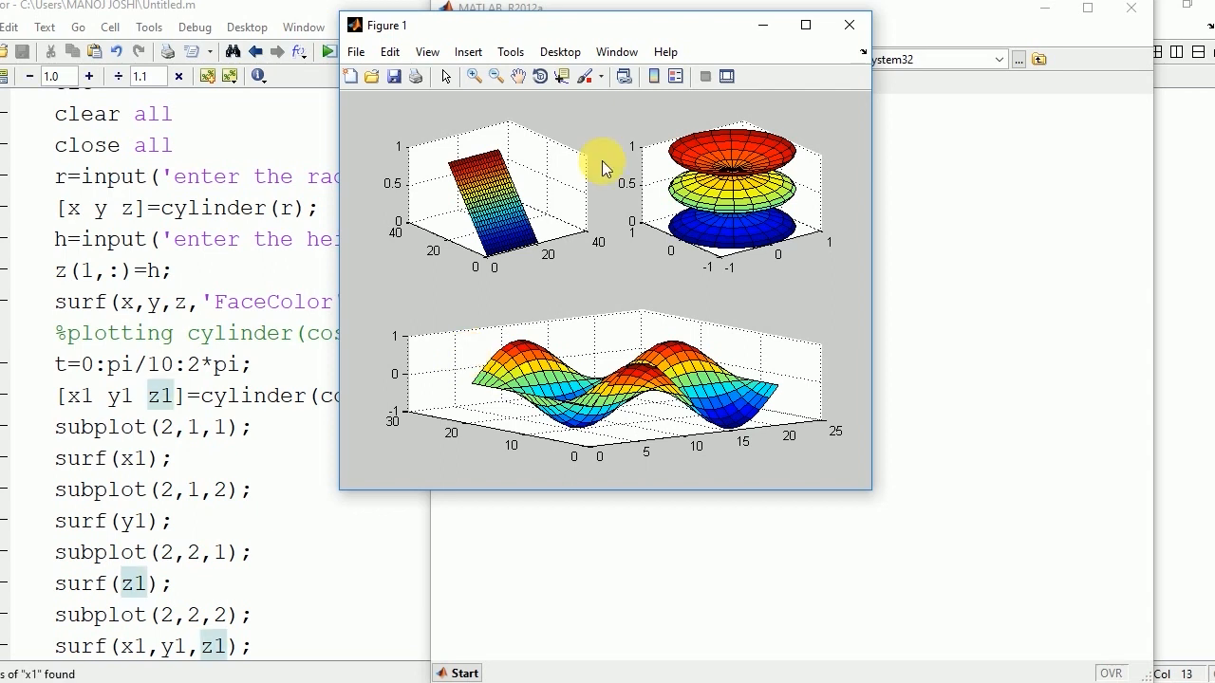
mouse_move(959, 114)
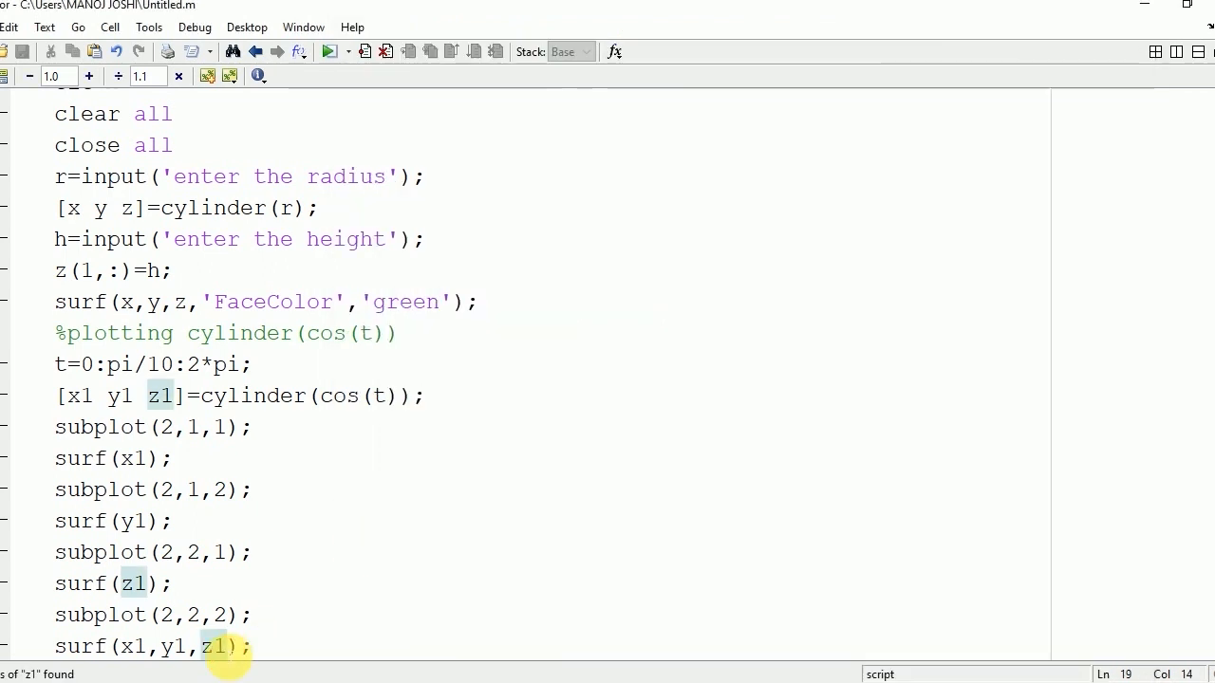
- Change the combined plot to surf(z1,y1,x1) and rerun the script with radius 5
key("BackSpace")
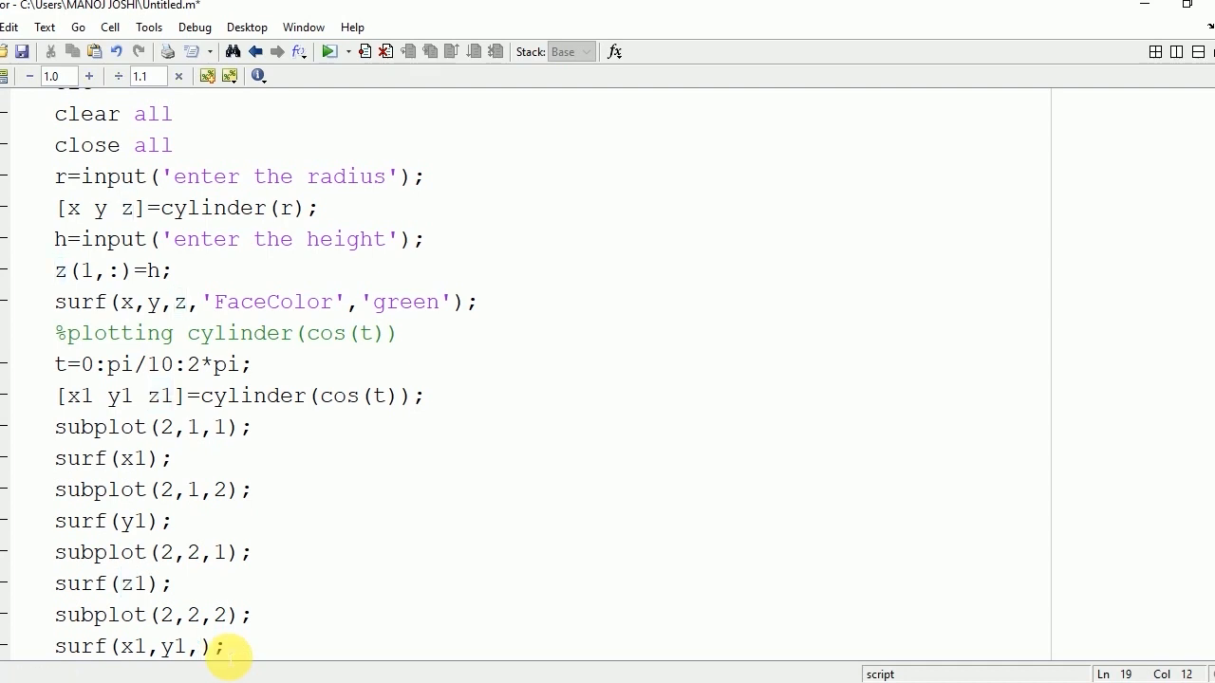
type("x1")
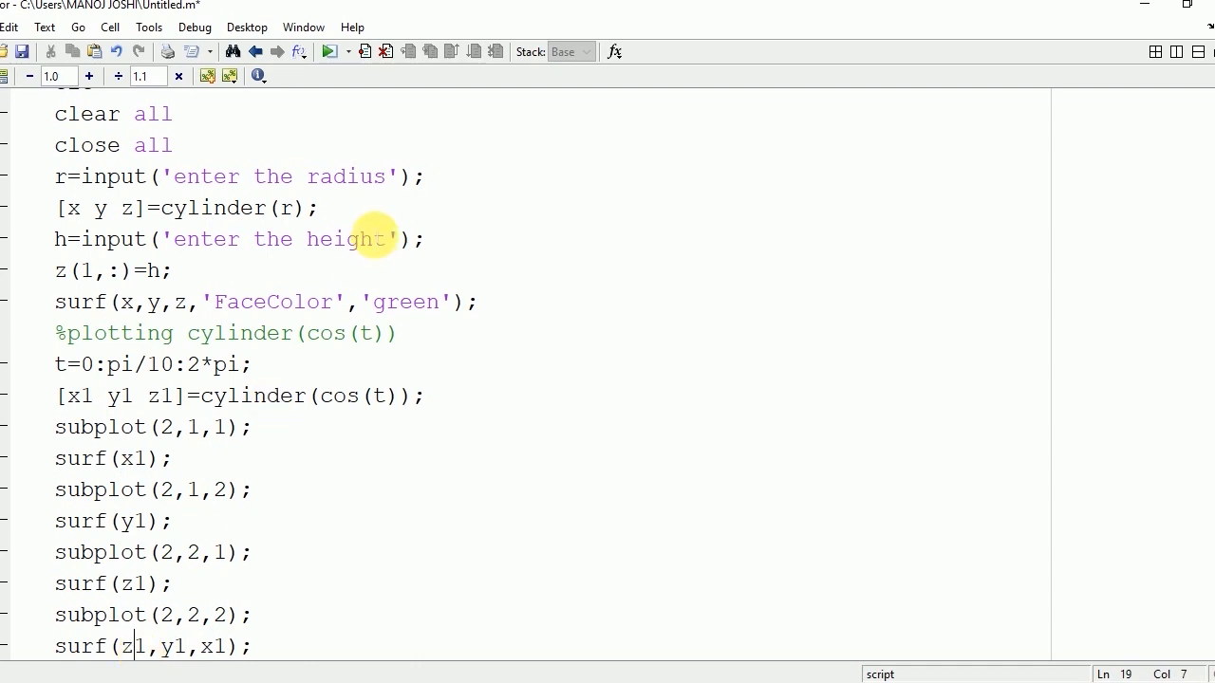
left_click(330, 51)
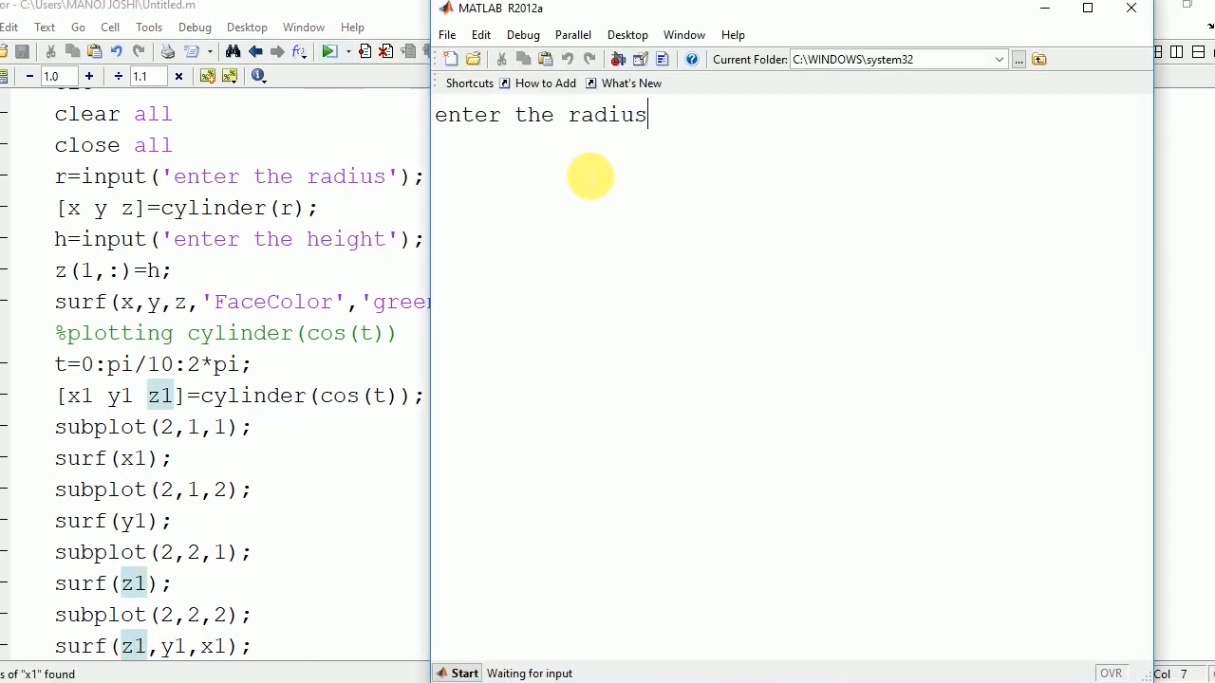
type("5")
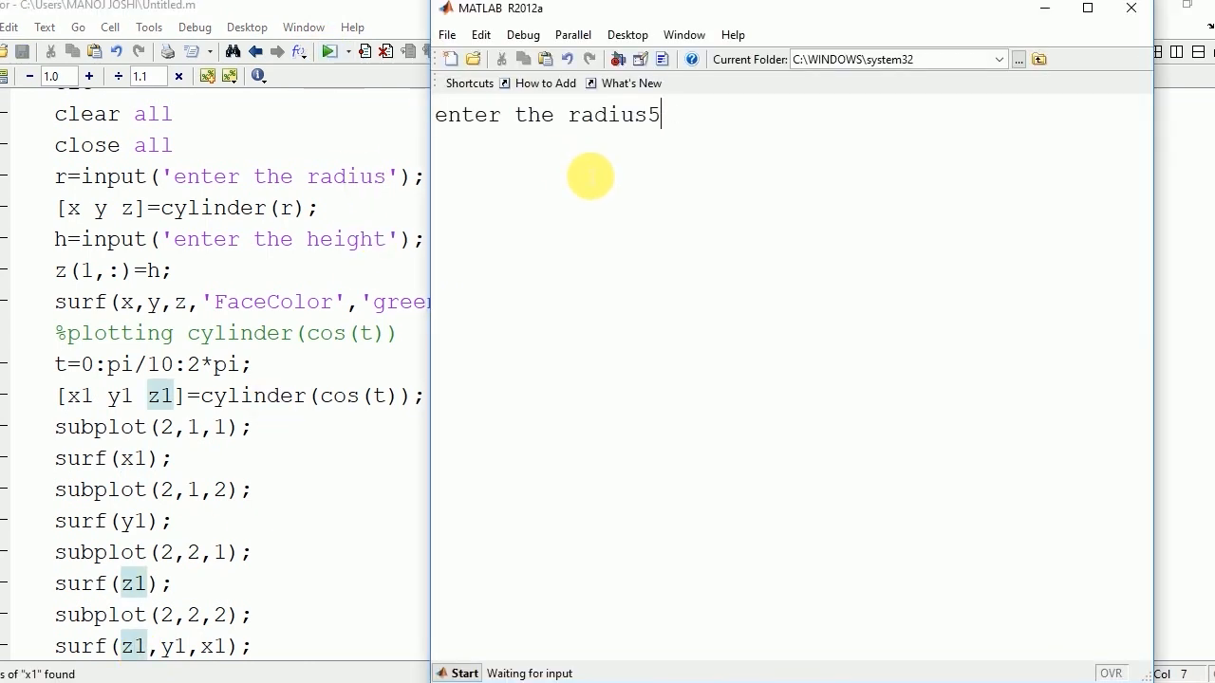